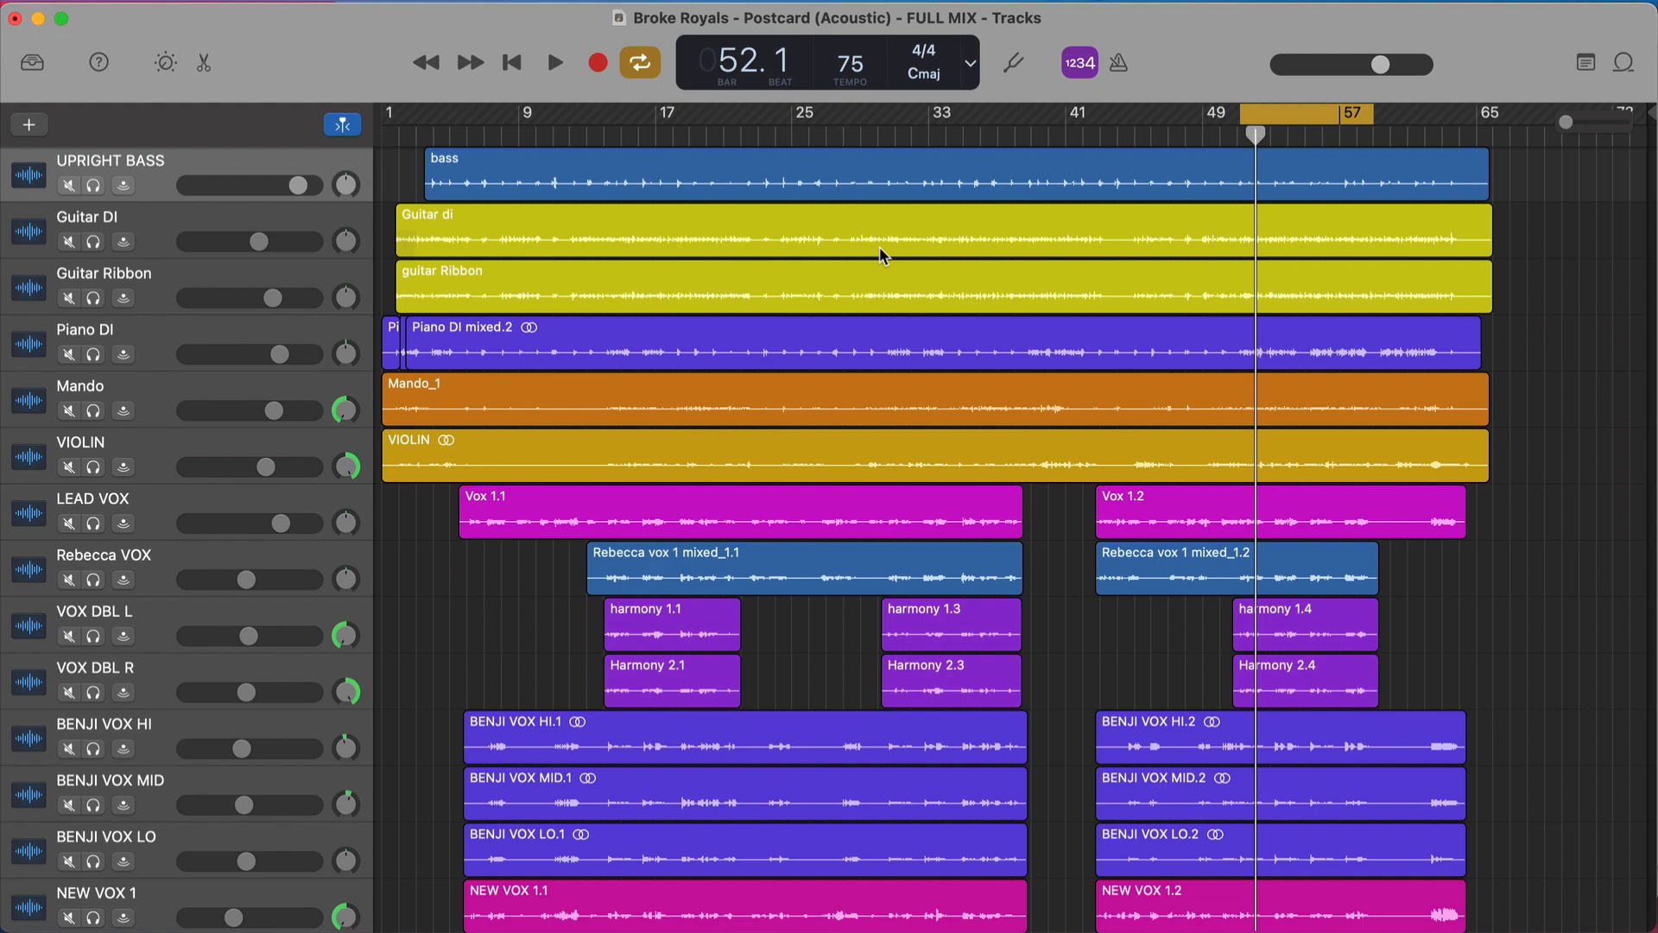
- Show Smart Controls' Master view listing Gain, Channel EQ, BUSTERse and mvMeter2
scroll(down, 3)
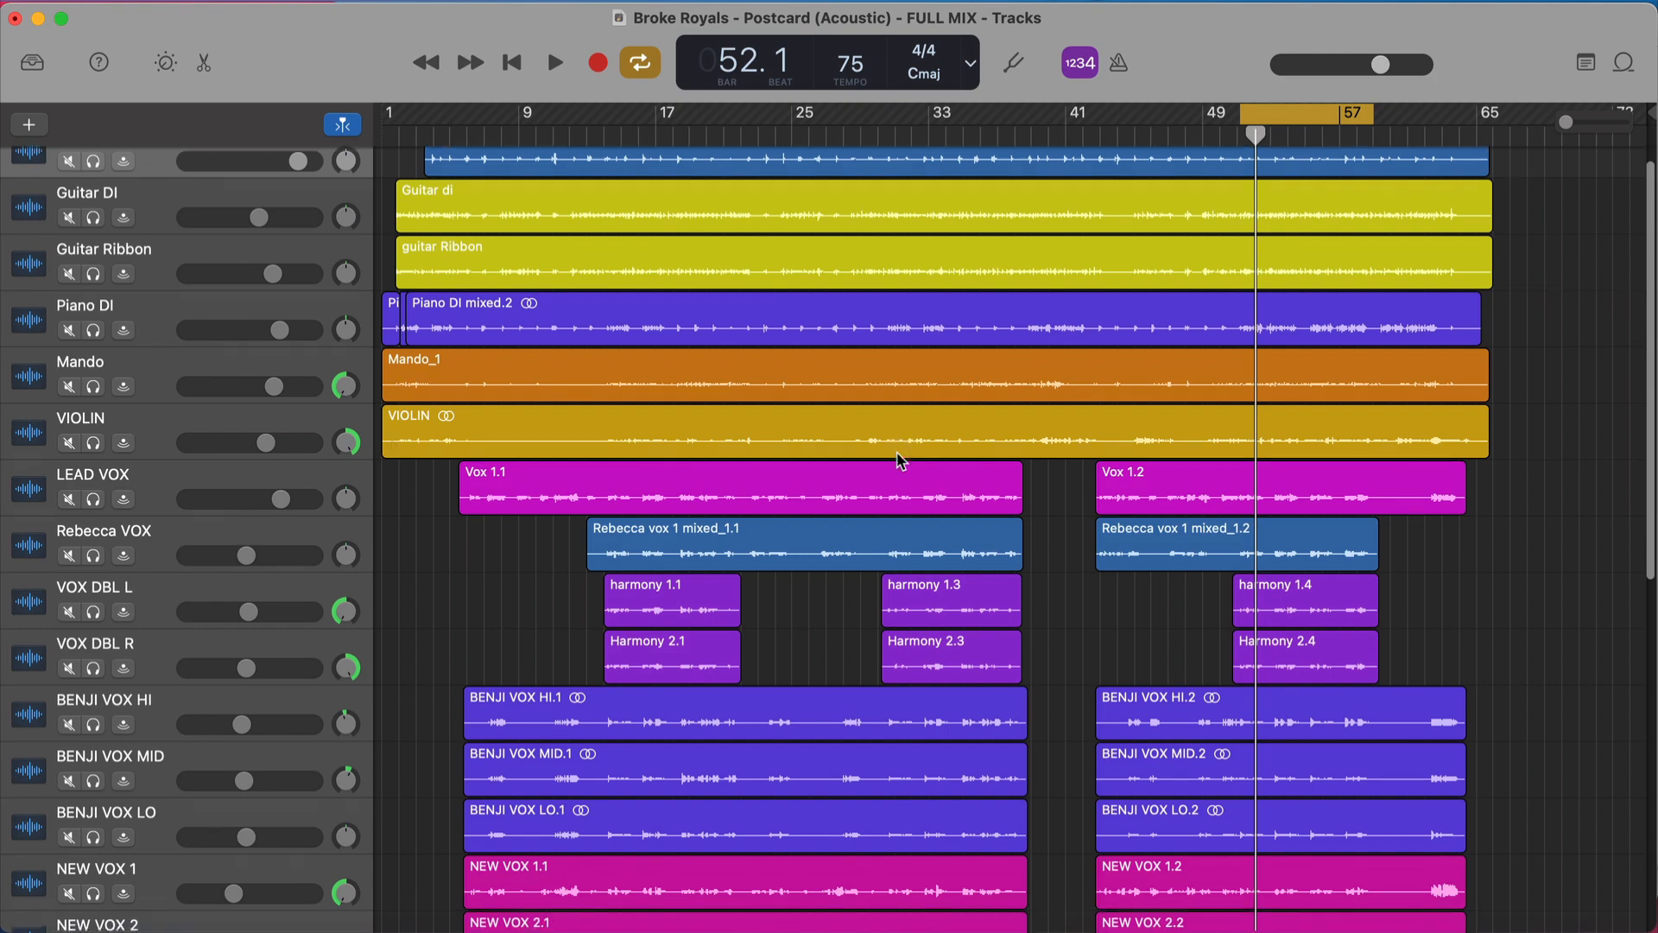
scroll(down, 3)
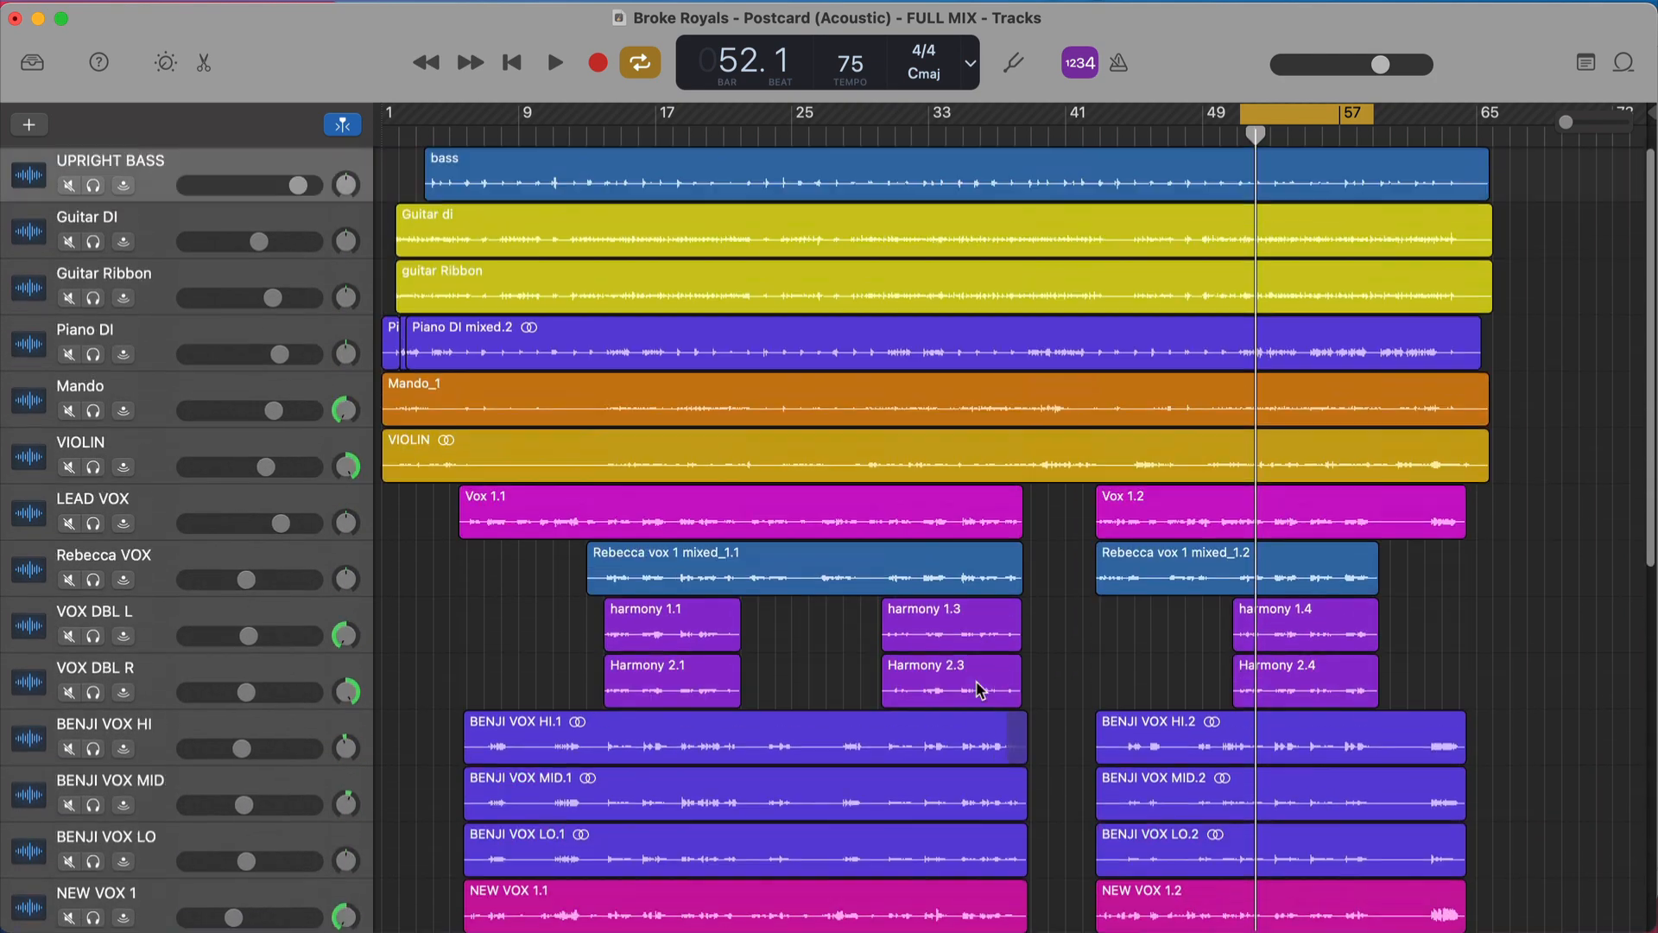
scroll(down, 3)
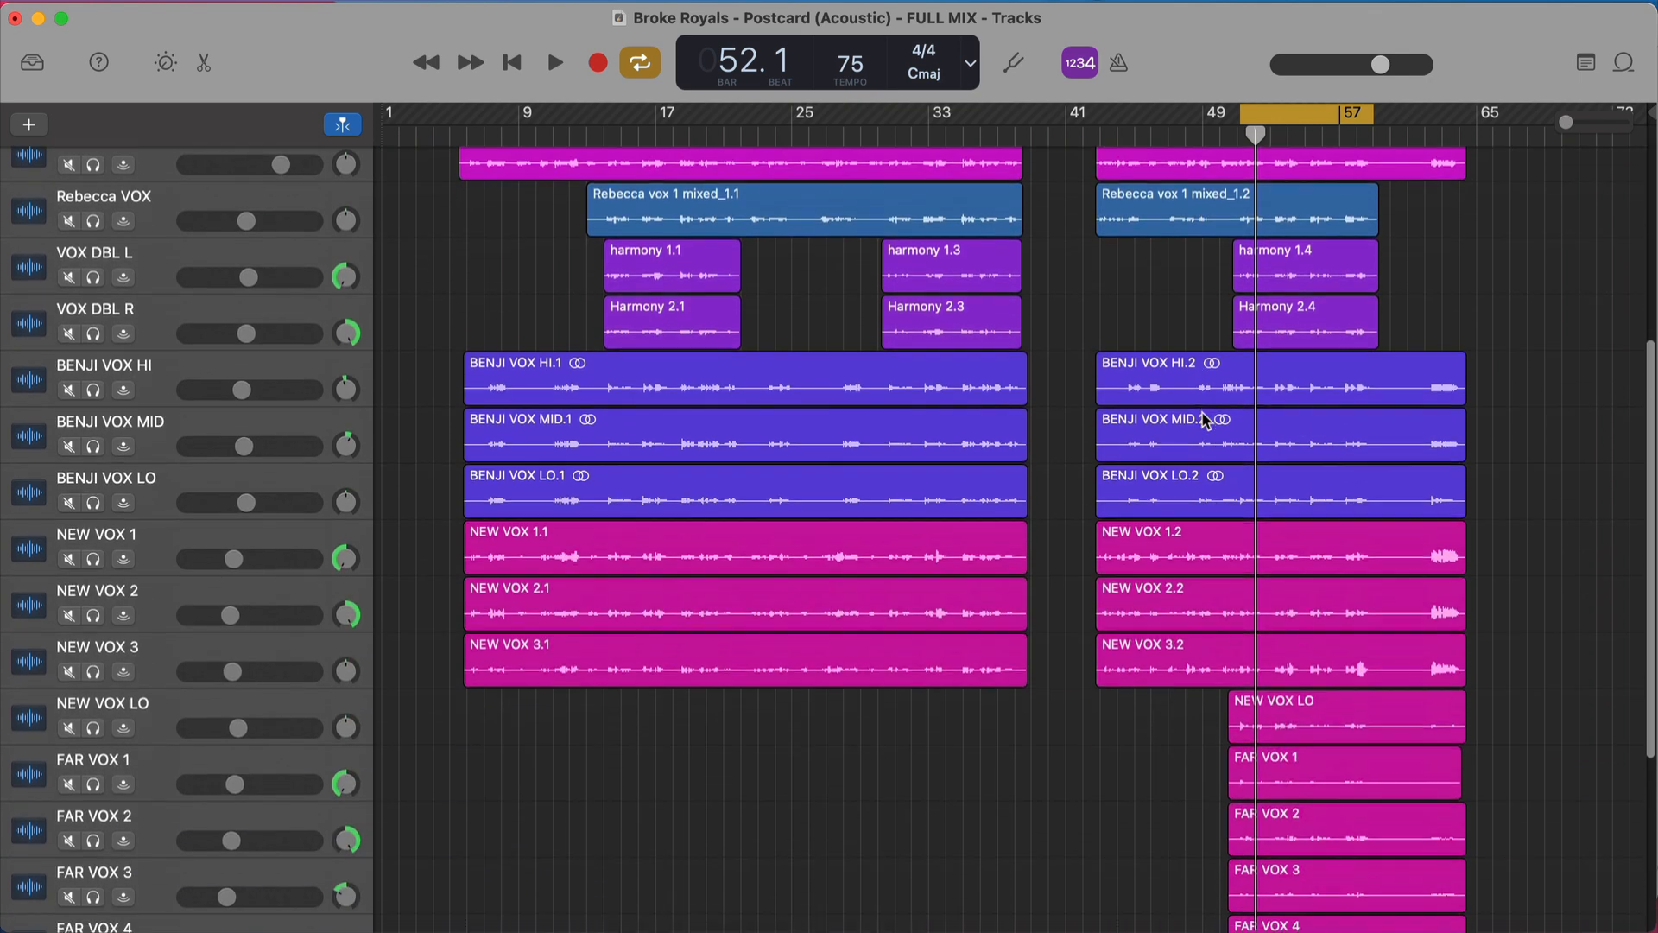
scroll(down, 3)
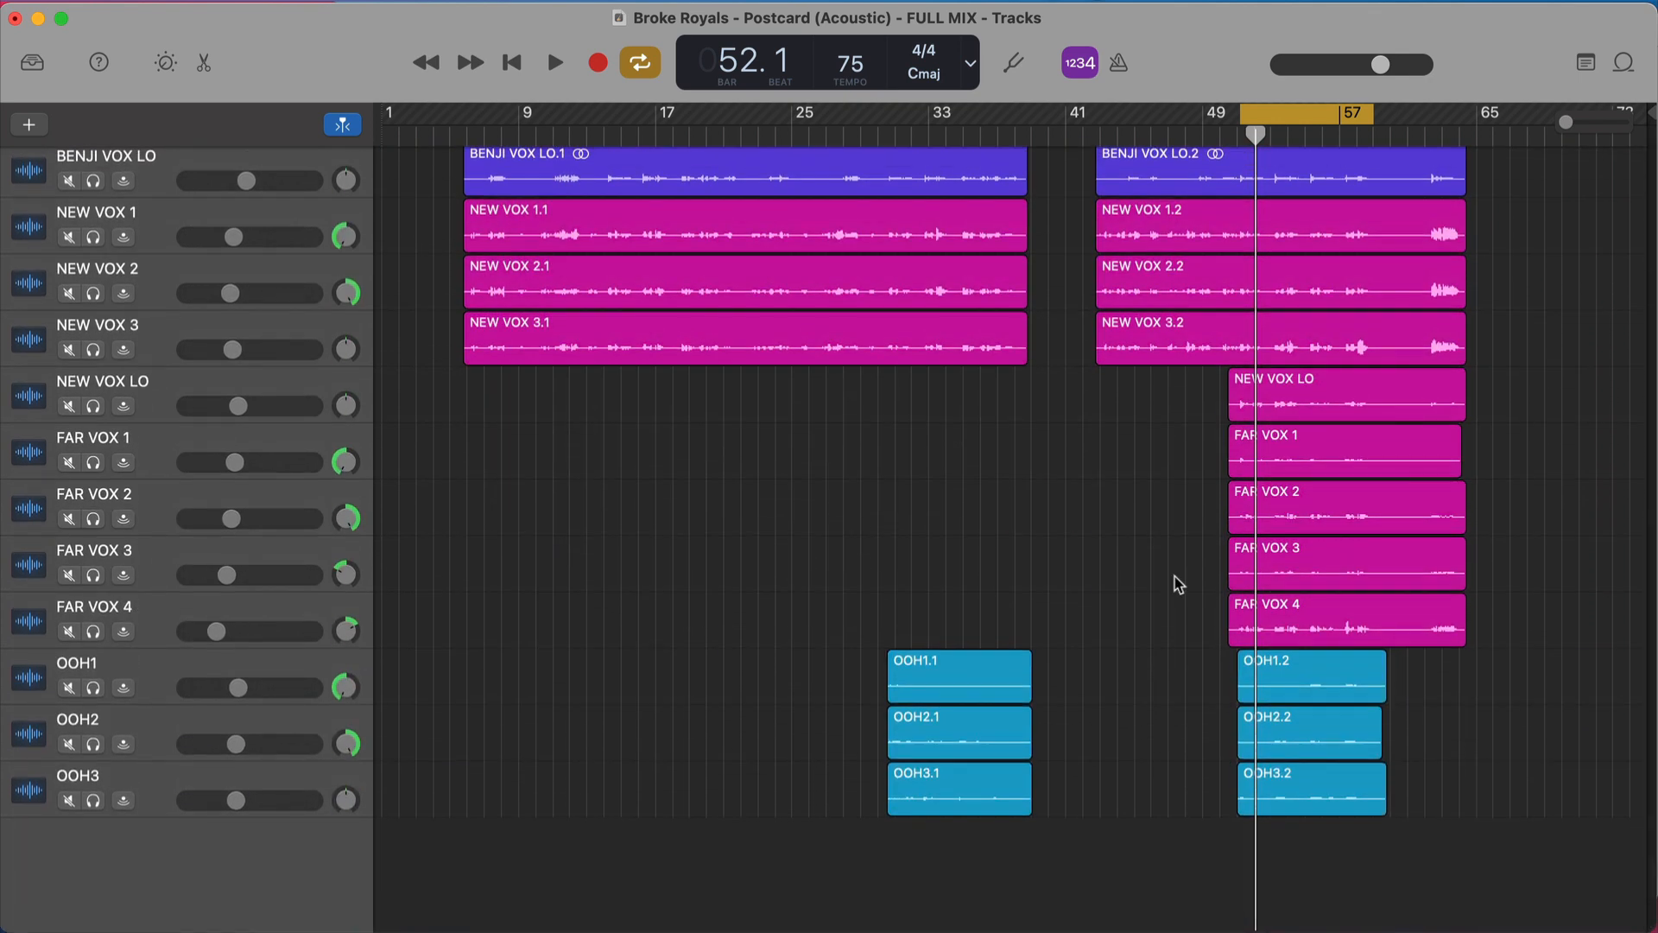
mouse_move(1111, 676)
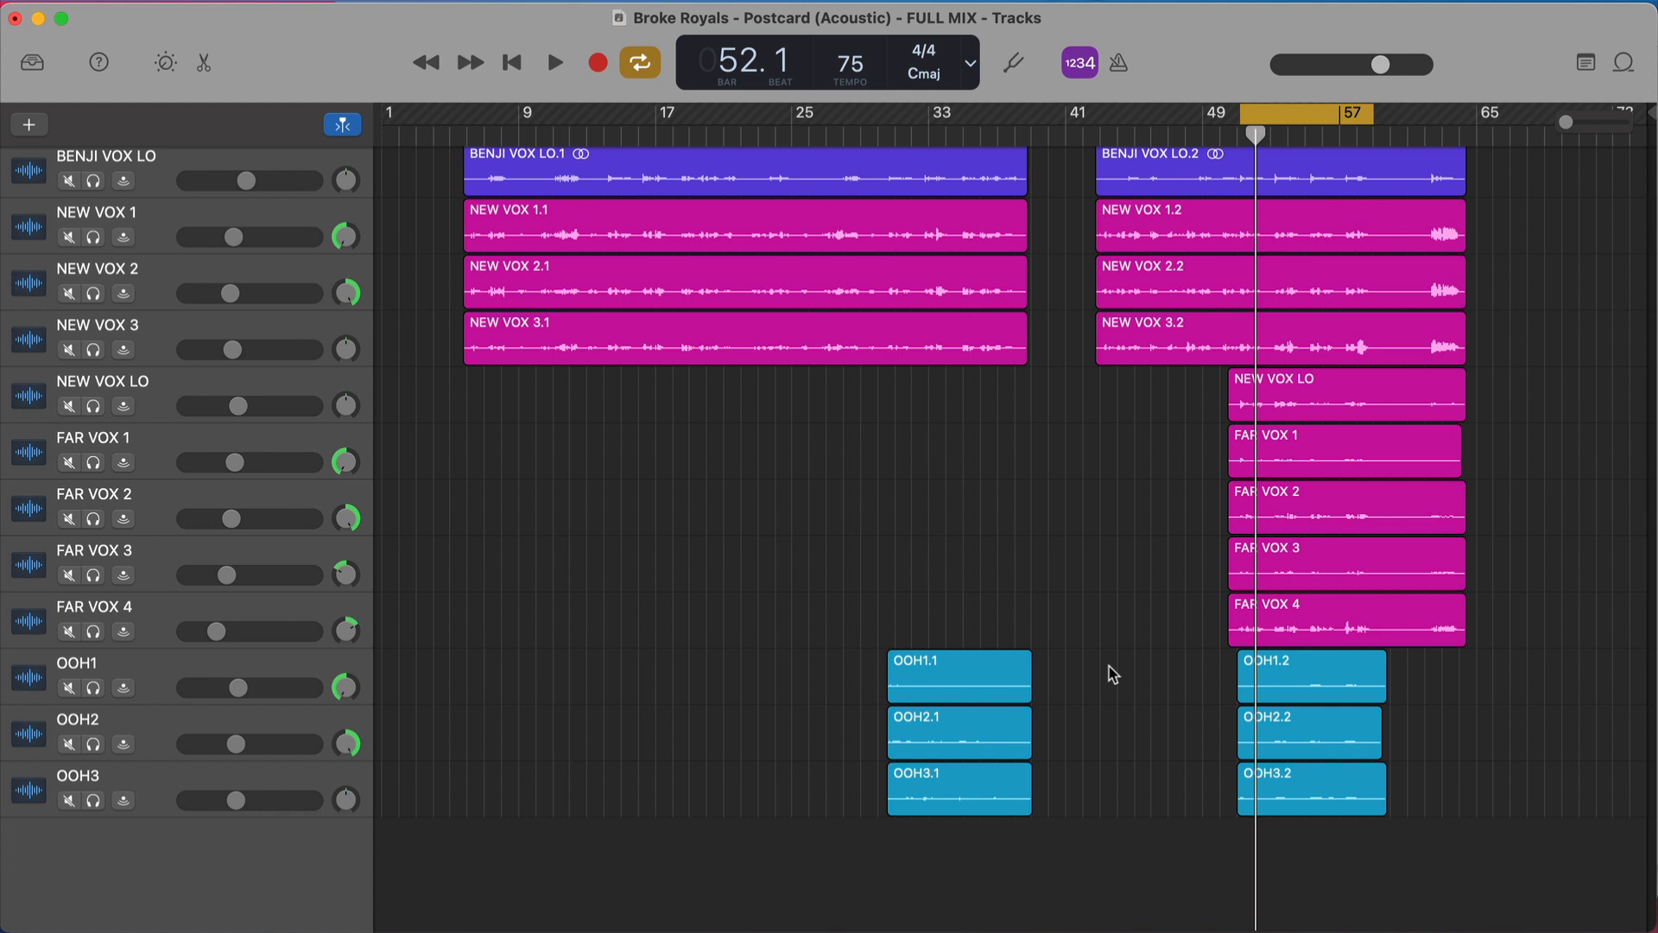
click(165, 62)
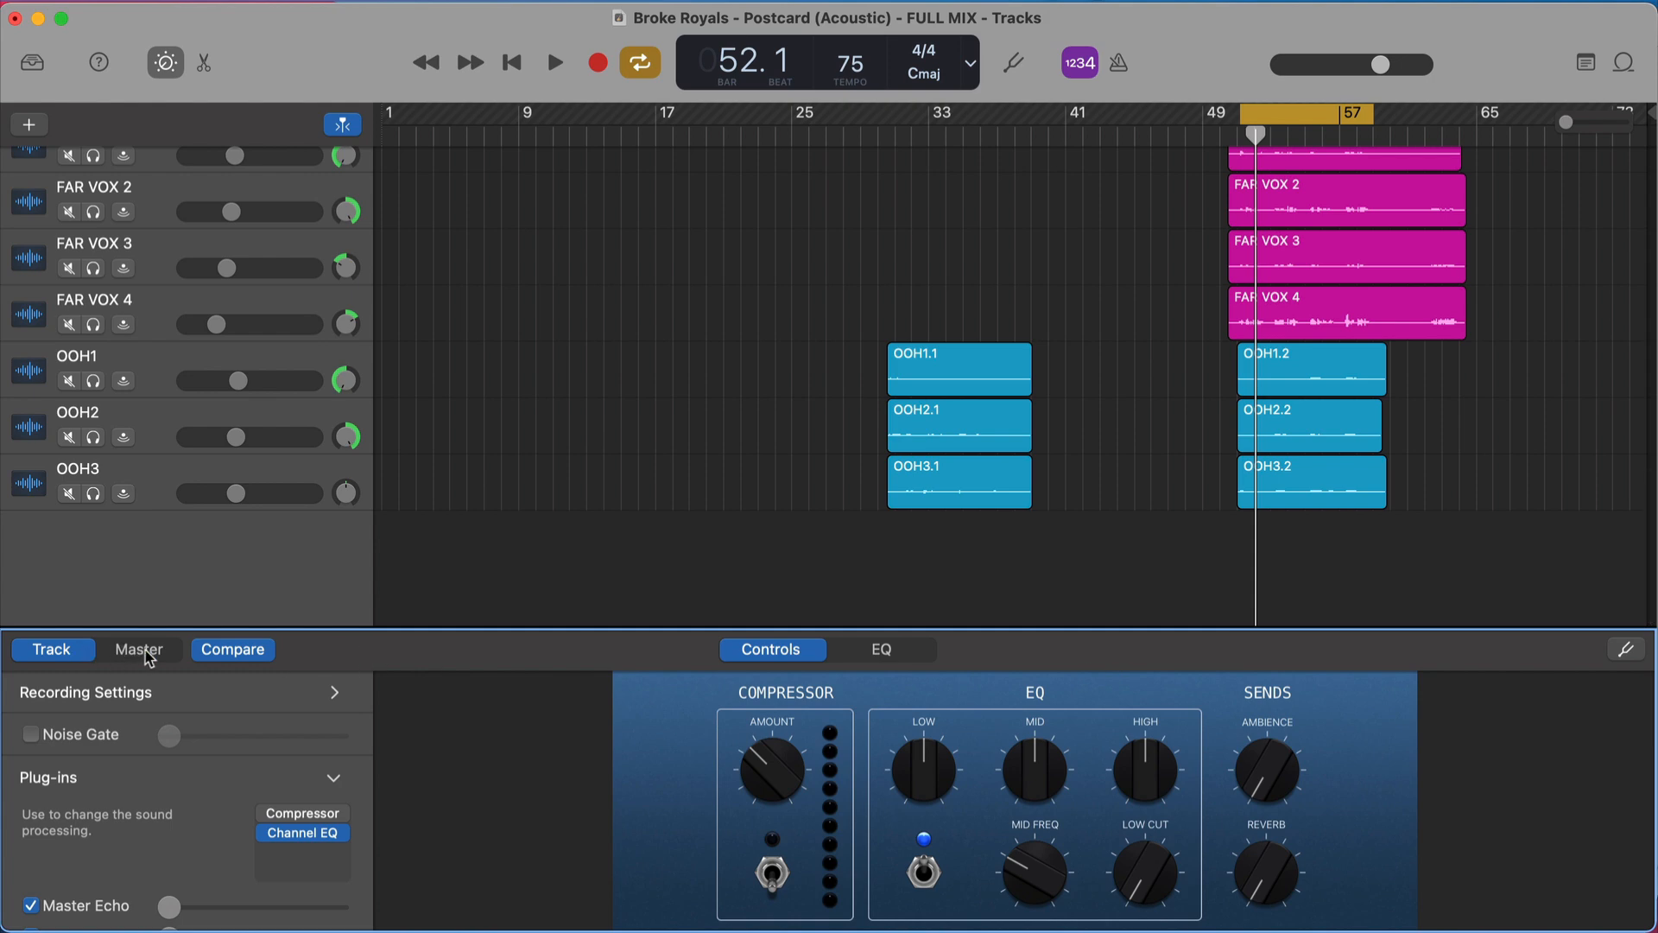
click(139, 649)
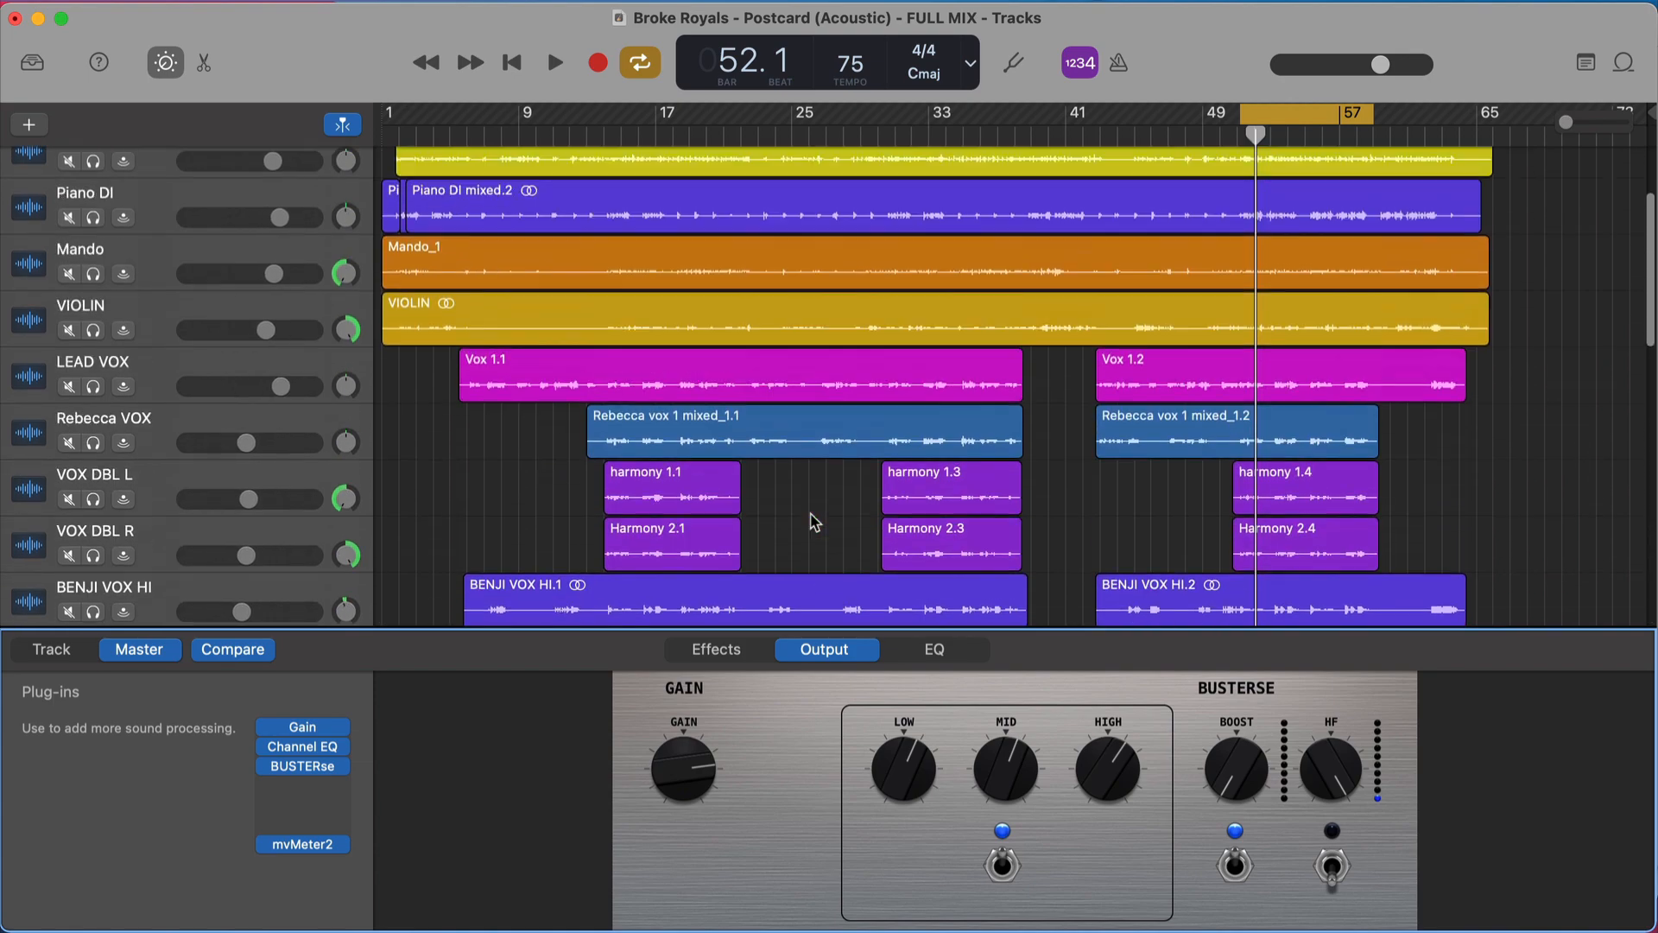
scroll(down, 3)
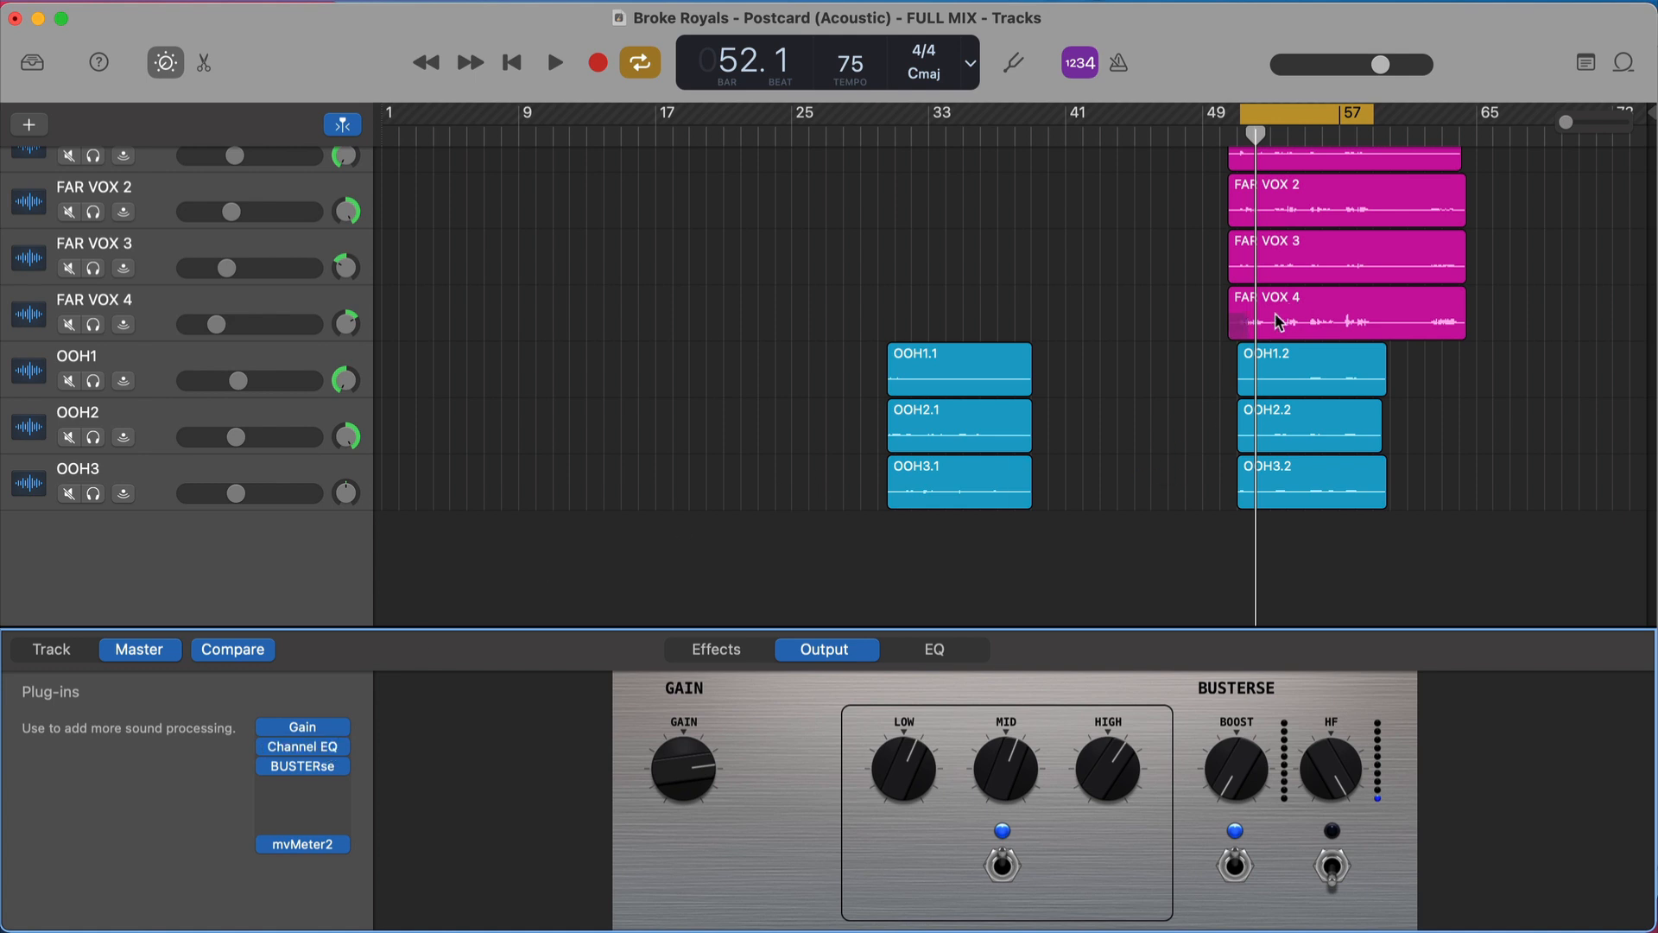
mouse_move(1269, 350)
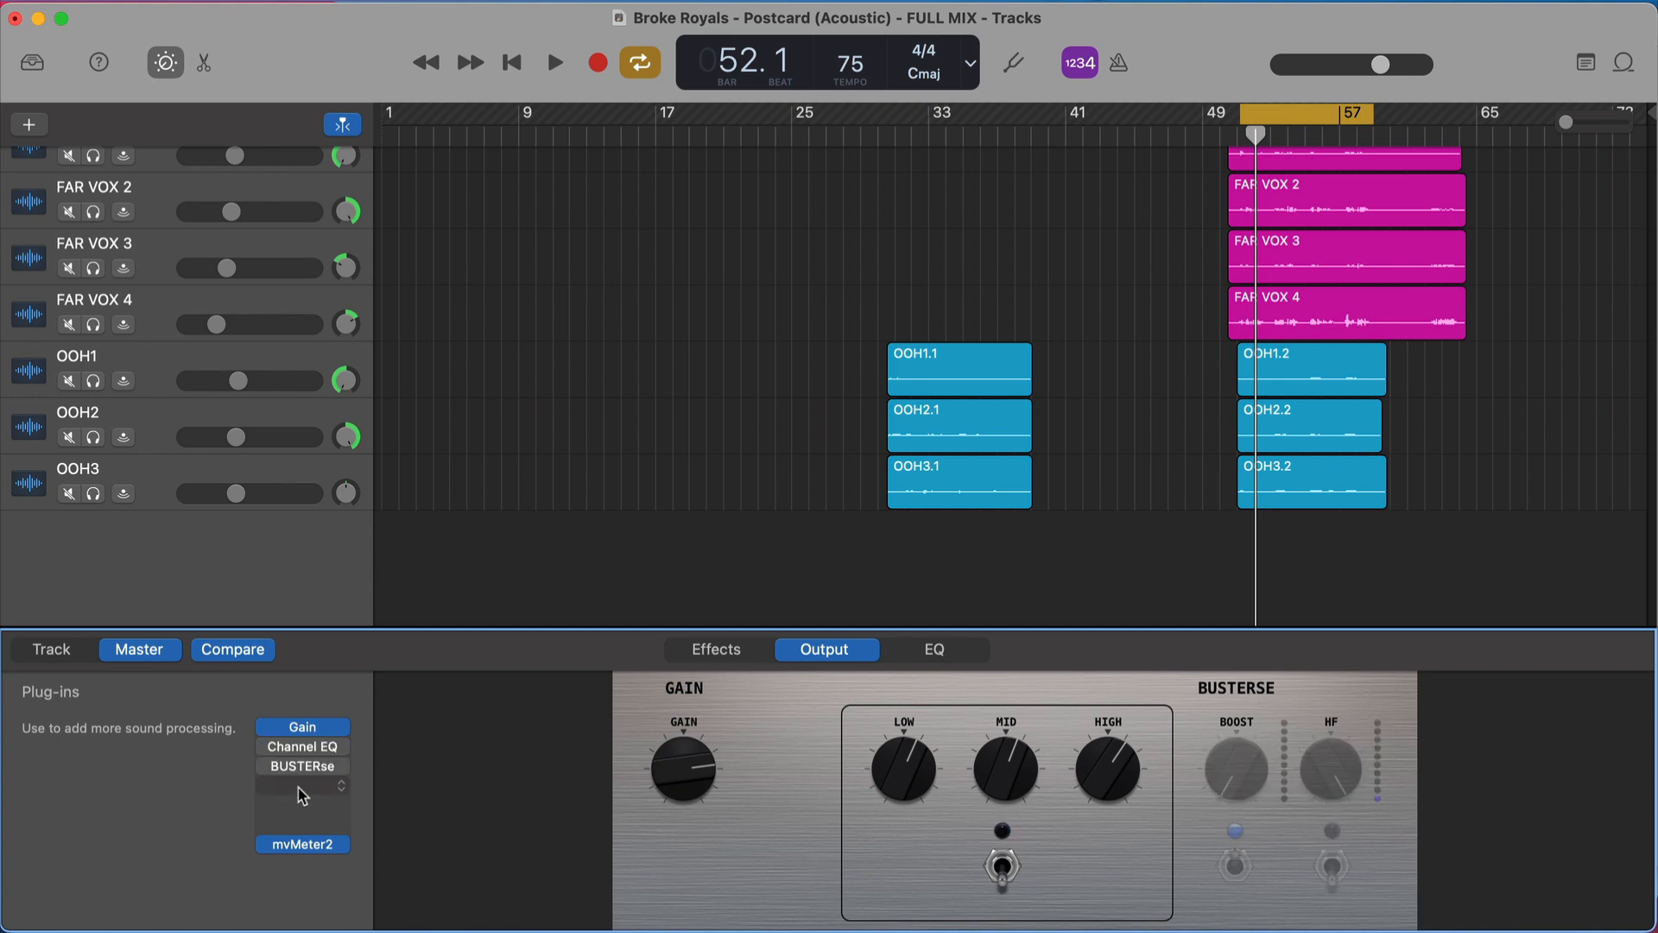
click(554, 64)
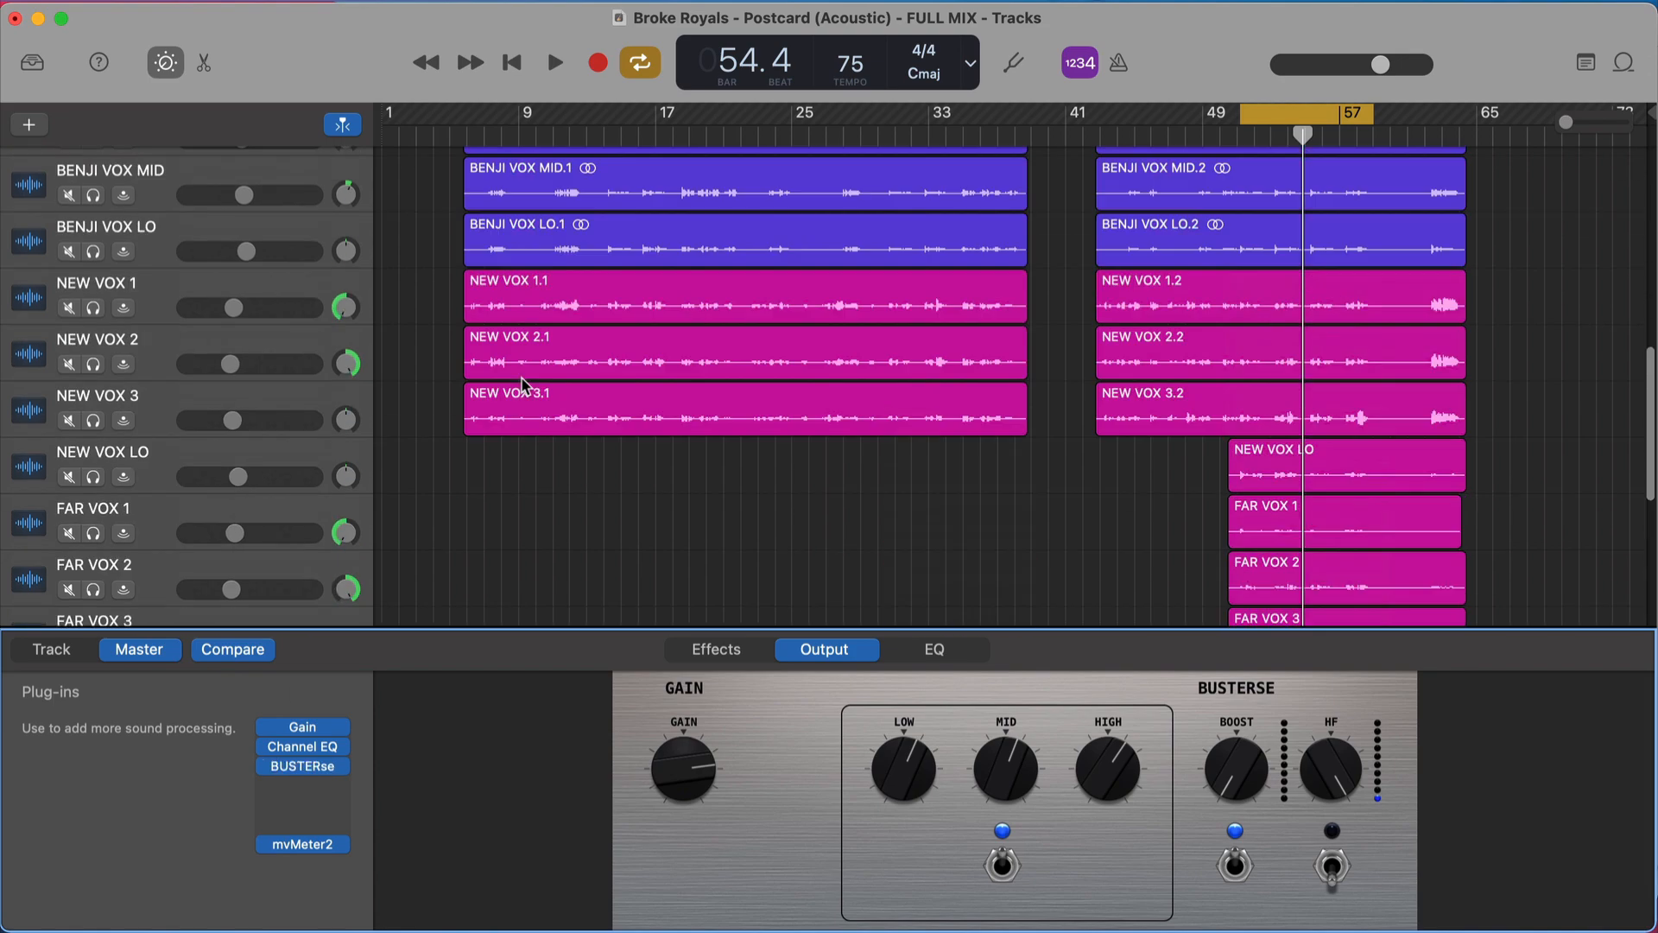
scroll(down, 3)
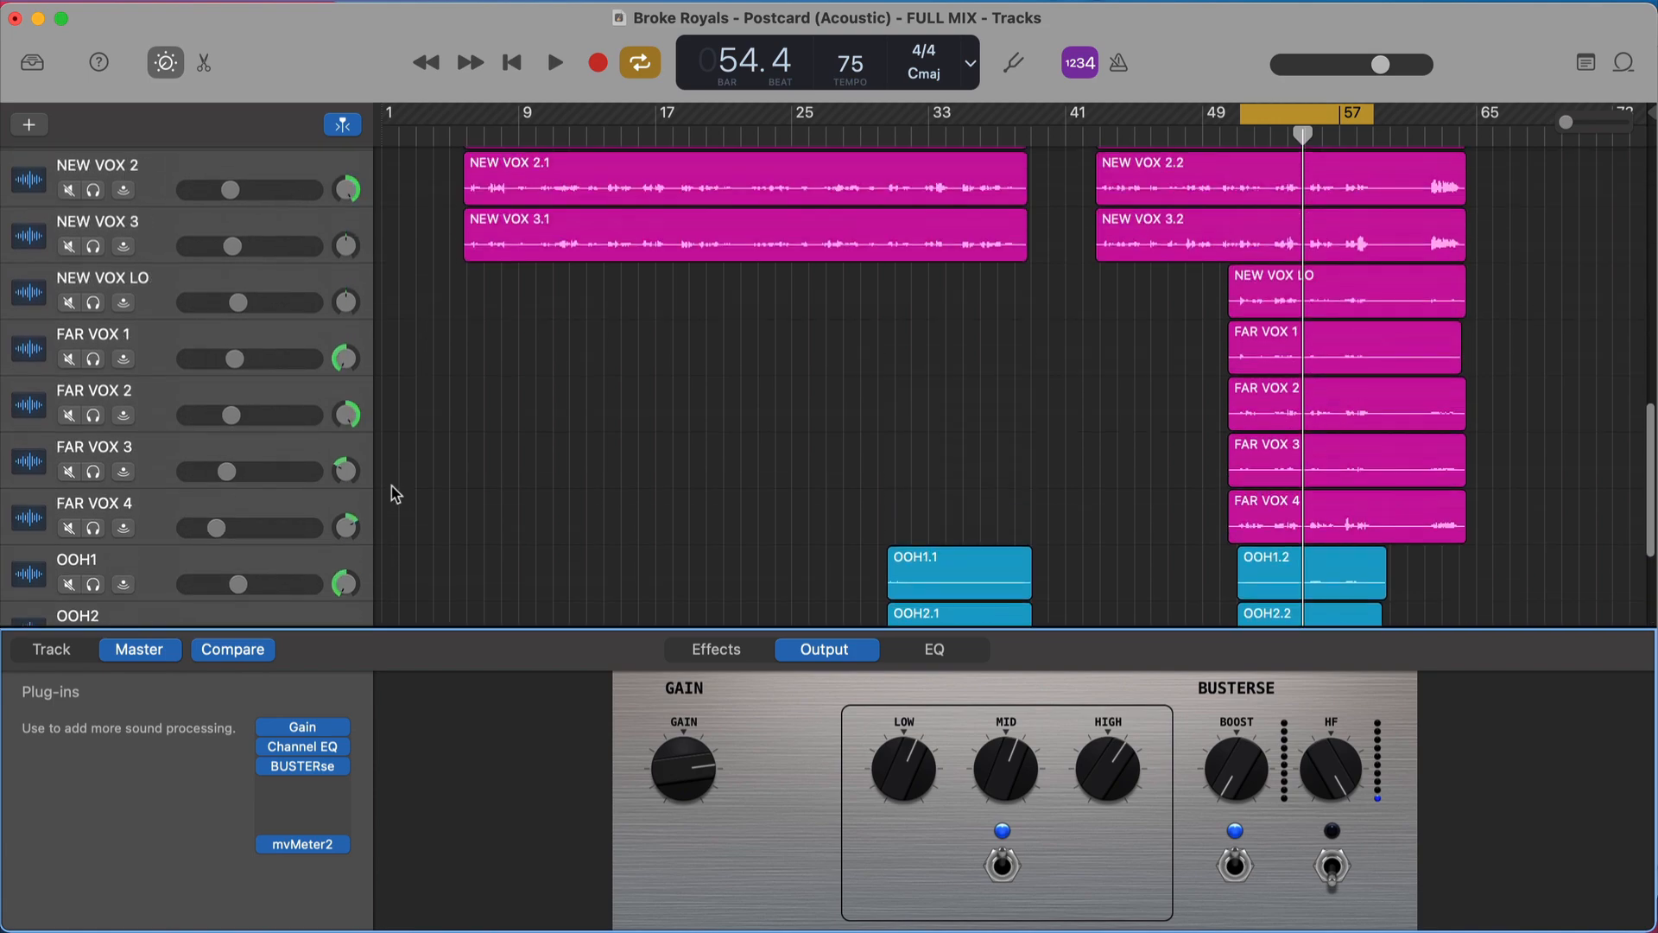
scroll(down, 3)
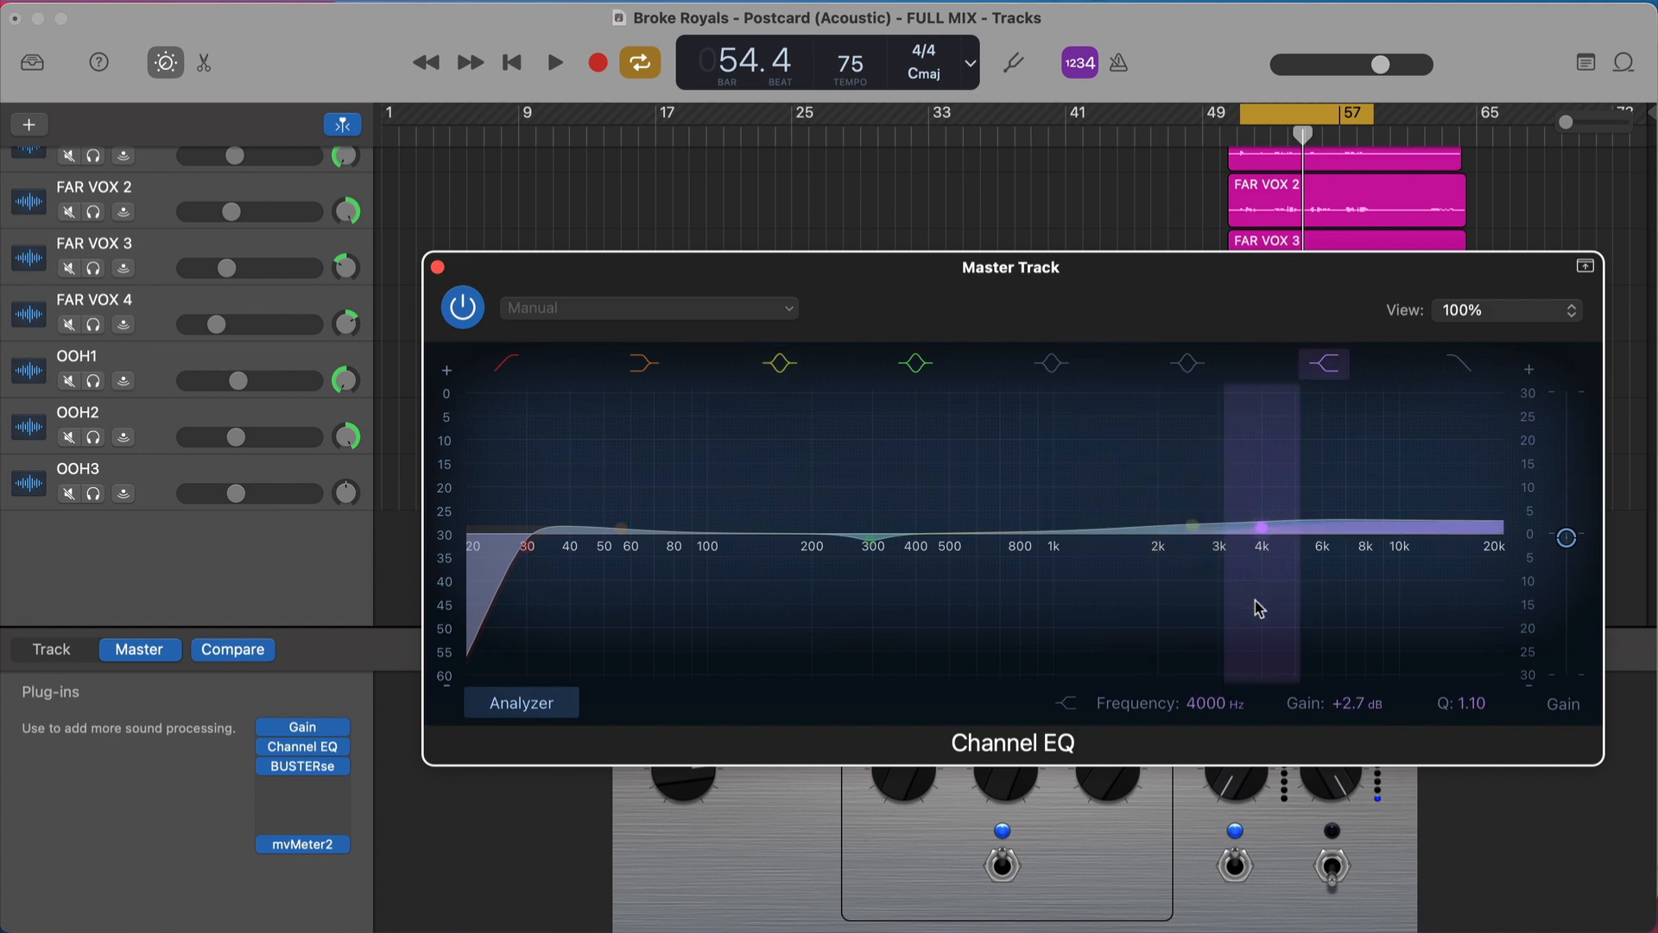
mouse_move(1276, 577)
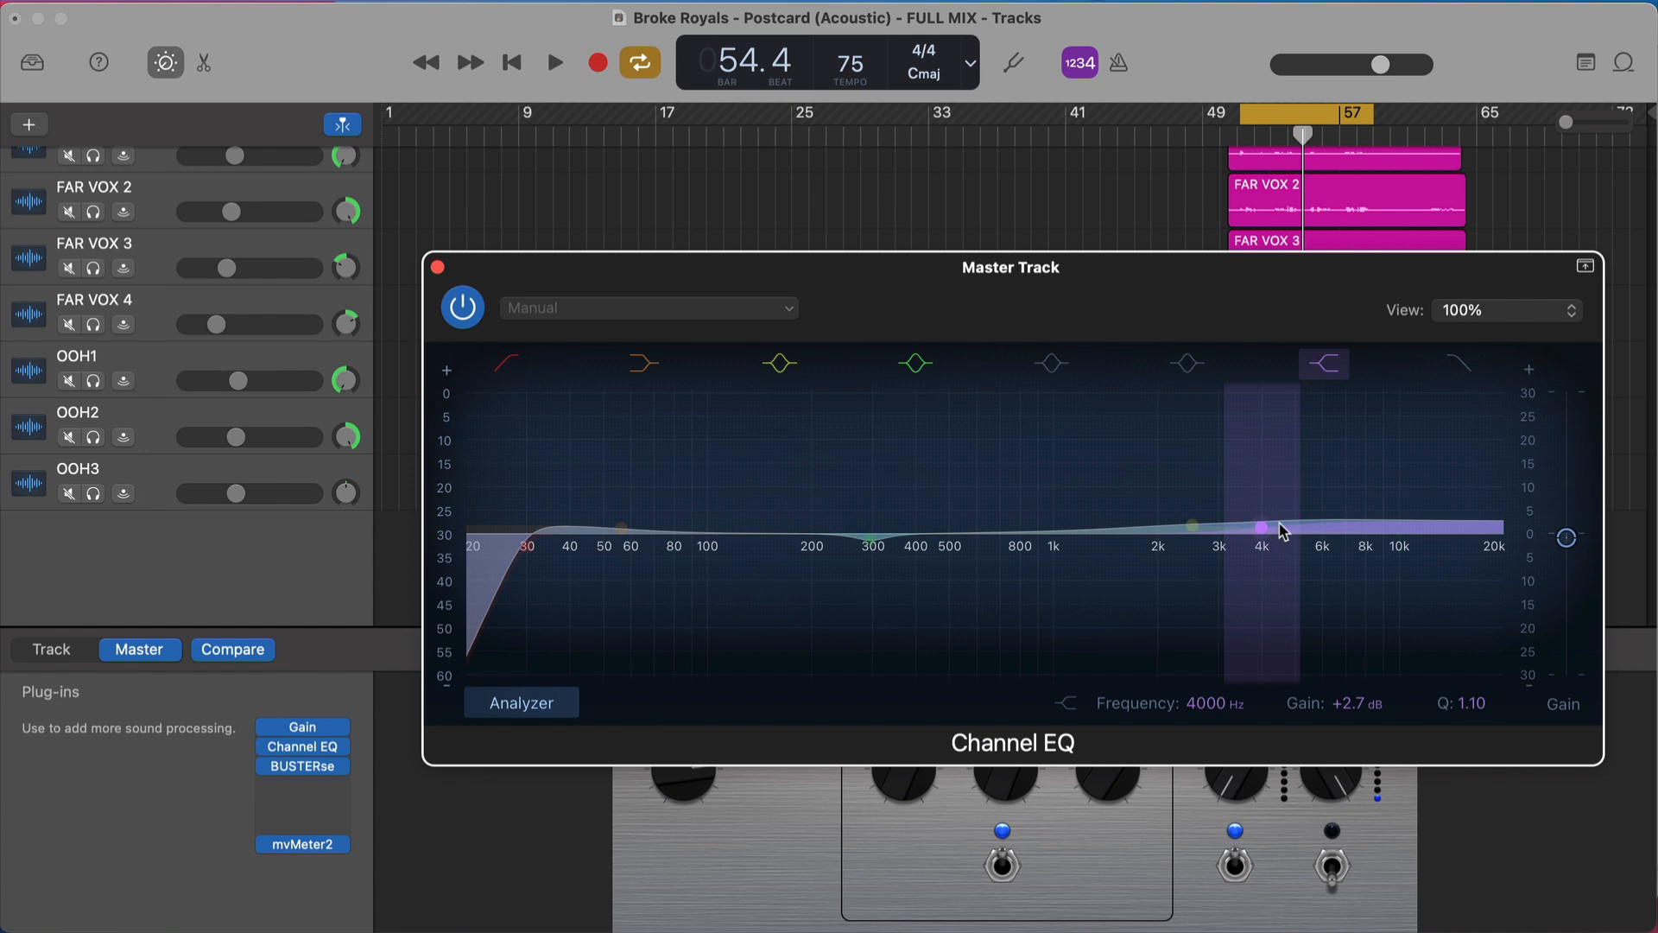
mouse_move(1265, 544)
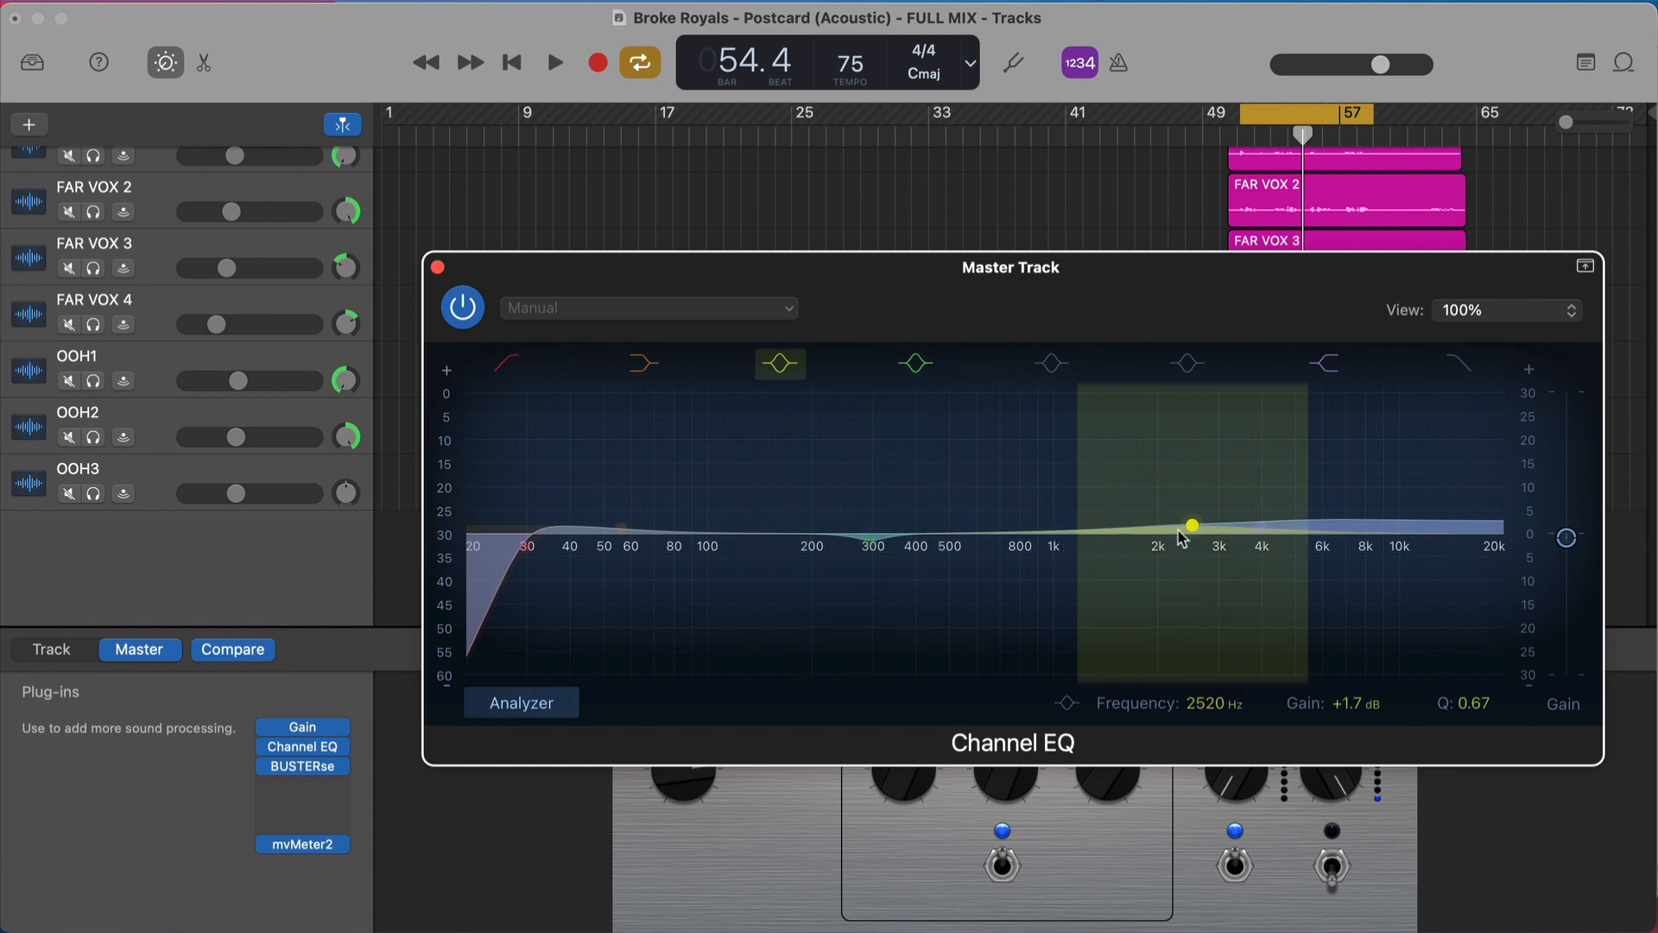
mouse_move(1165, 546)
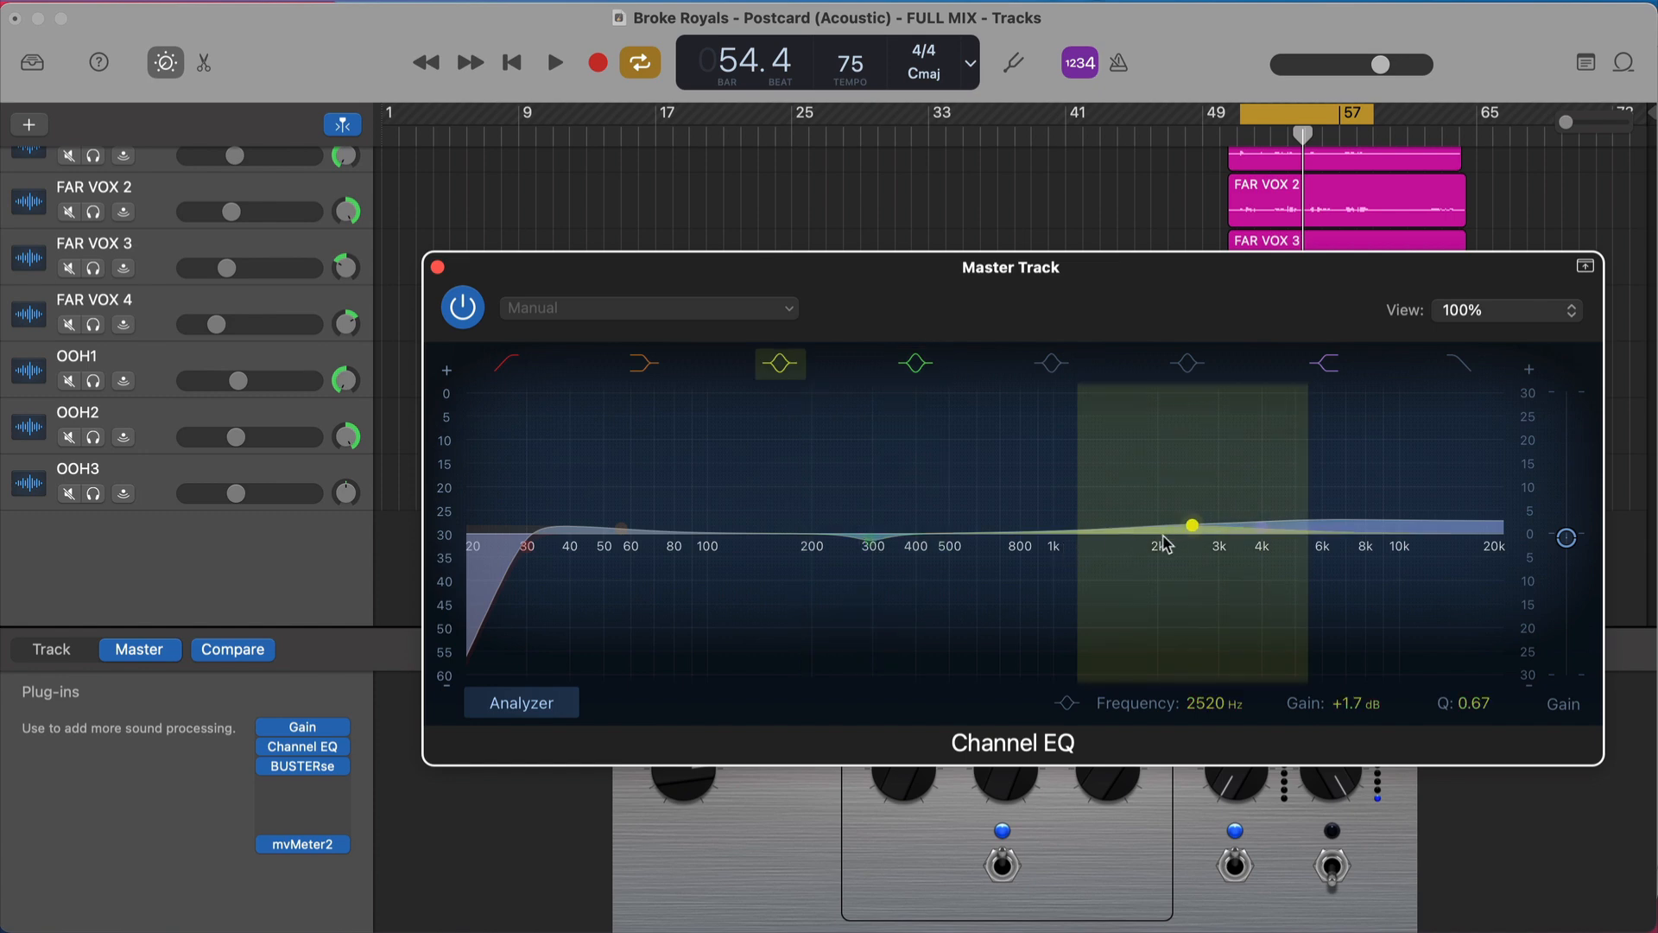
mouse_move(1205, 549)
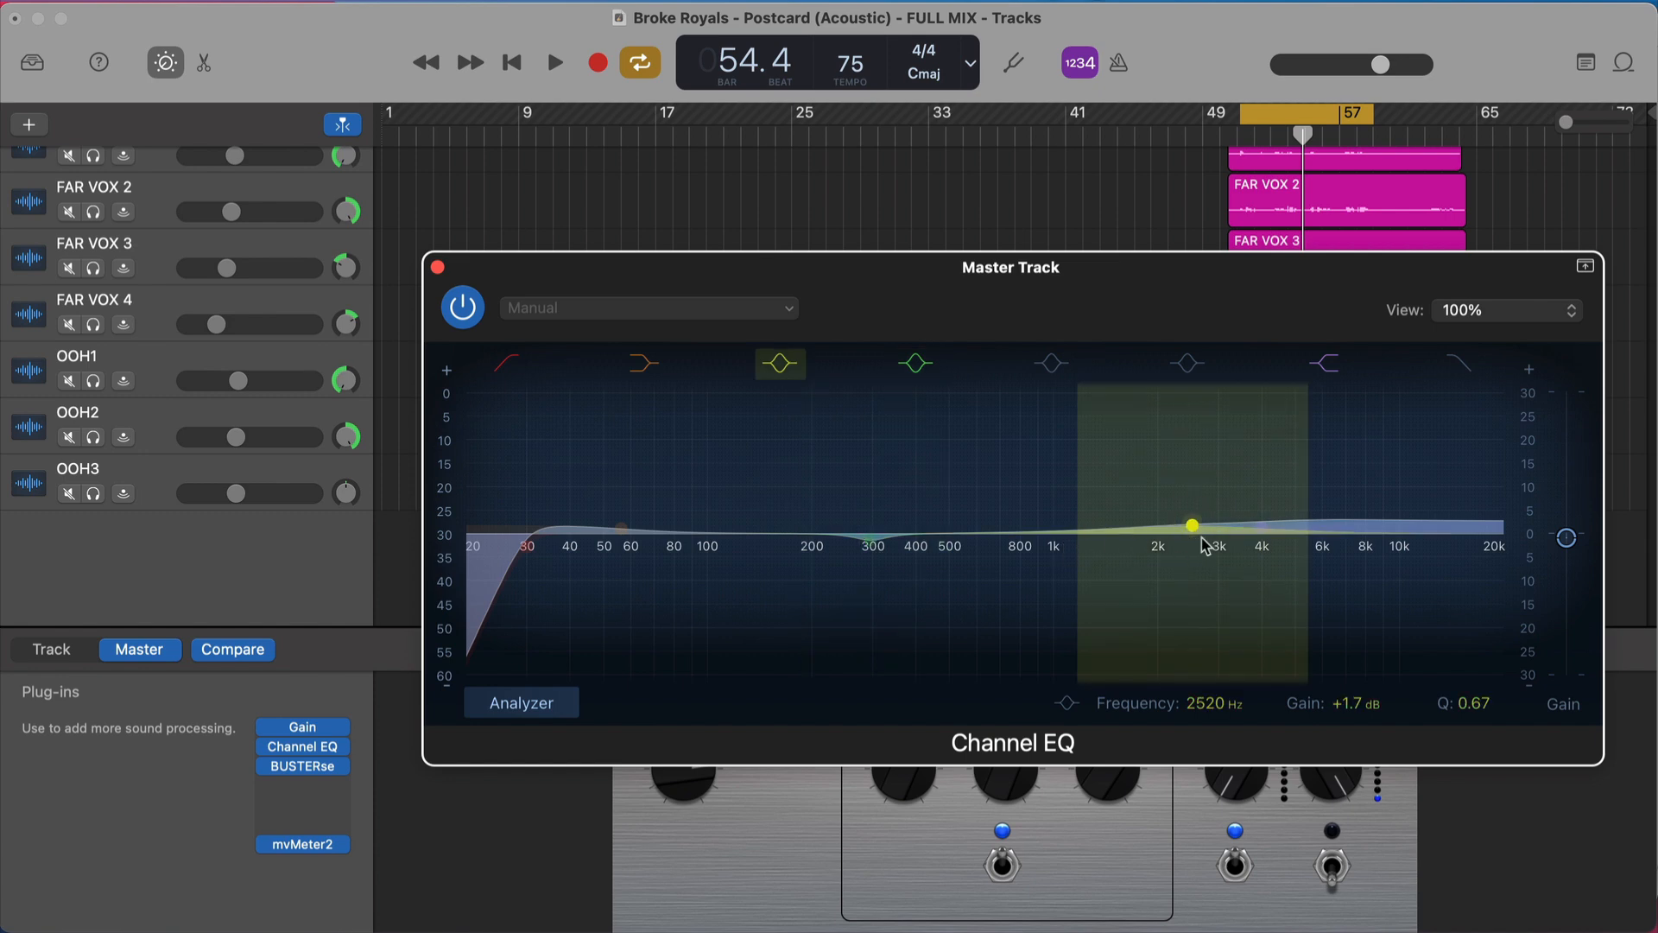
mouse_move(1136, 518)
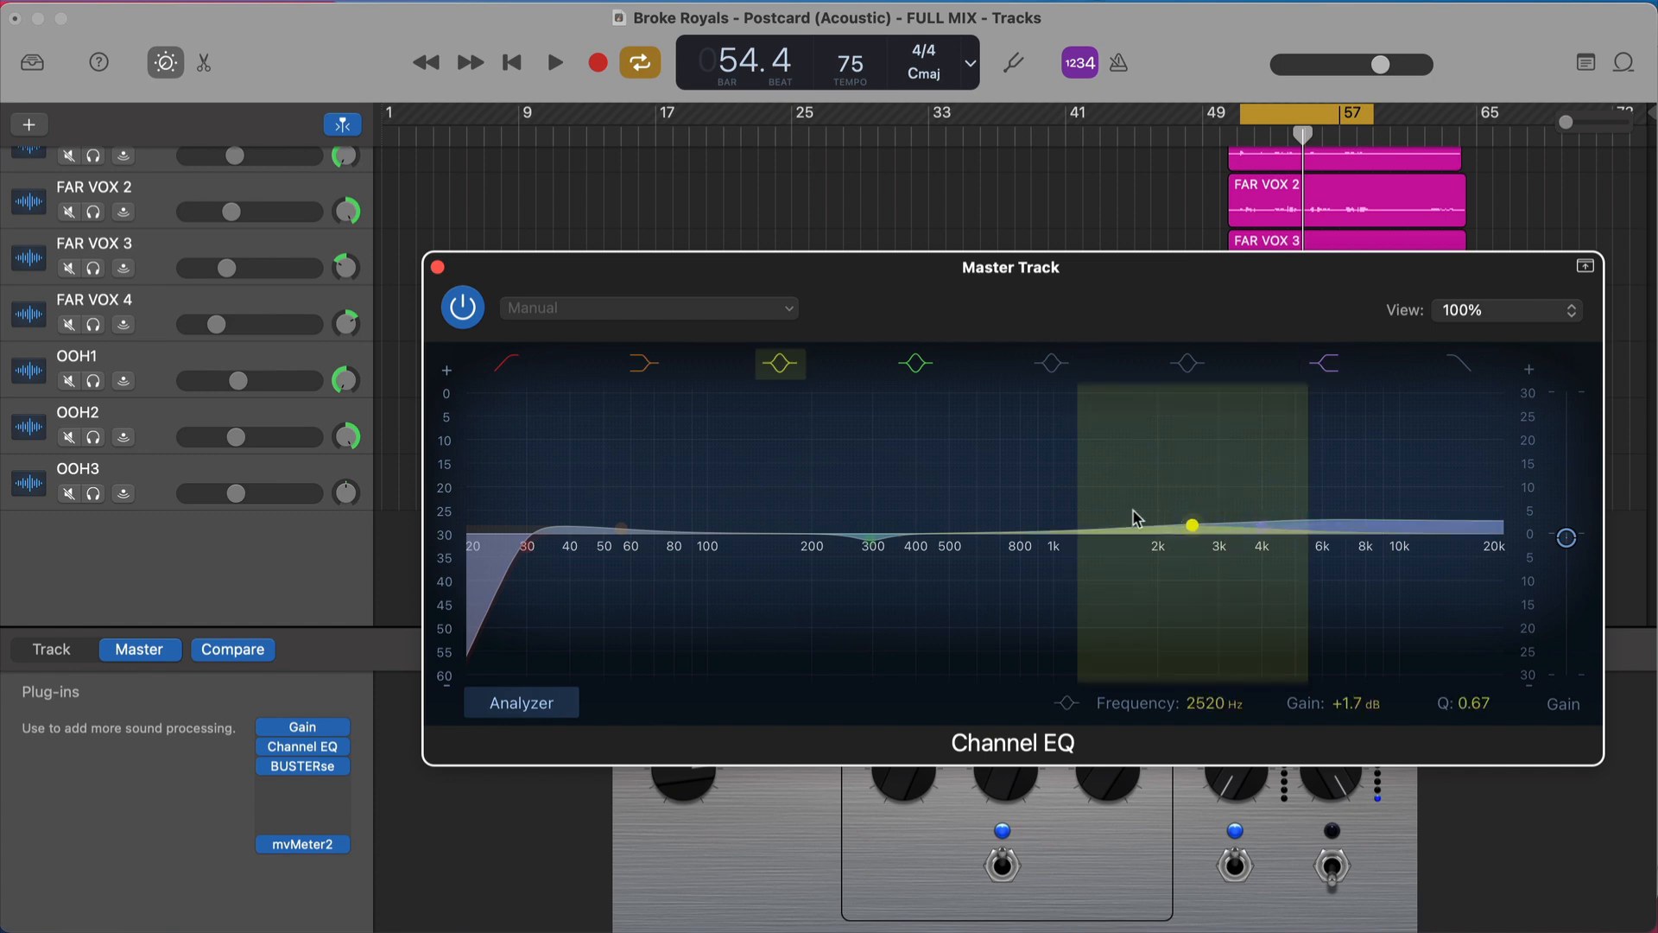
- Inspect the Channel EQ's 296 Hz cut and +1.9 dB boost near 56 Hz, then close it
click(1325, 362)
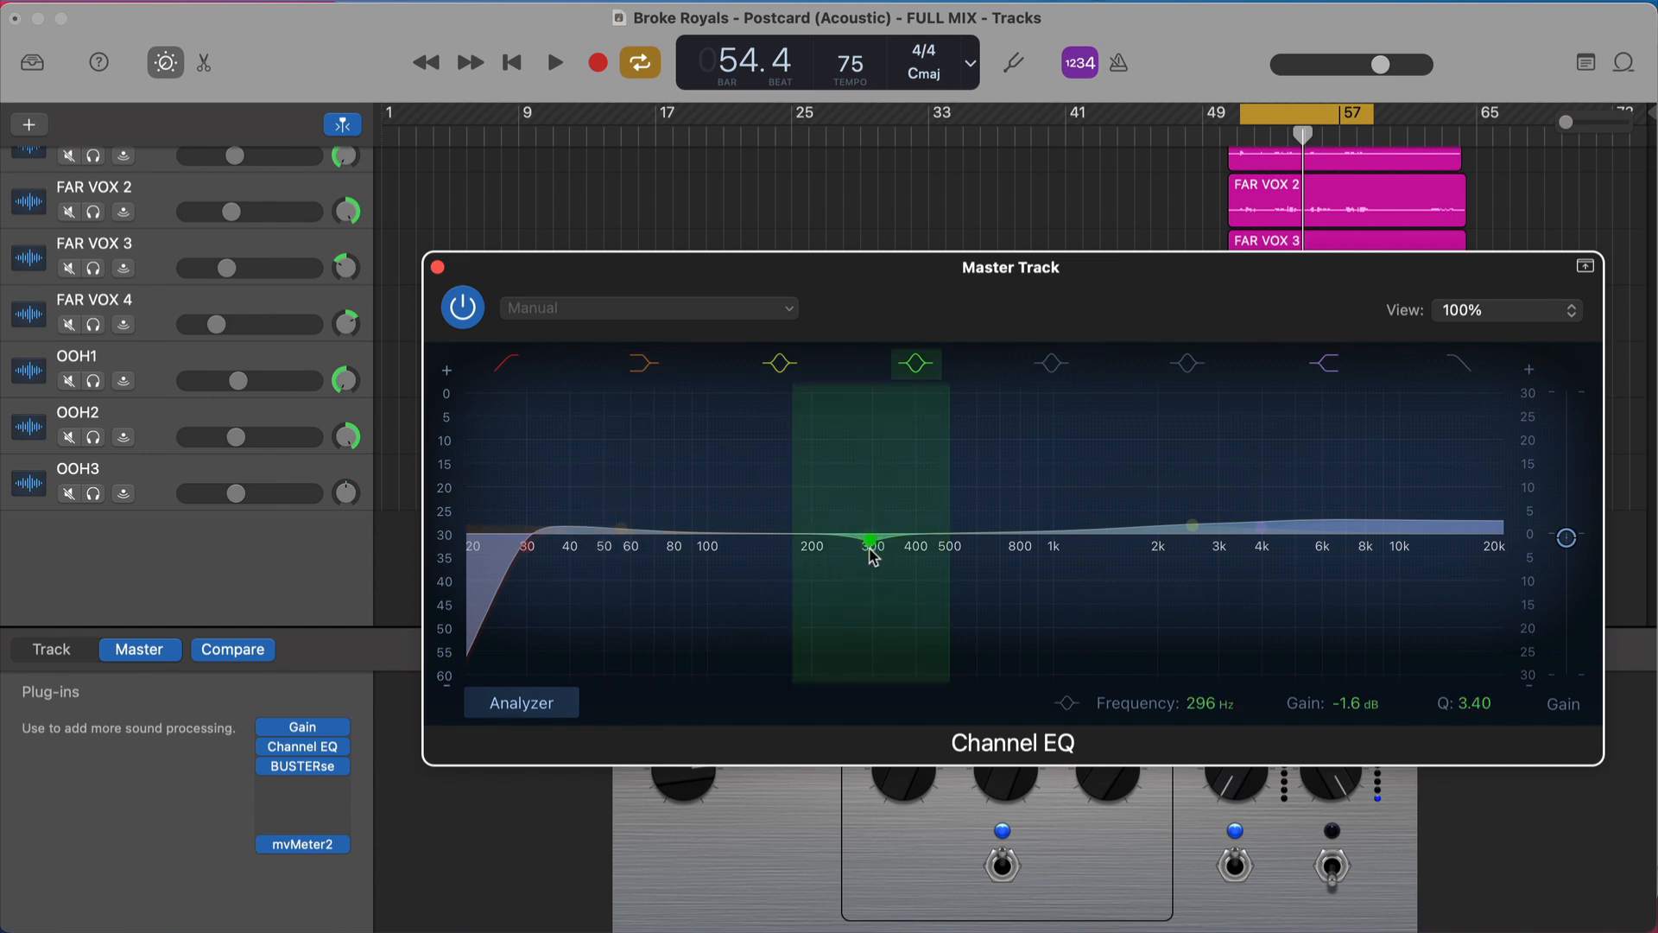
mouse_move(905, 530)
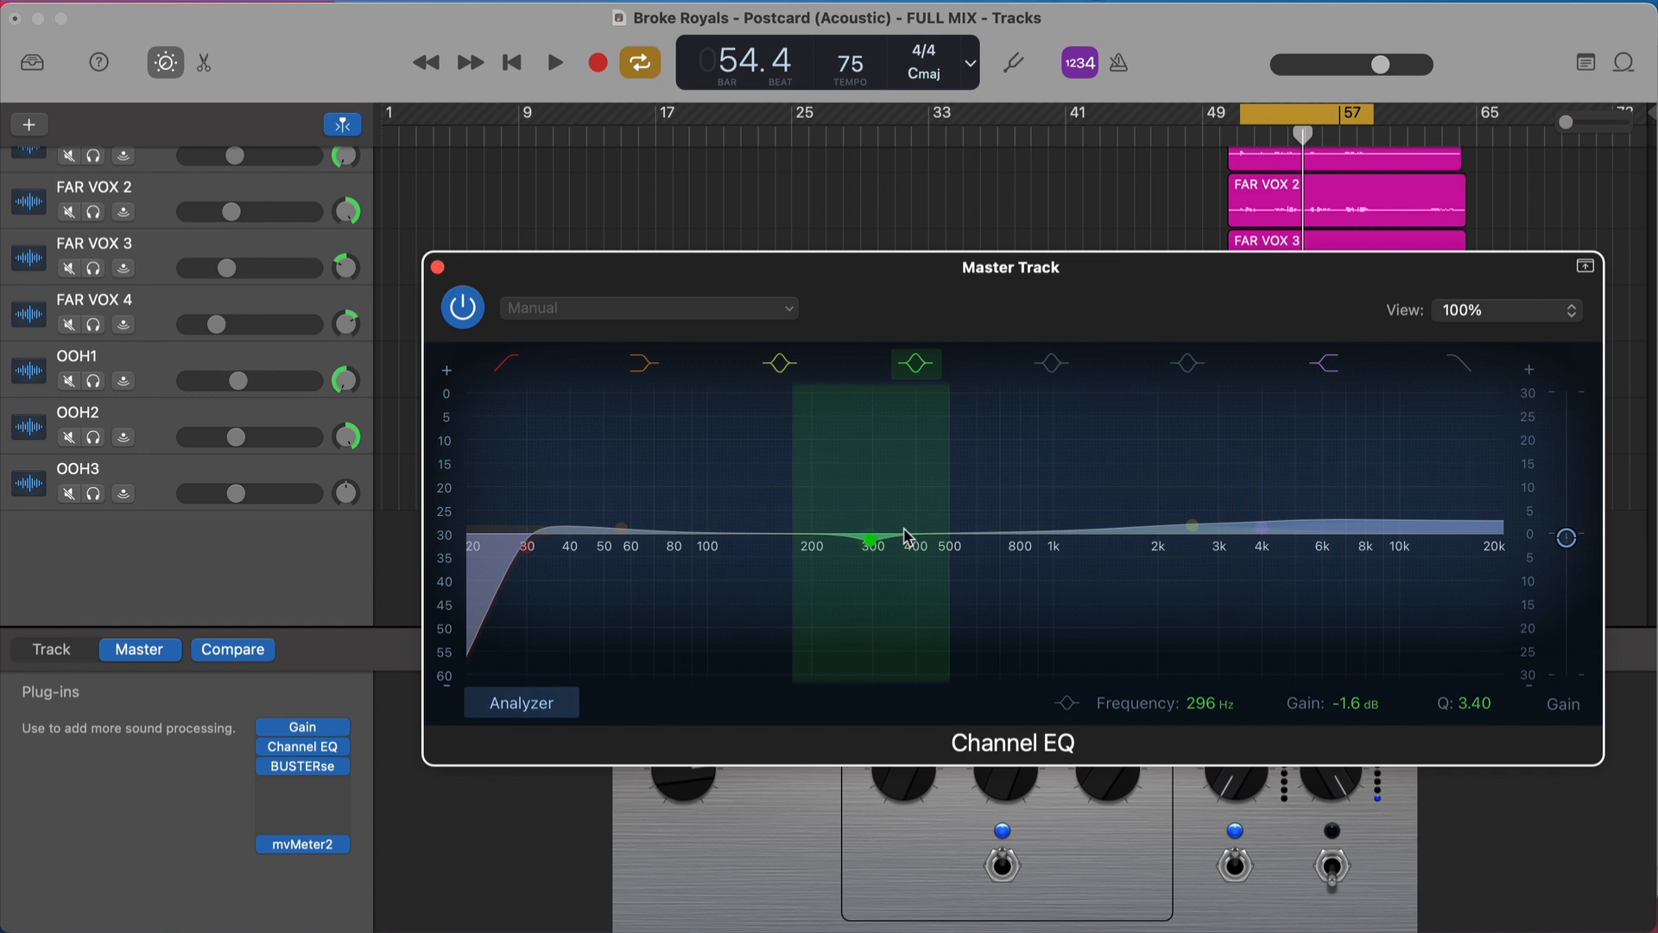
click(1325, 362)
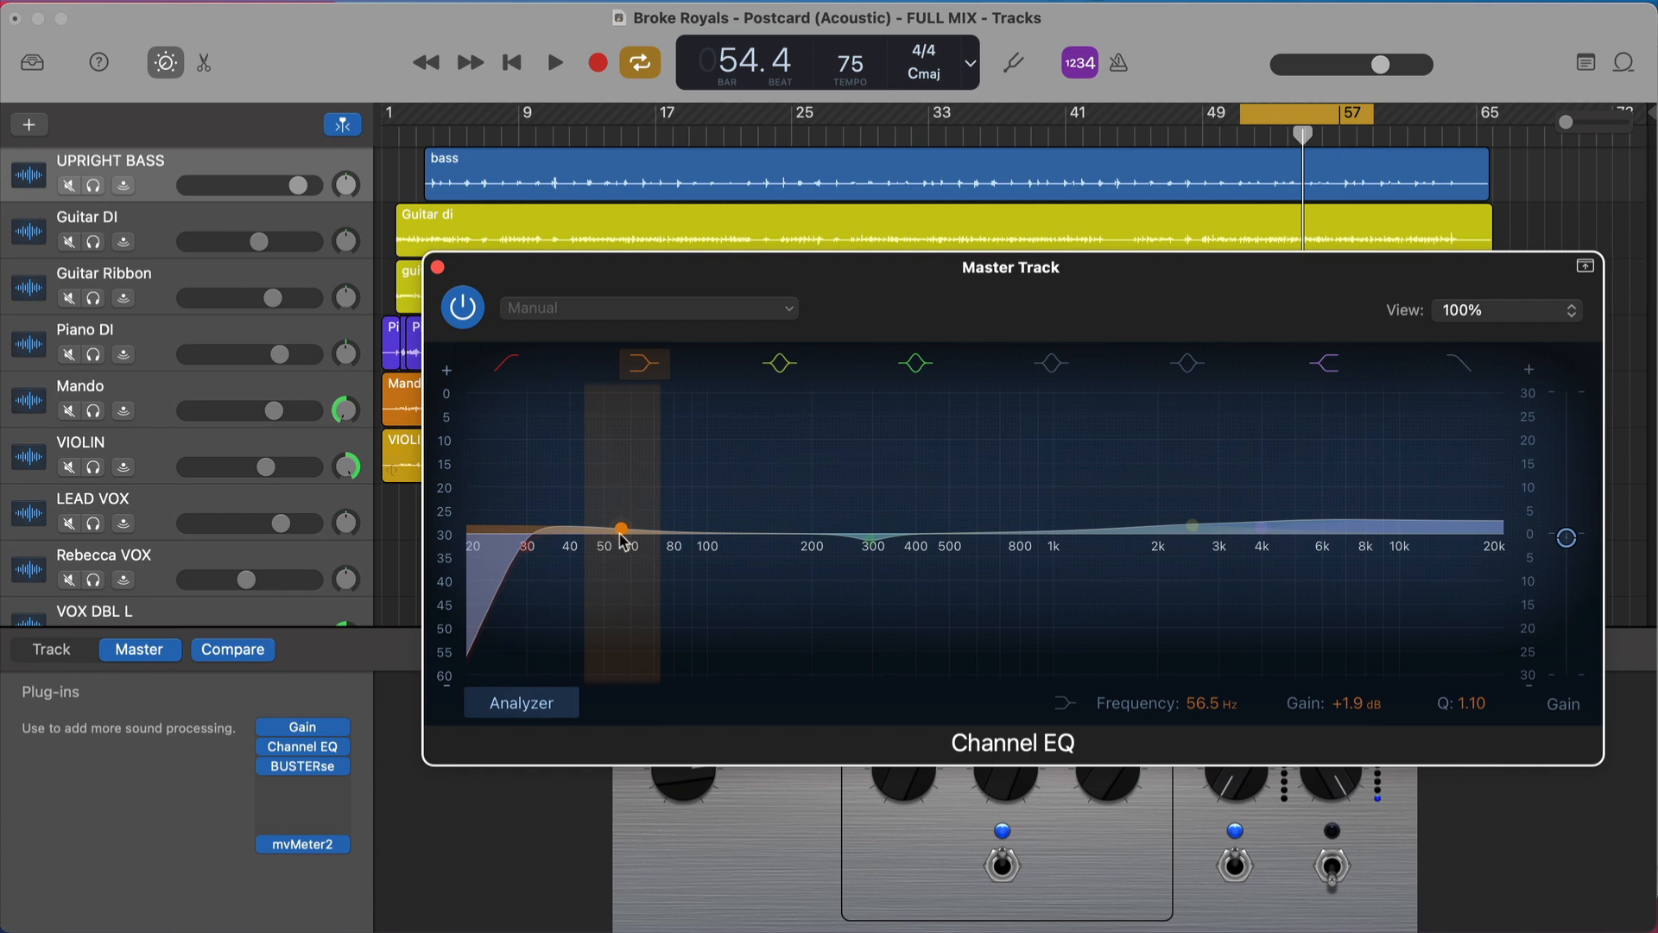
scroll(down, 3)
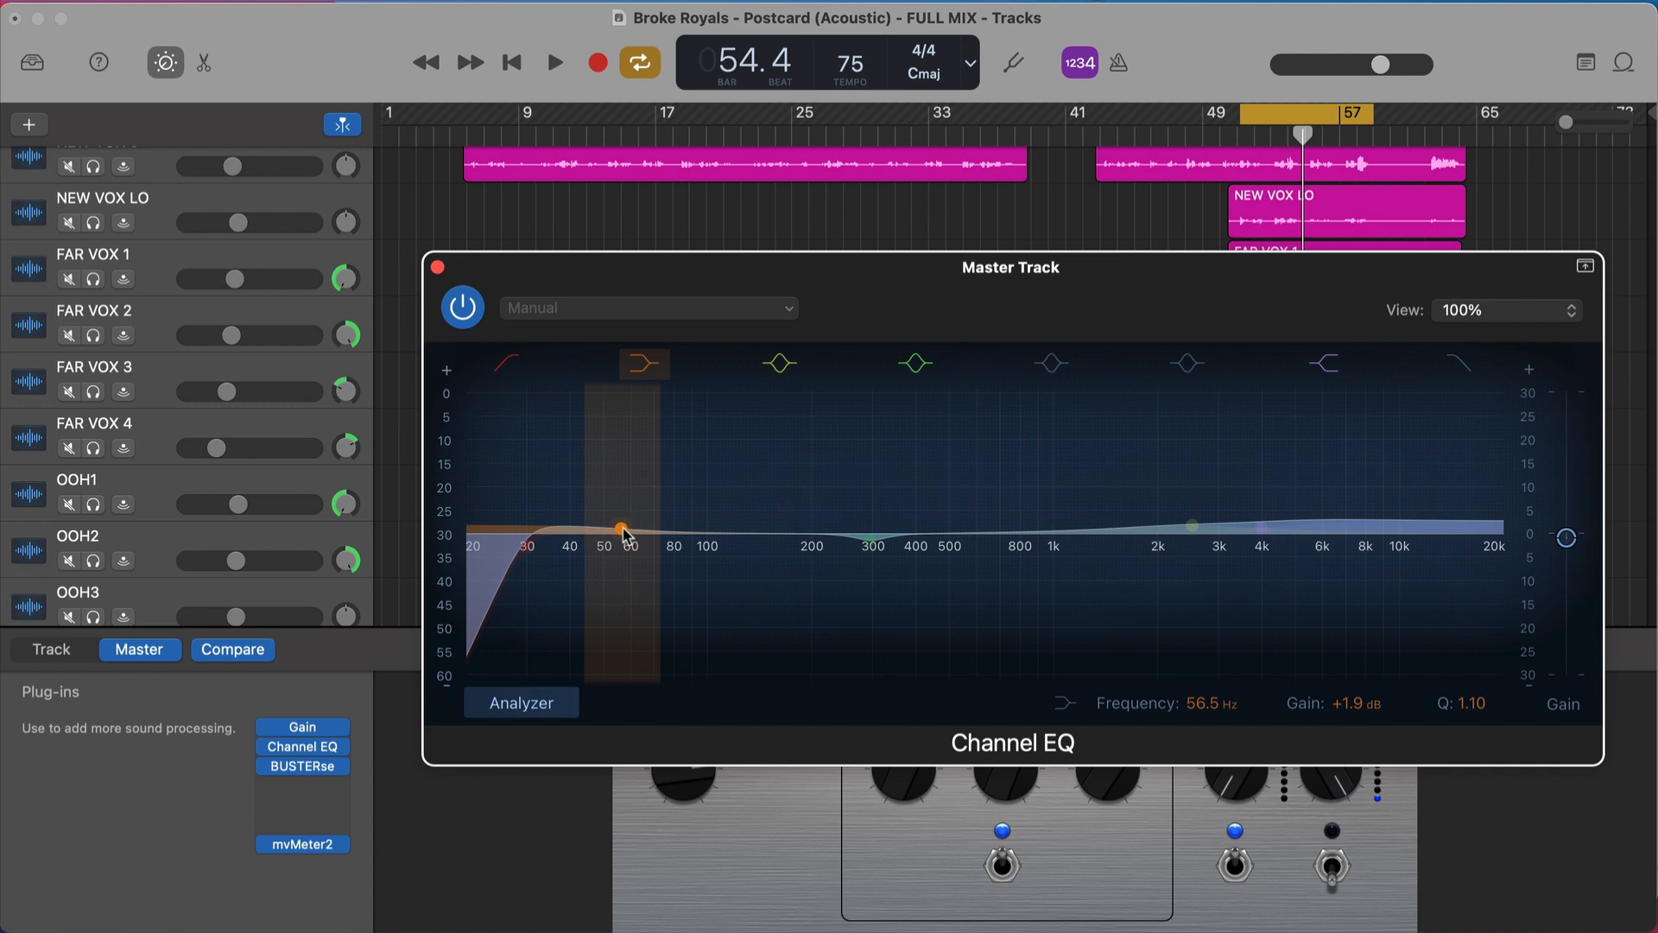
click(1323, 363)
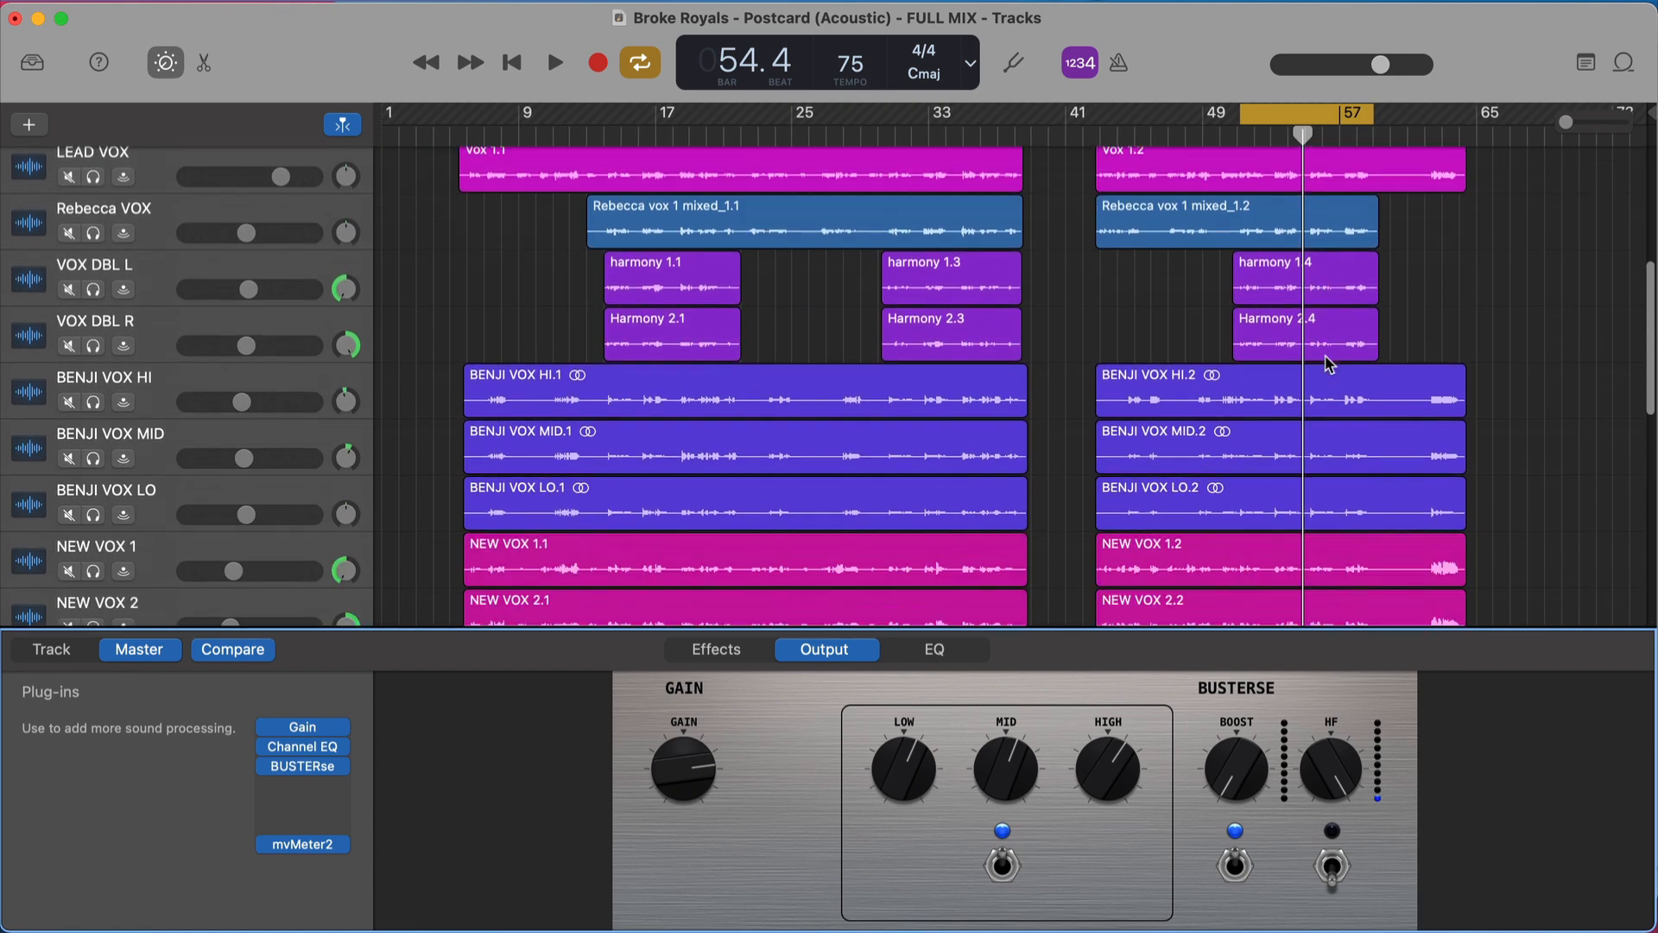
- Bring the master Channel EQ window back up showing the full curve
scroll(down, 3)
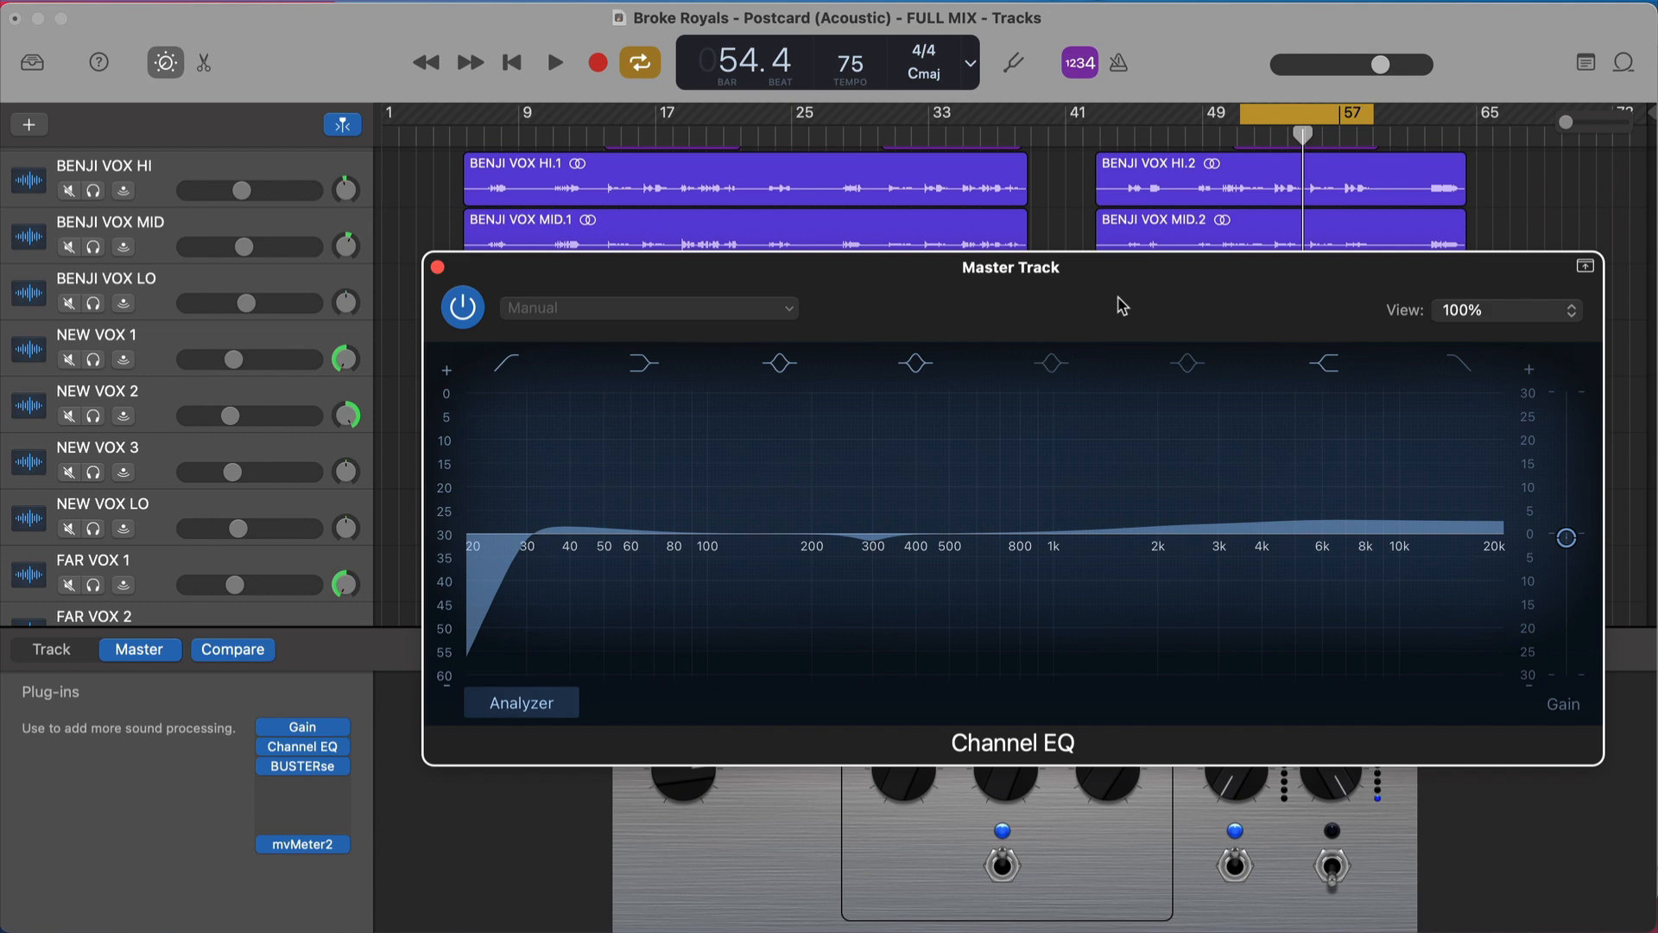
click(553, 61)
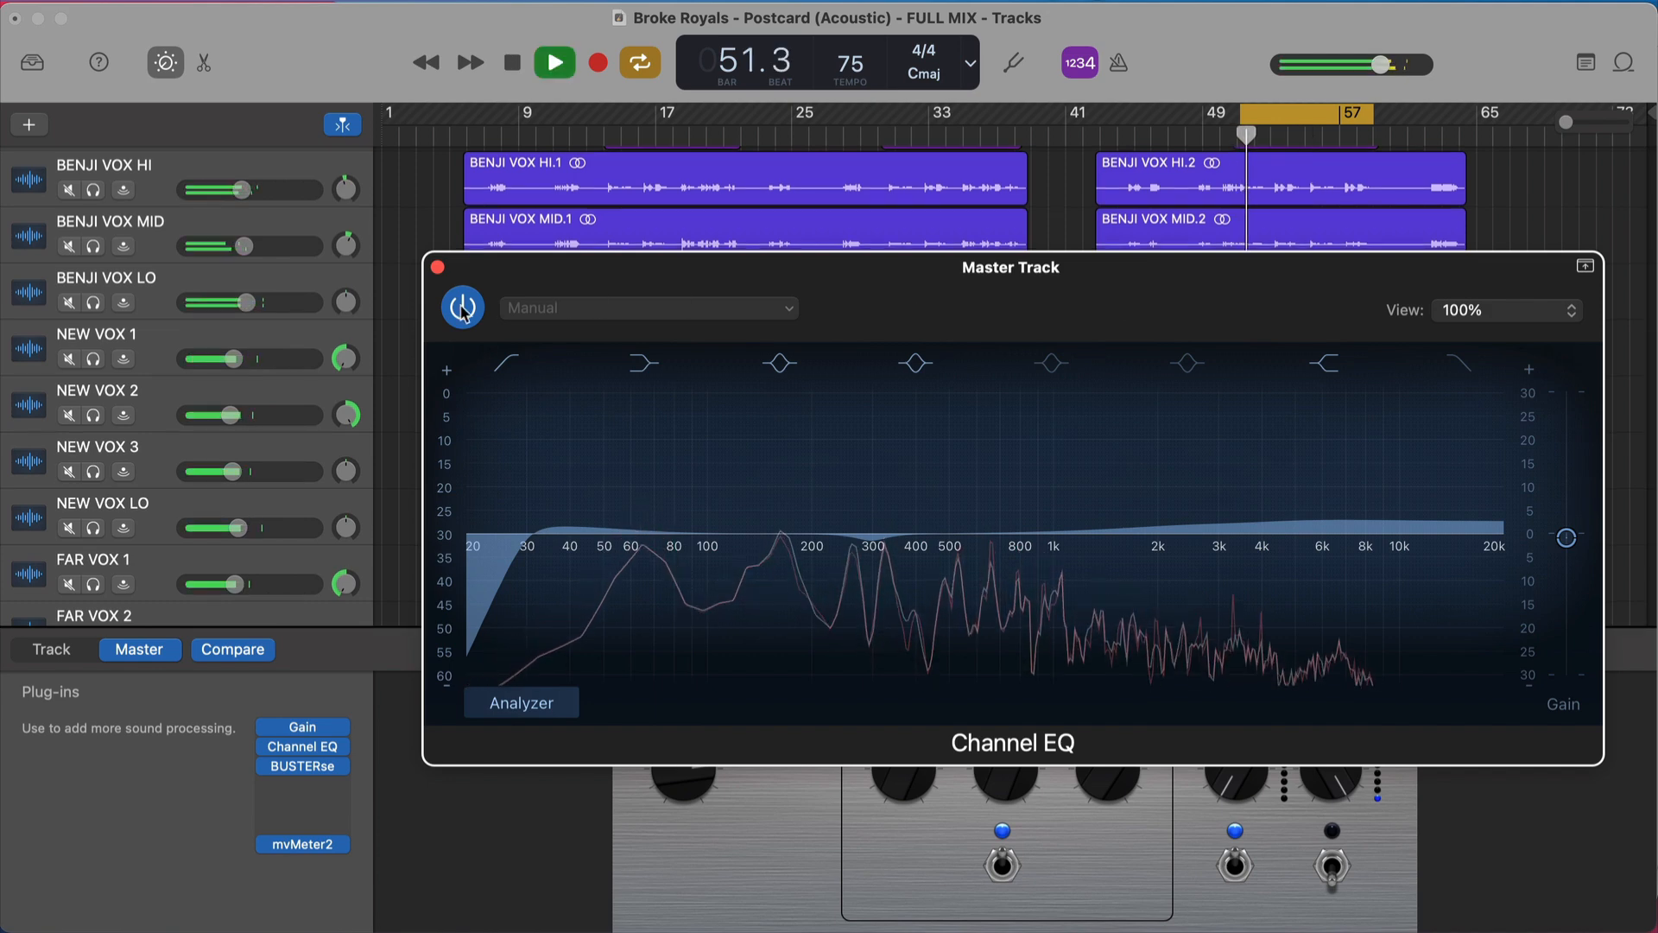
click(462, 308)
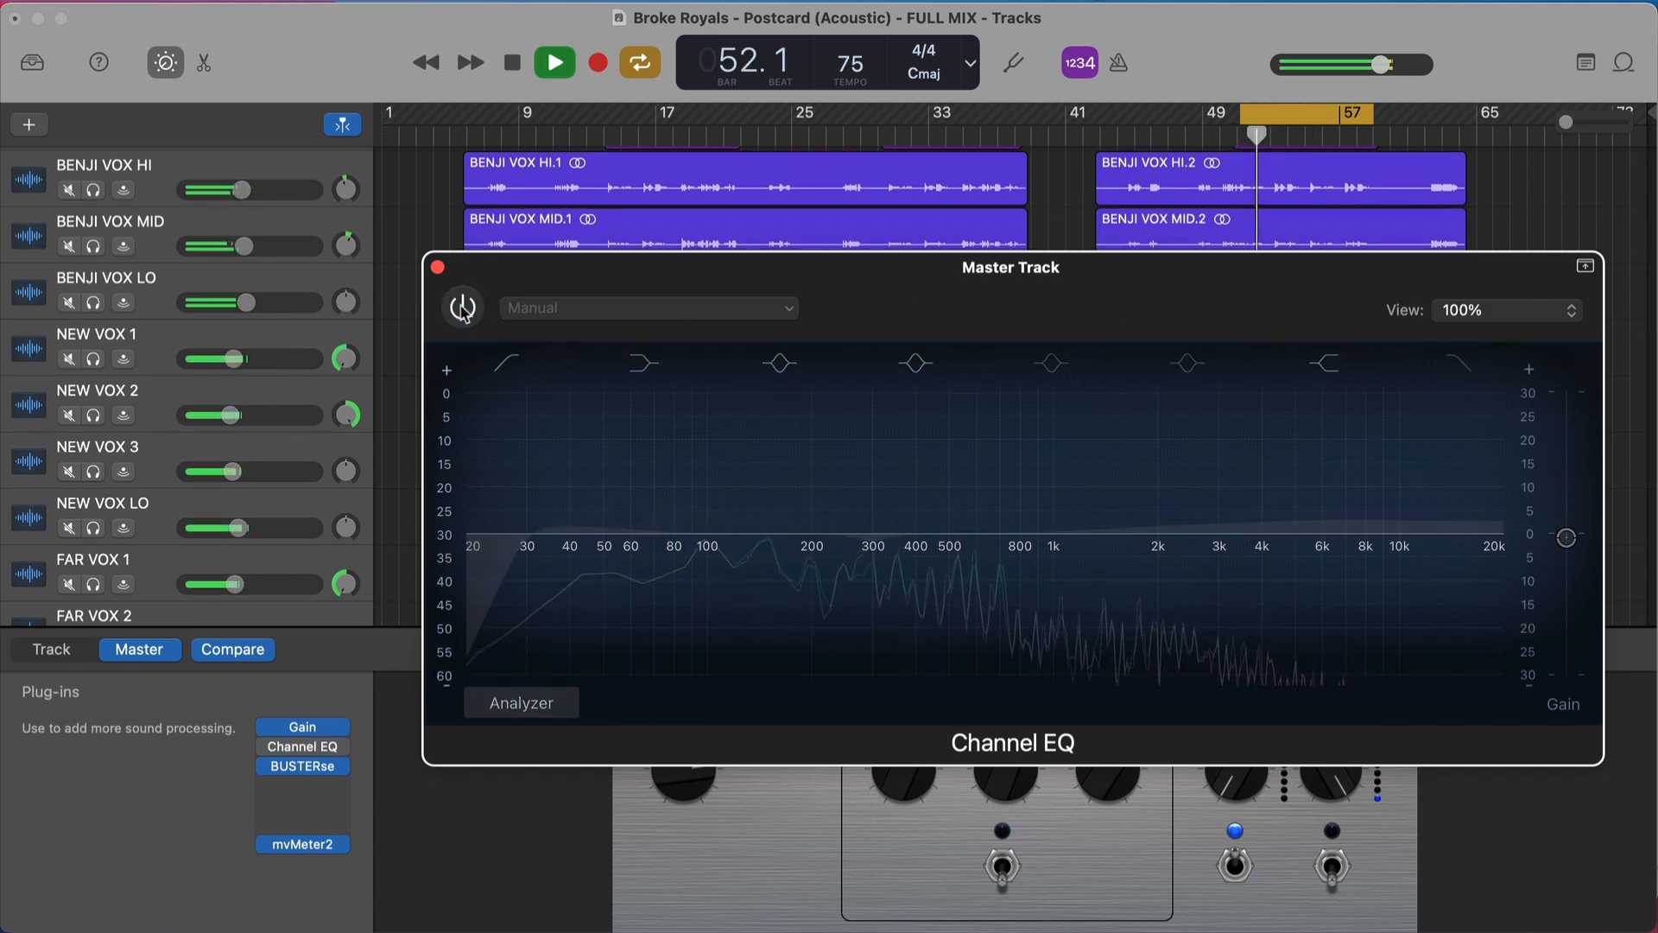
click(462, 308)
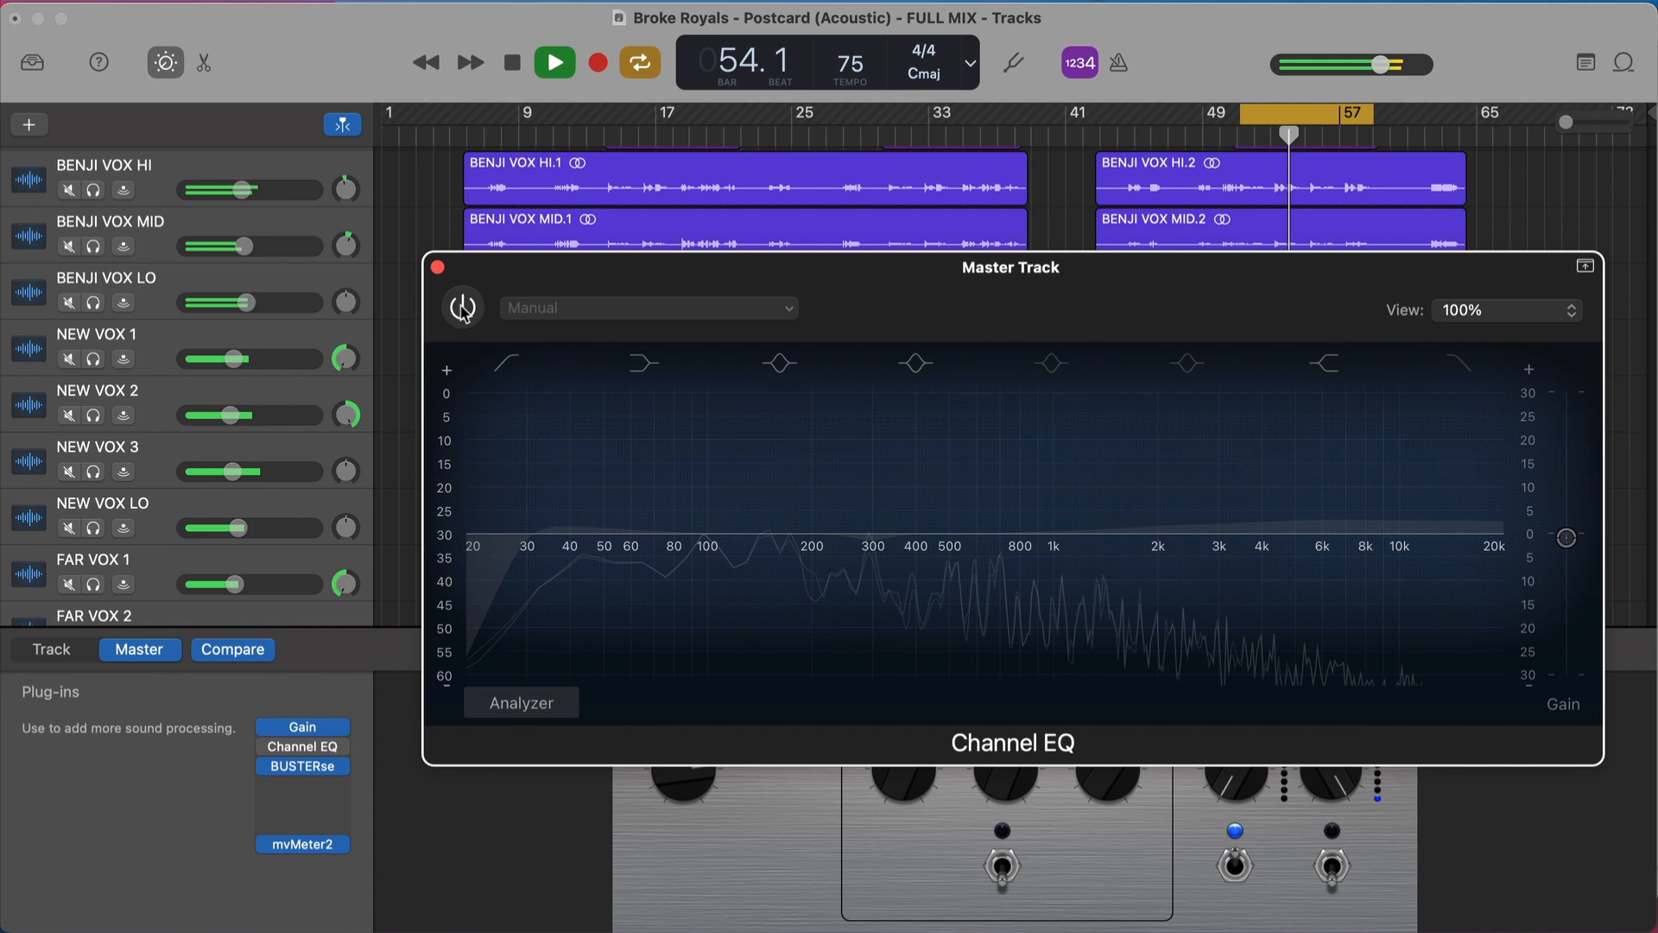
click(462, 307)
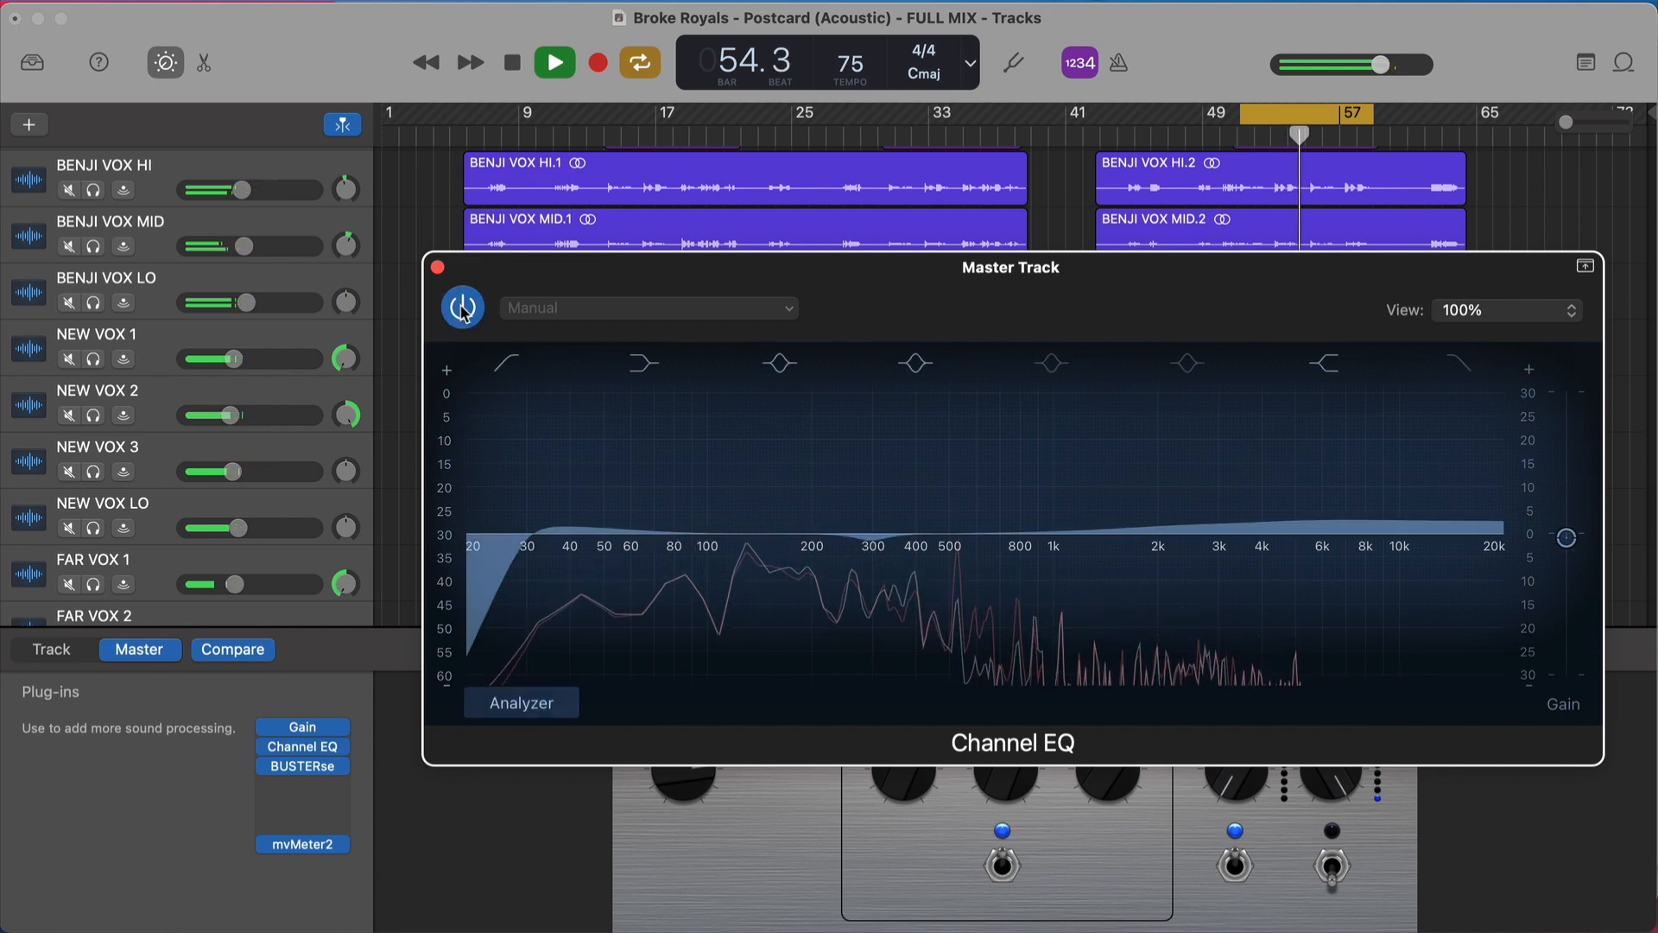
click(510, 63)
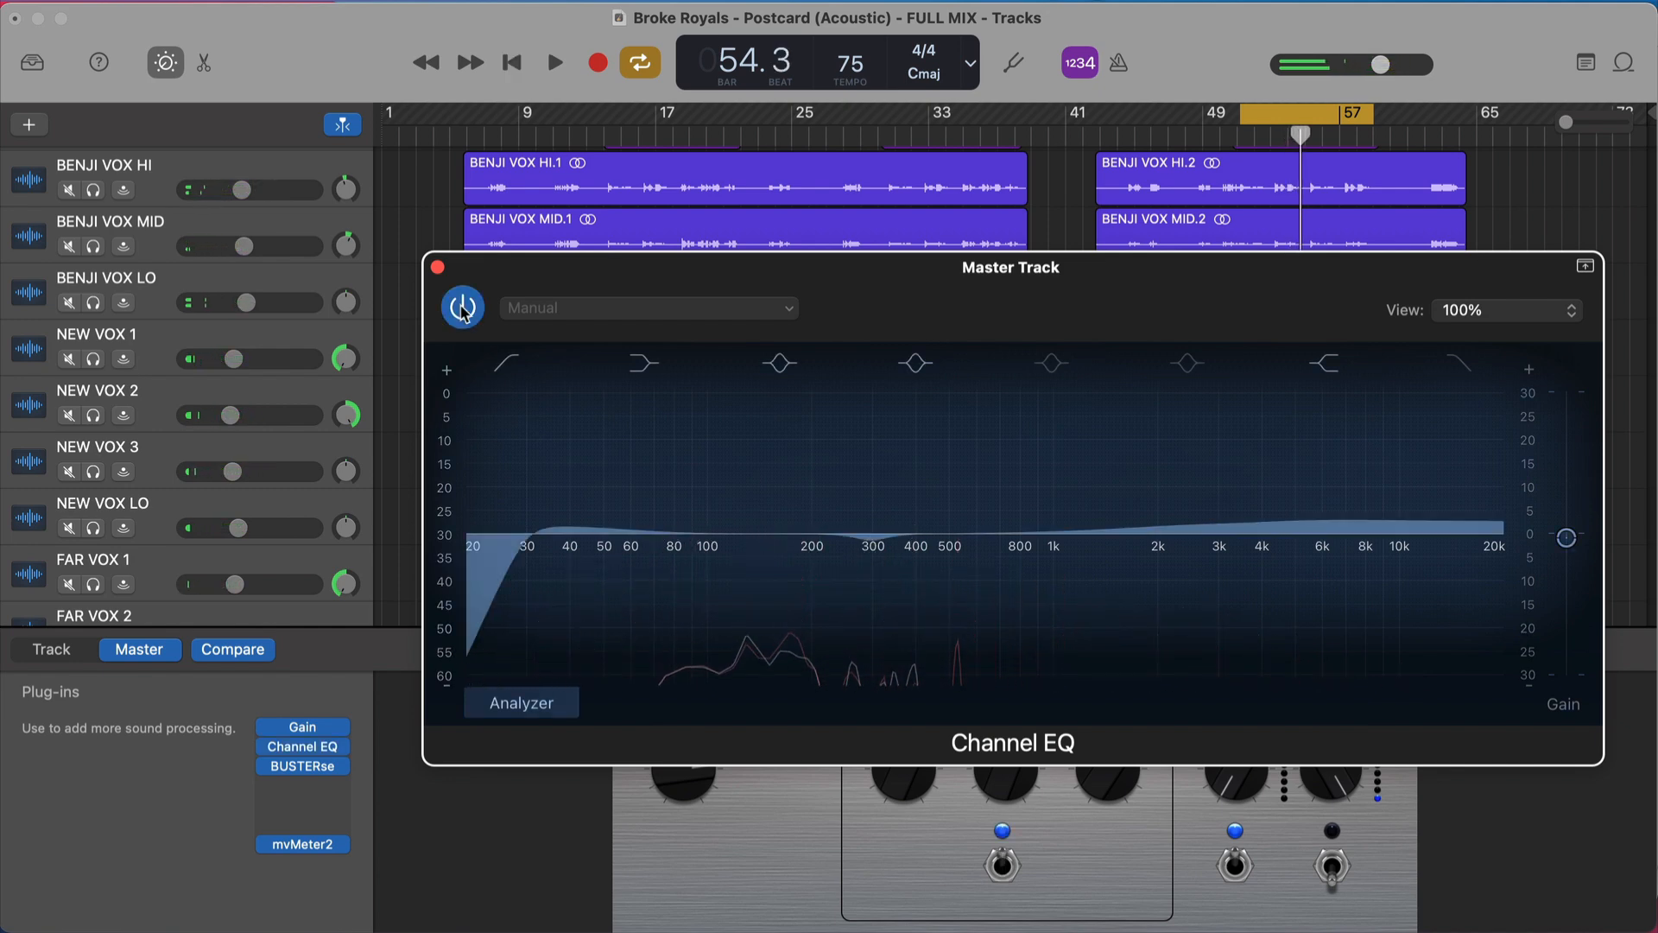
- Select BUSTERse in the master chain and open its bus compressor interface
click(302, 766)
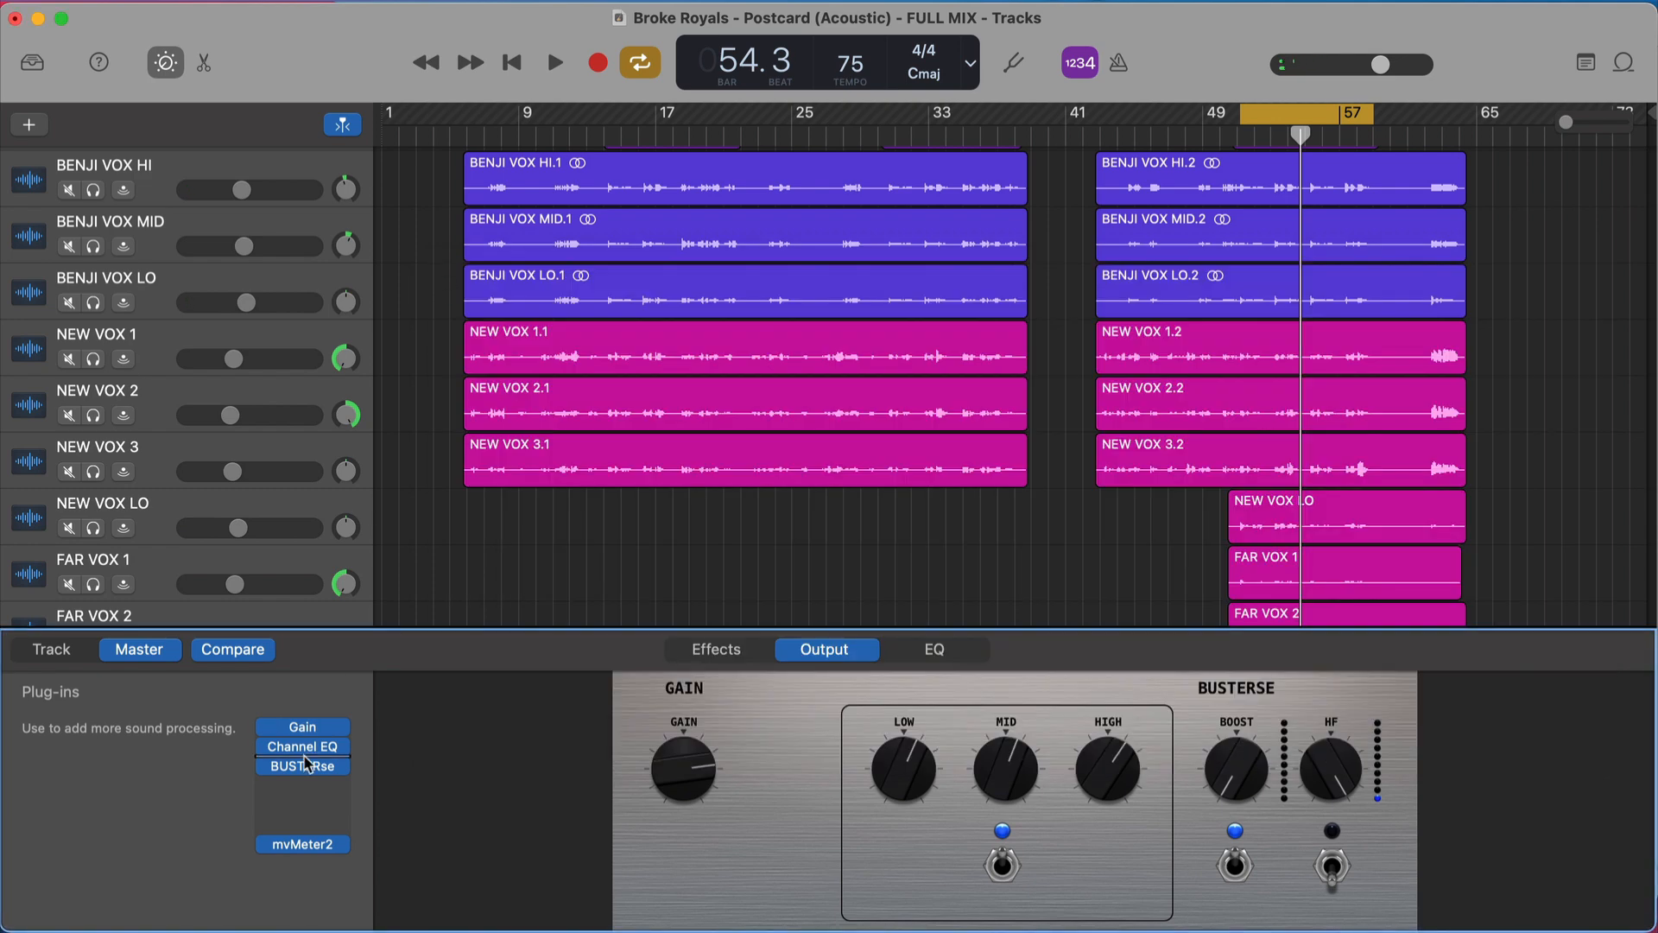
double_click(302, 765)
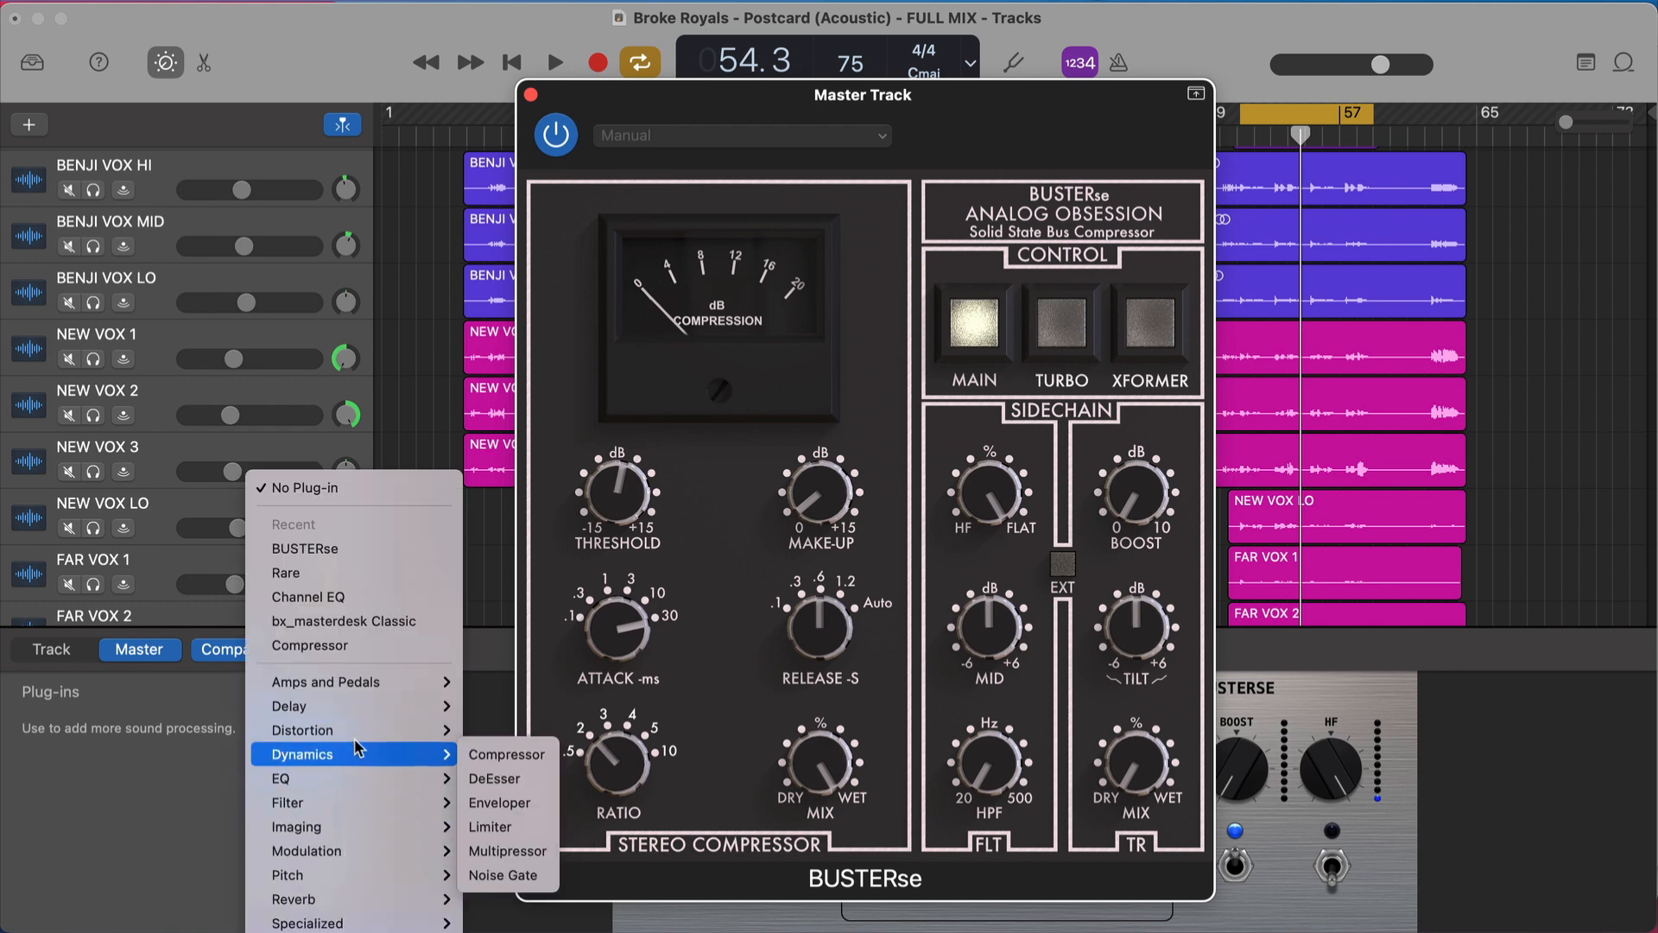
- Insert the stock Dynamics > Compressor after BUSTERse, then close the BUSTERse and Compressor windows
click(506, 754)
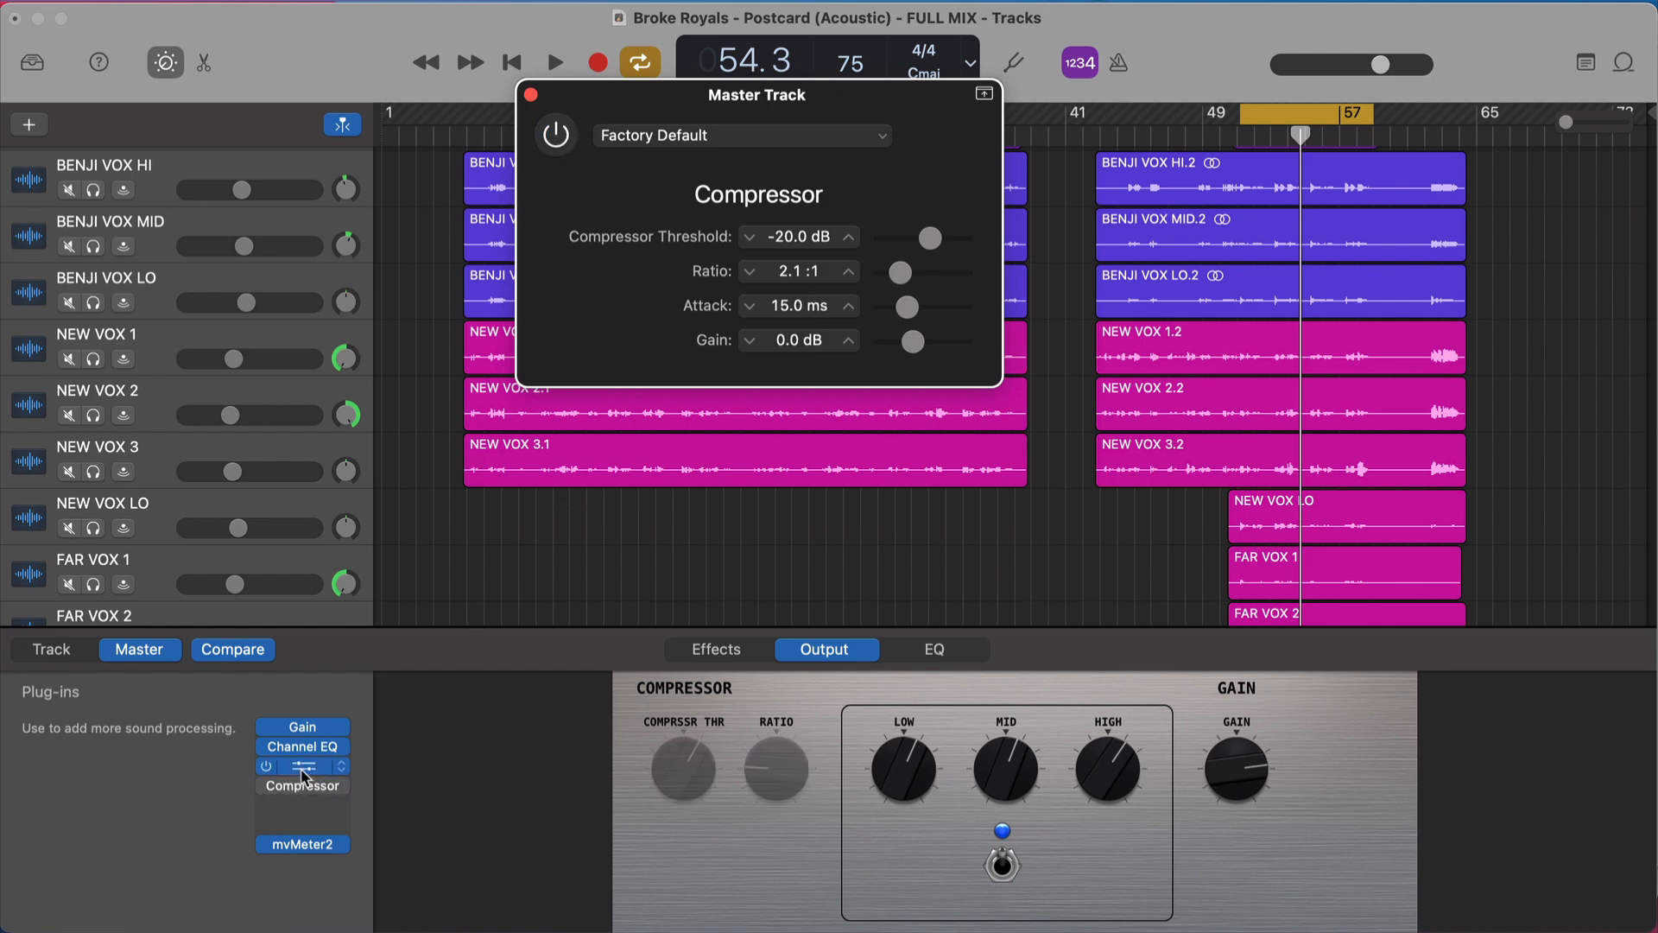
click(302, 766)
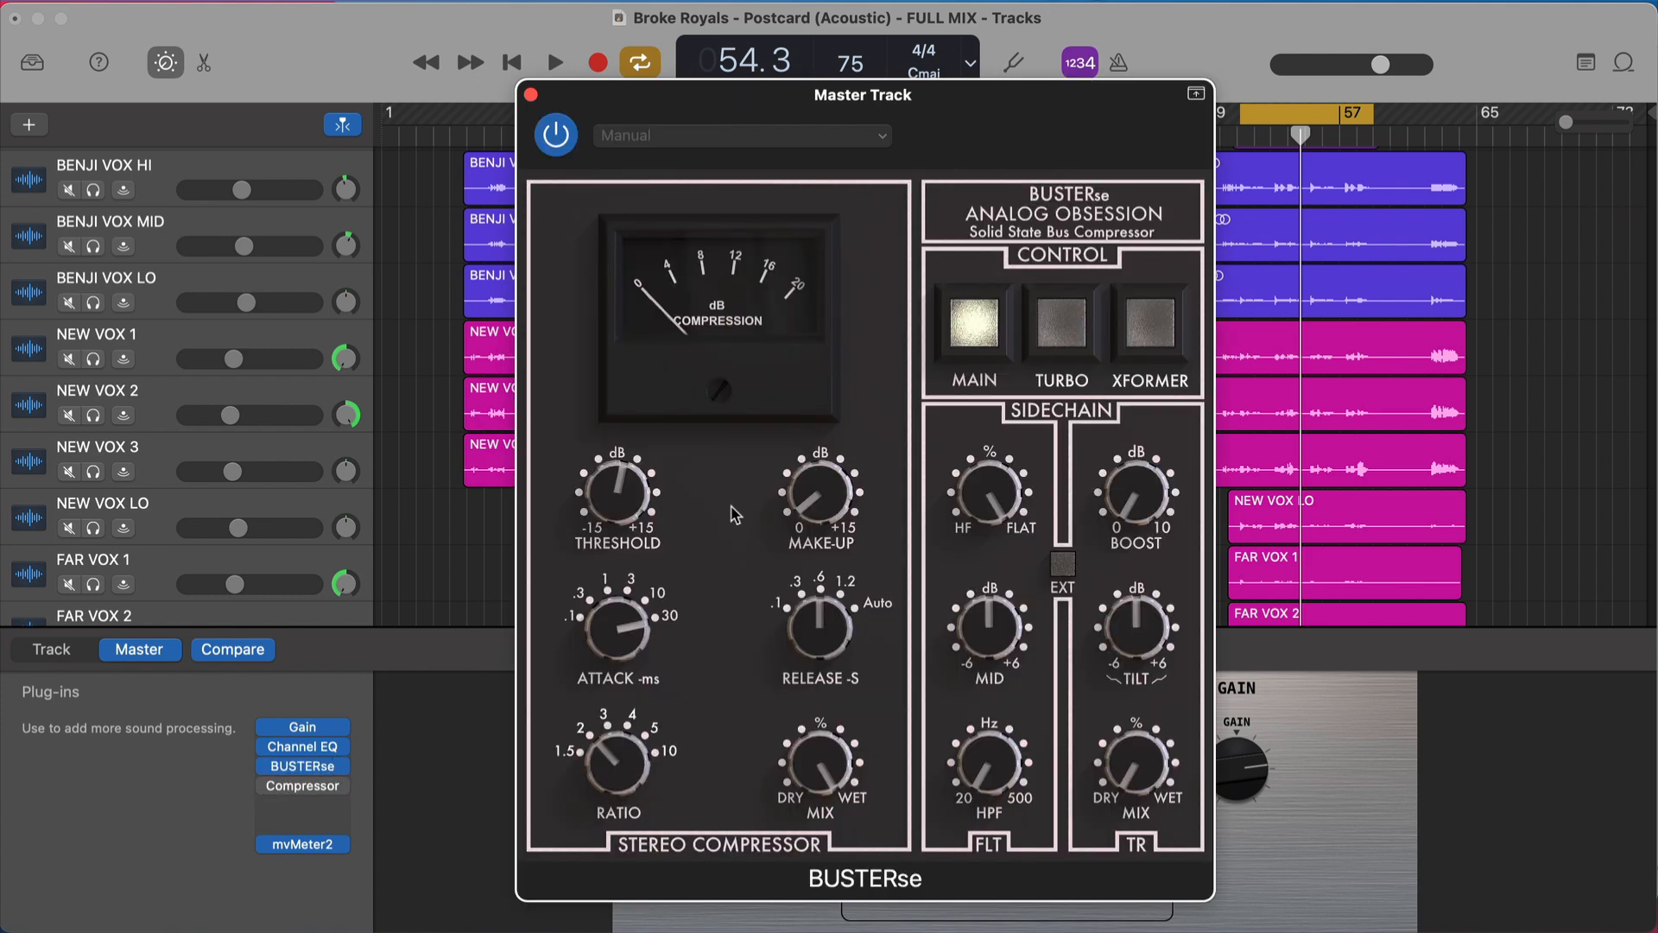
mouse_move(704, 515)
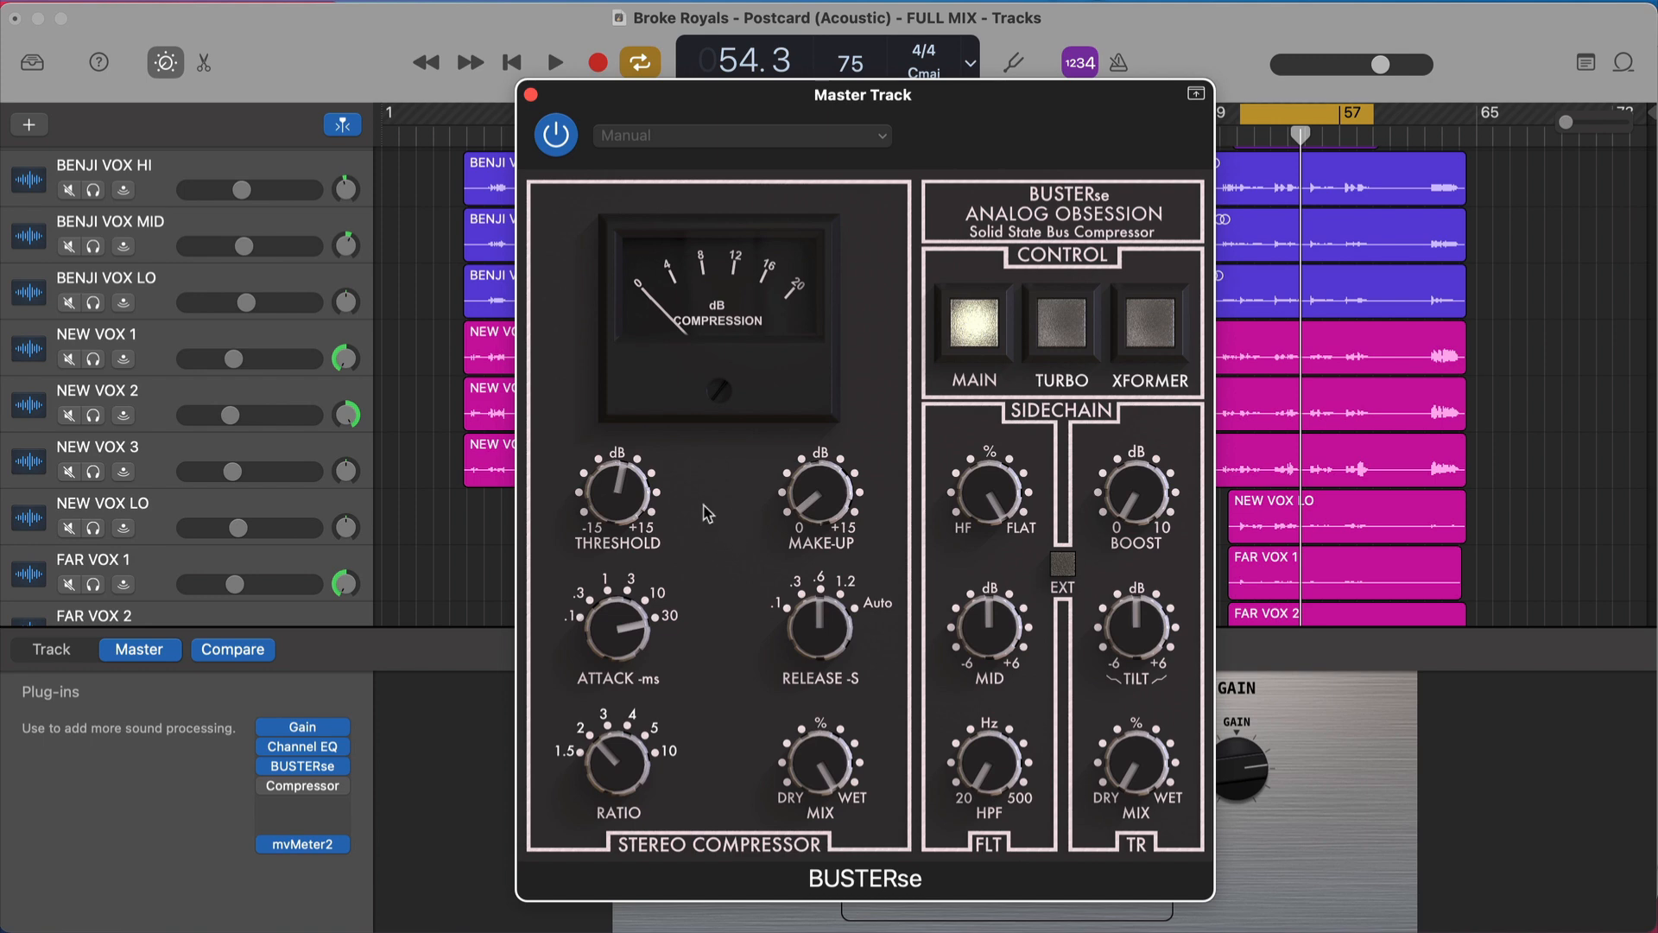
mouse_move(692, 187)
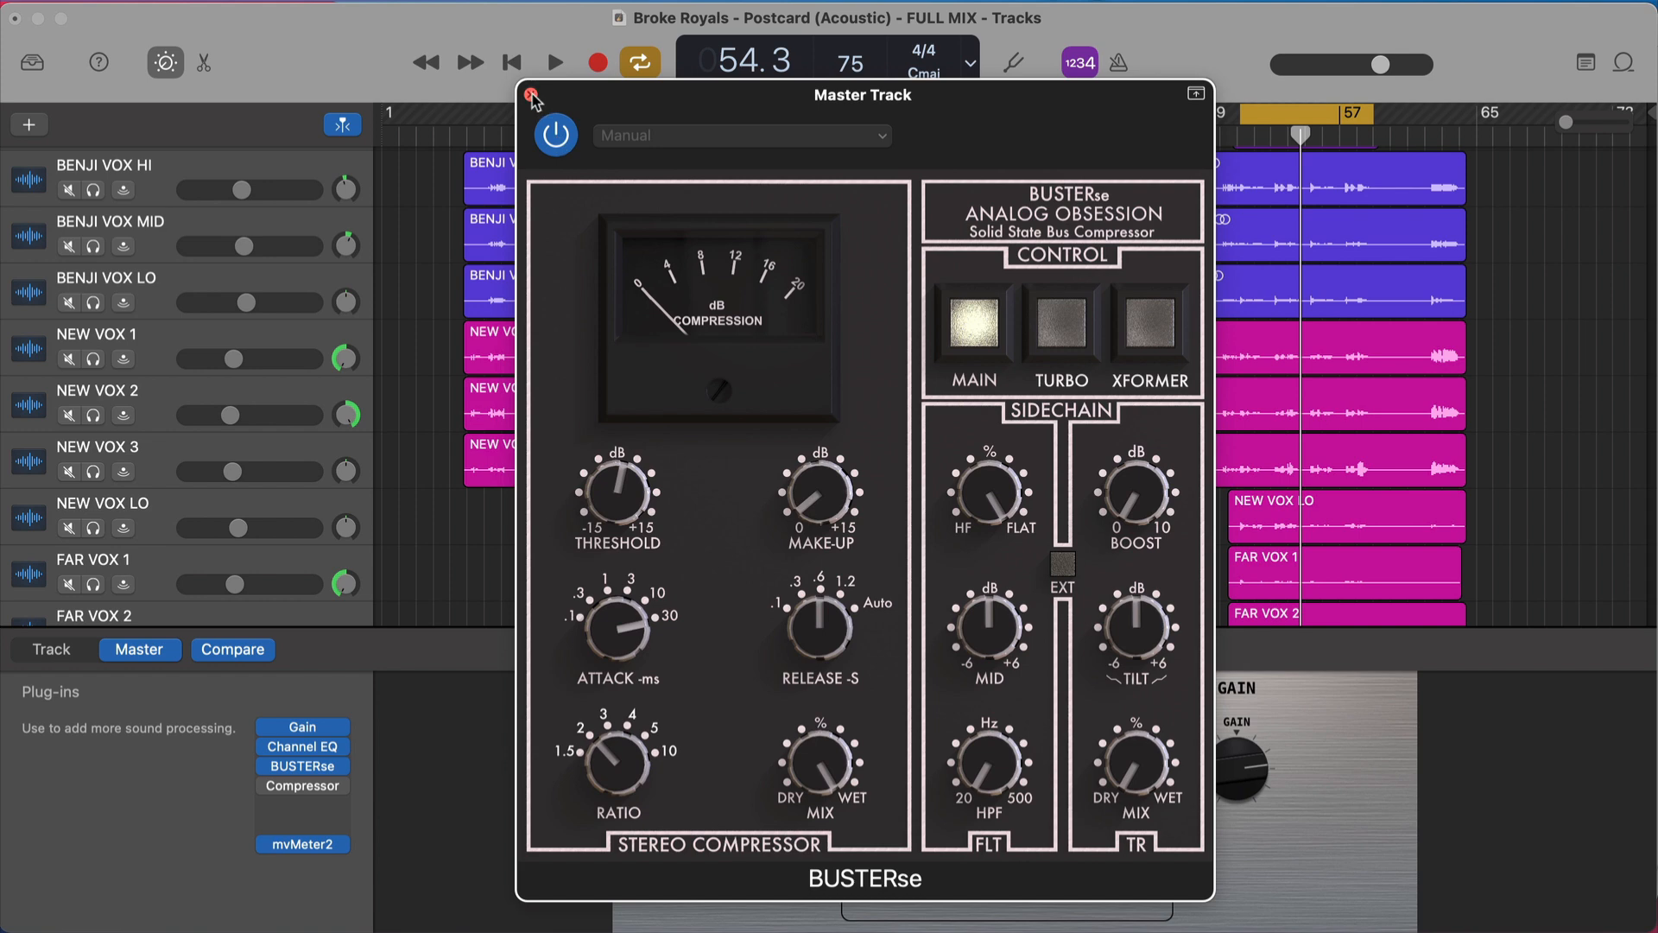
click(302, 785)
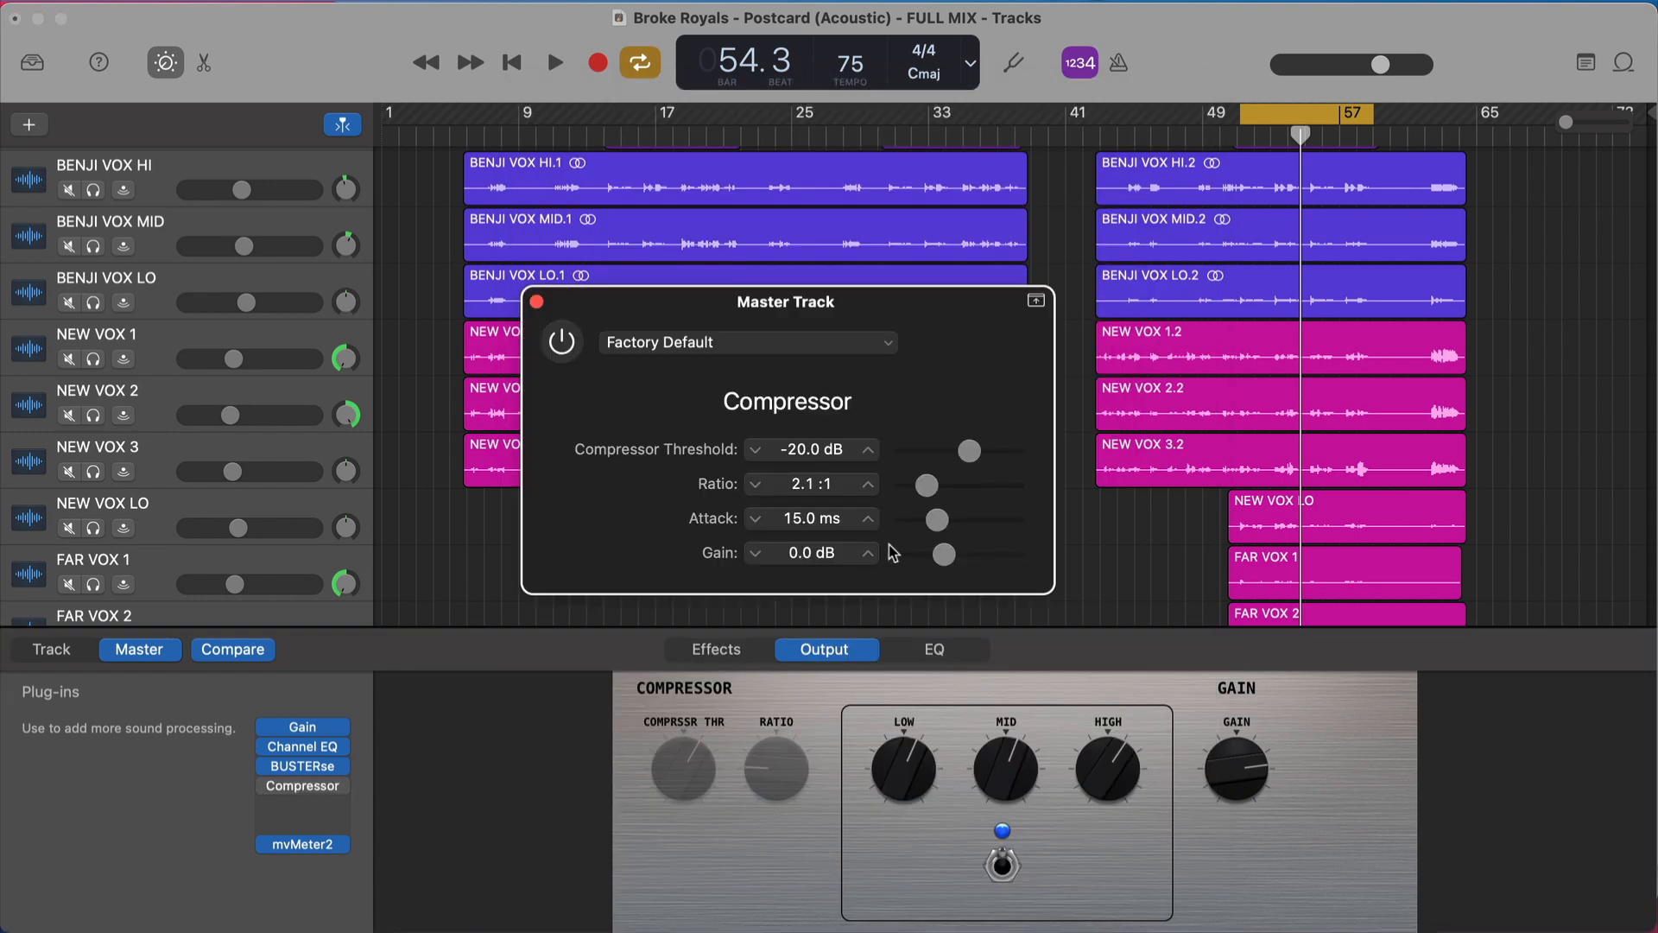
mouse_move(537, 302)
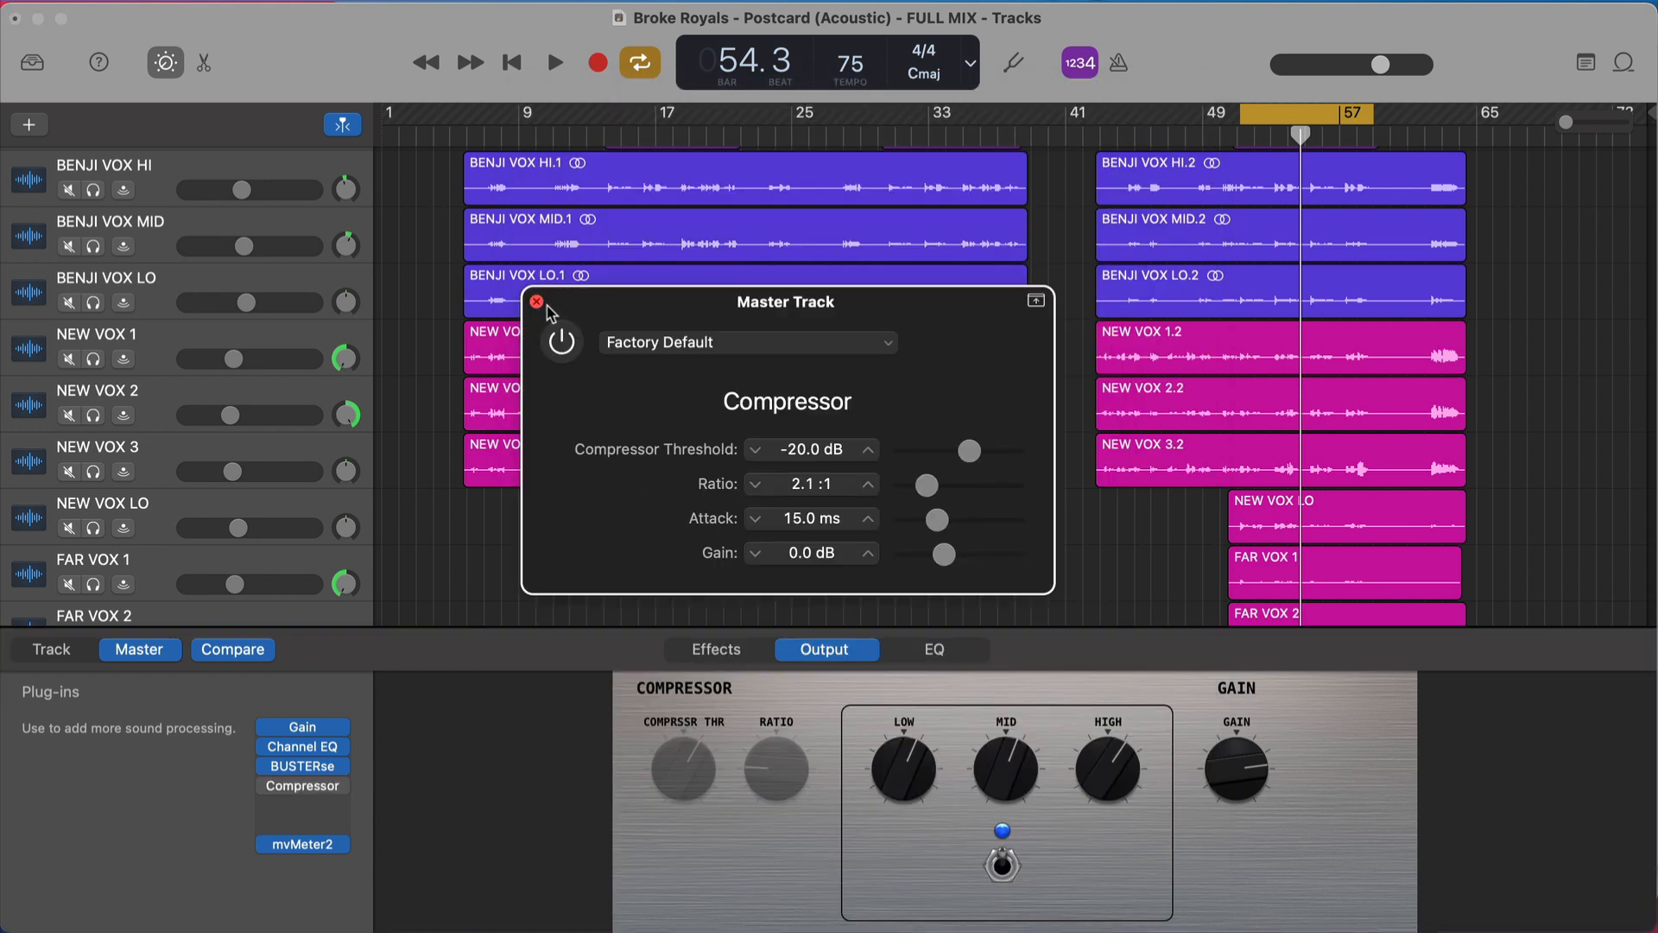
mouse_move(1189, 745)
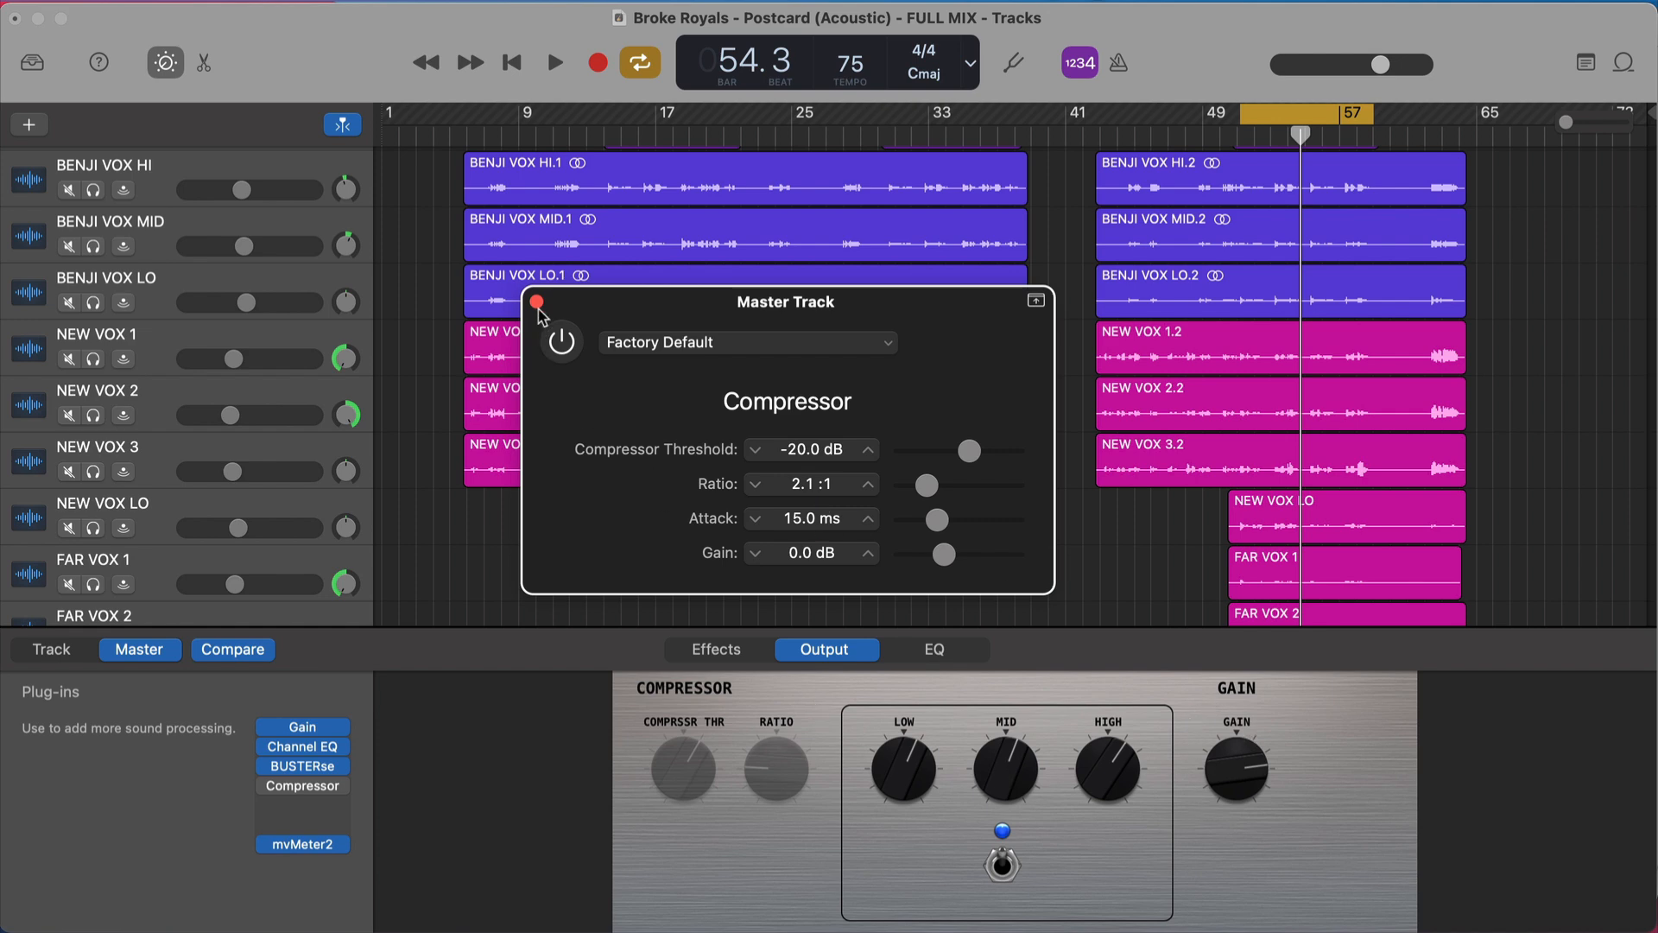
click(303, 785)
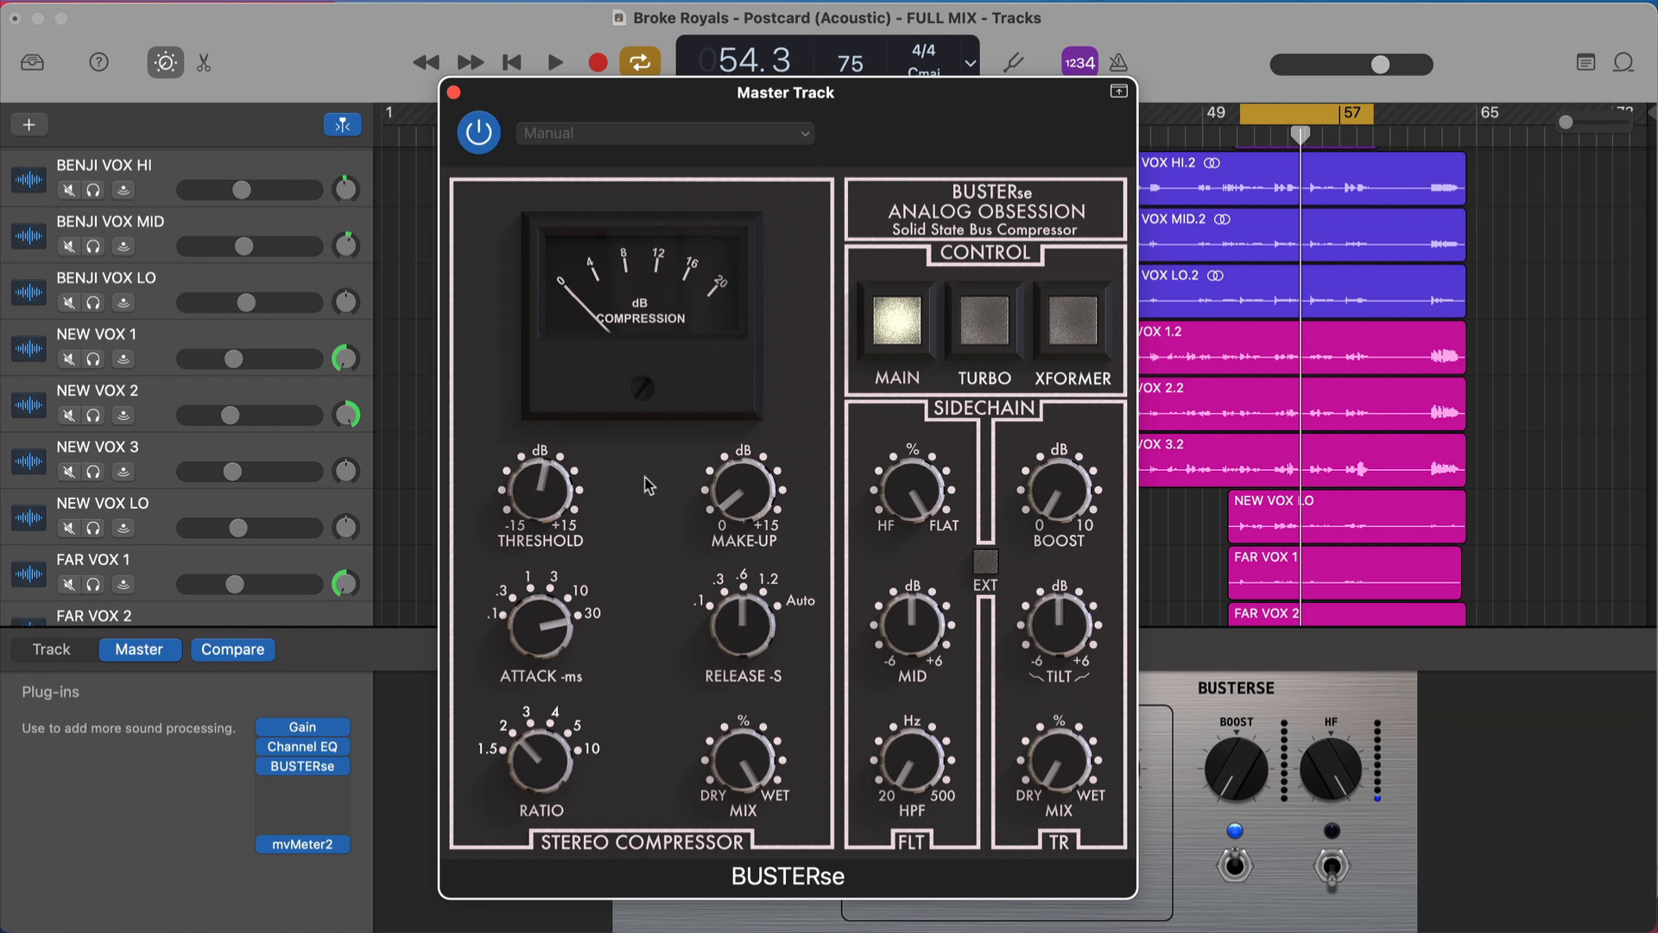
mouse_move(580, 643)
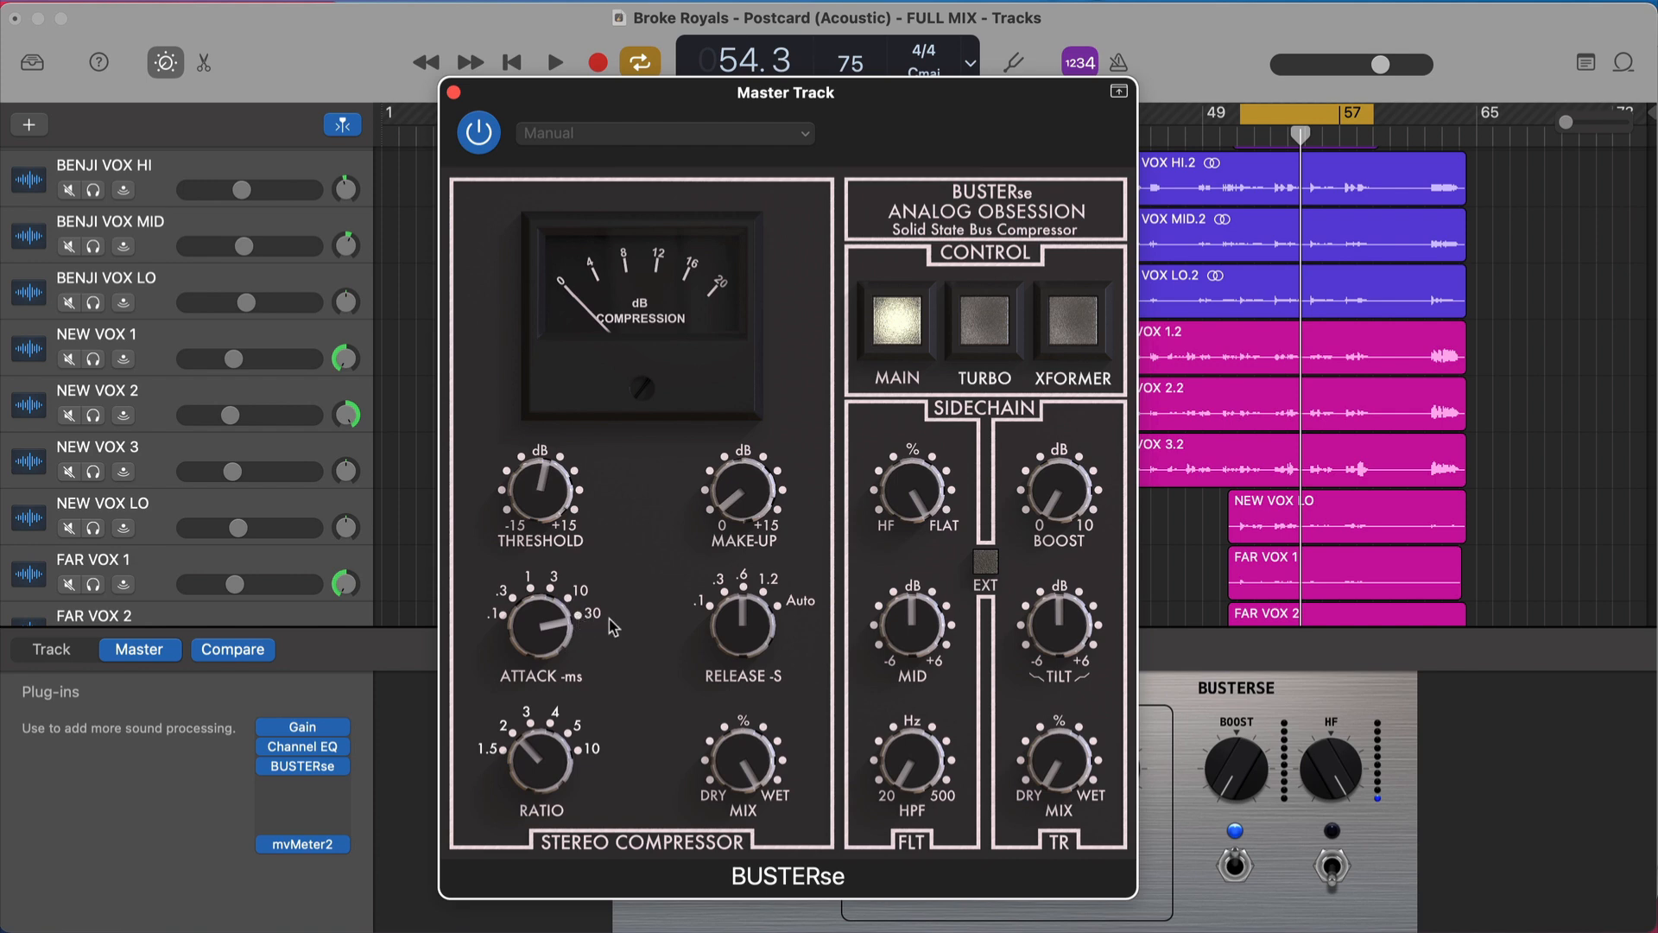
mouse_move(741, 627)
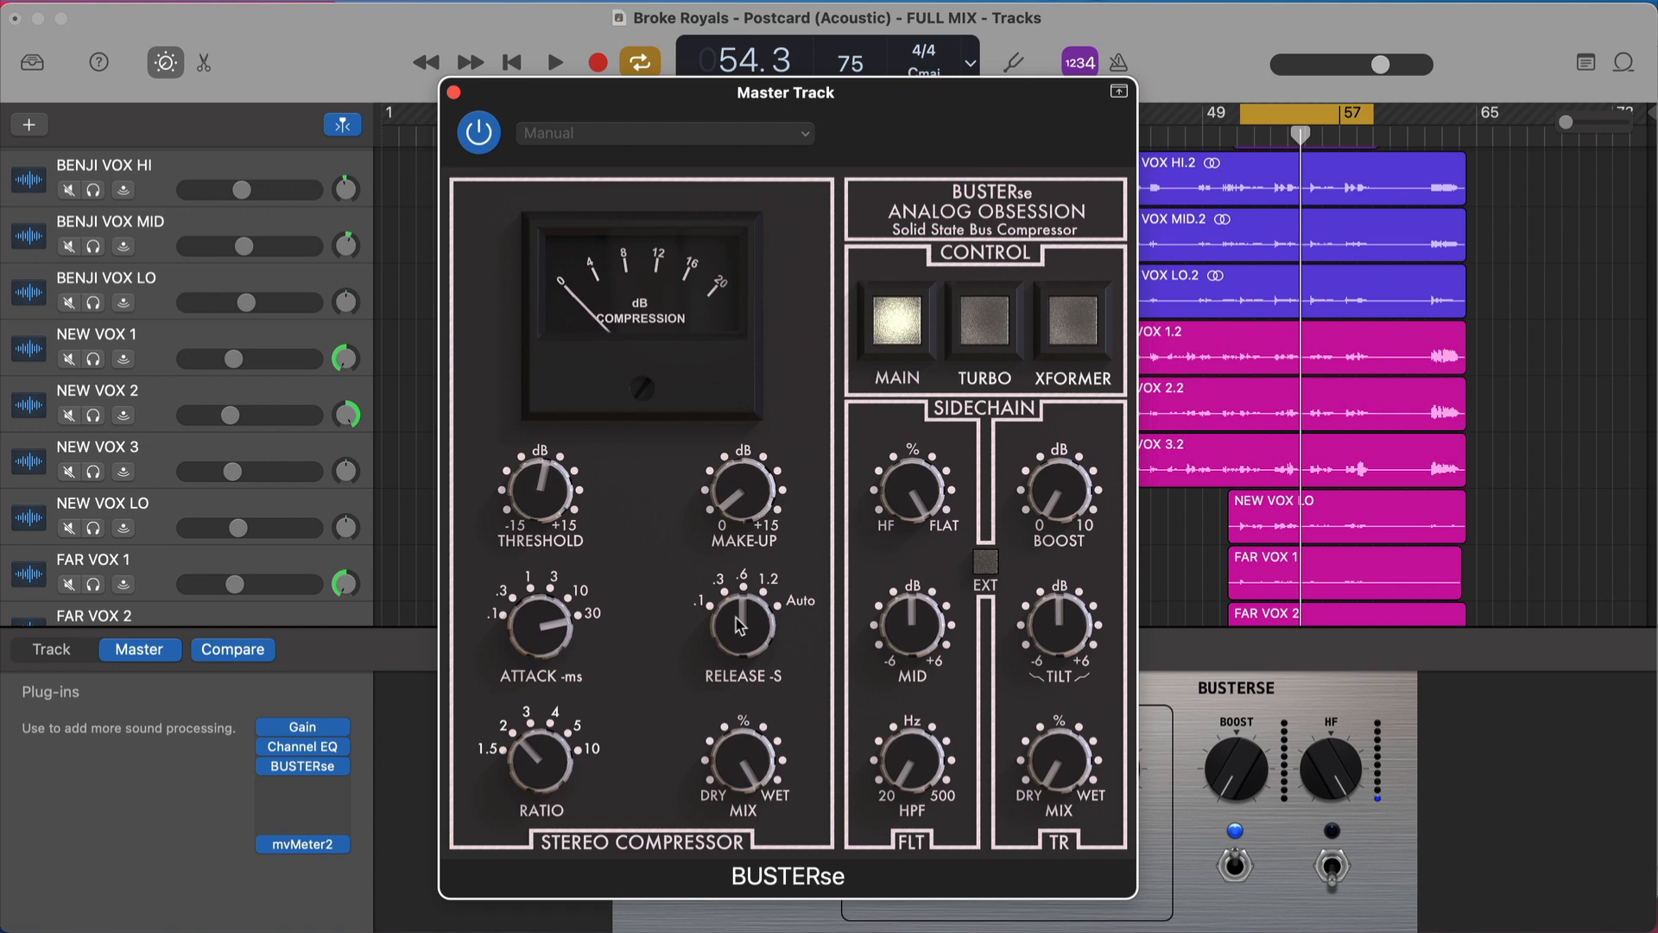
mouse_move(726, 610)
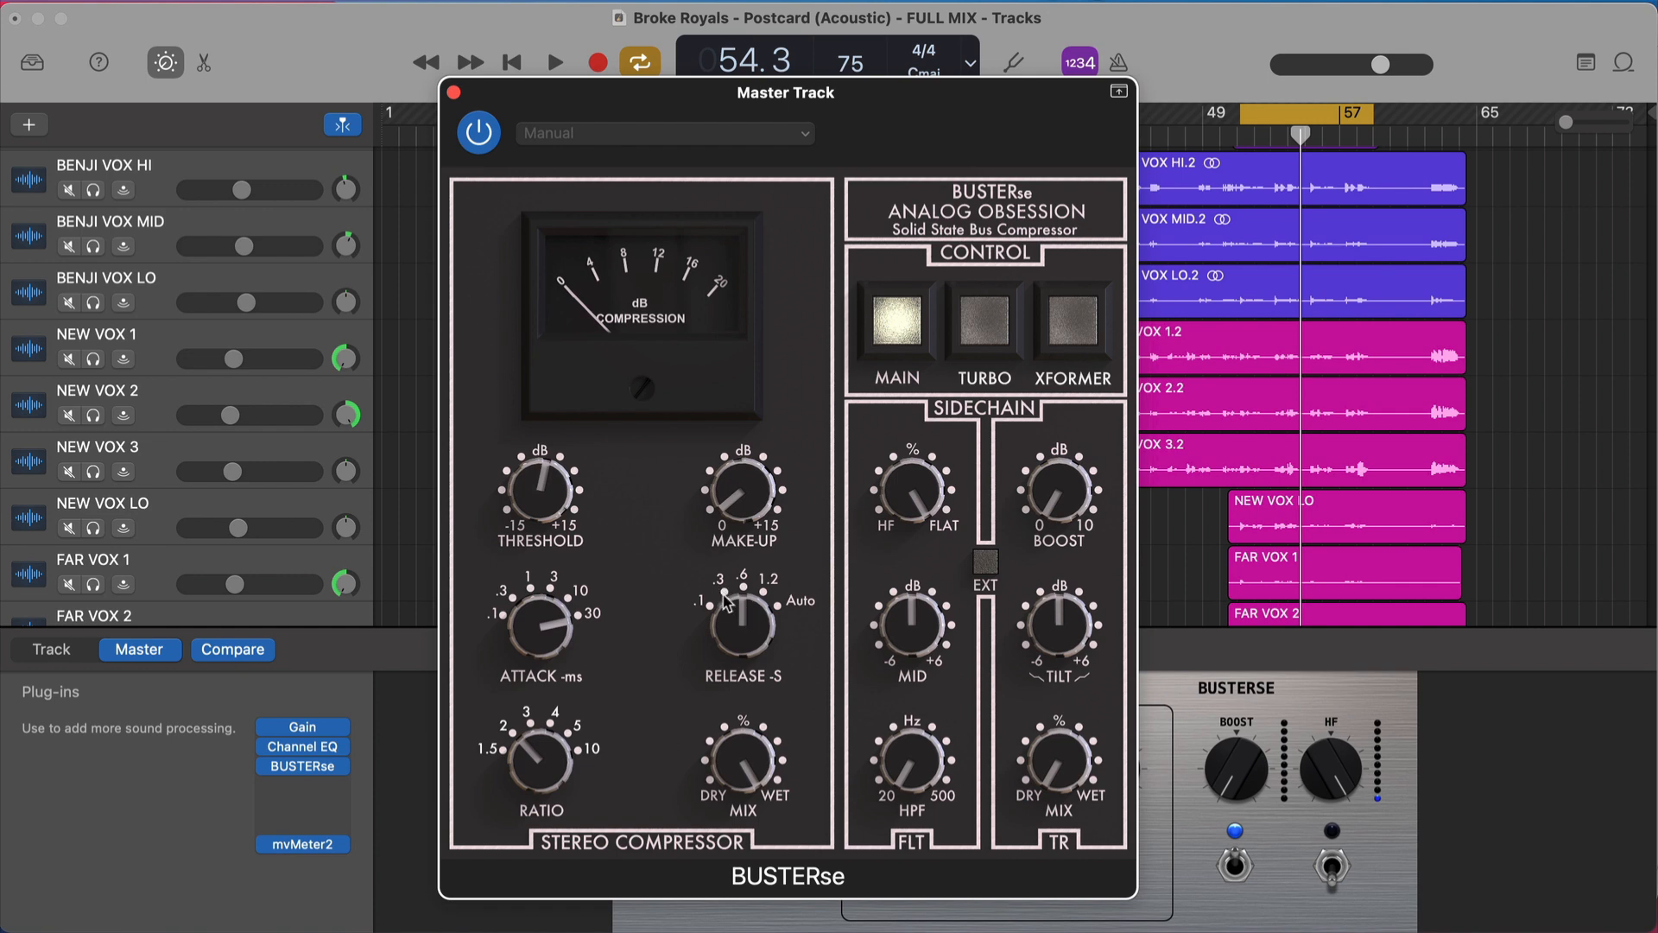
mouse_move(771, 602)
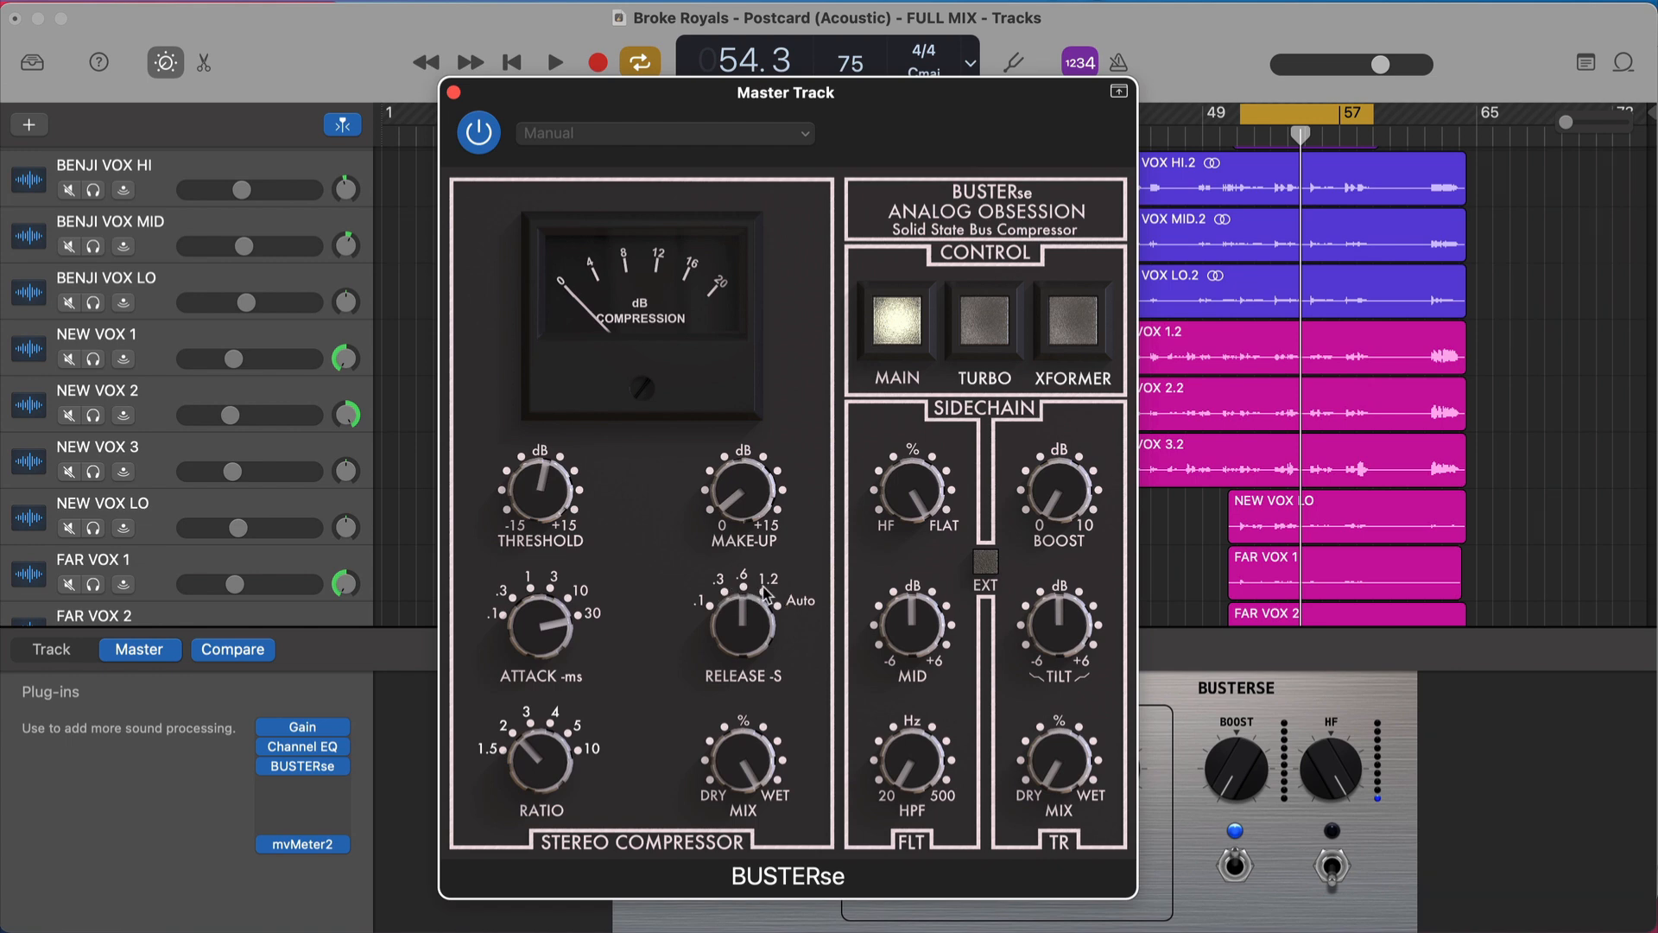
mouse_move(789, 626)
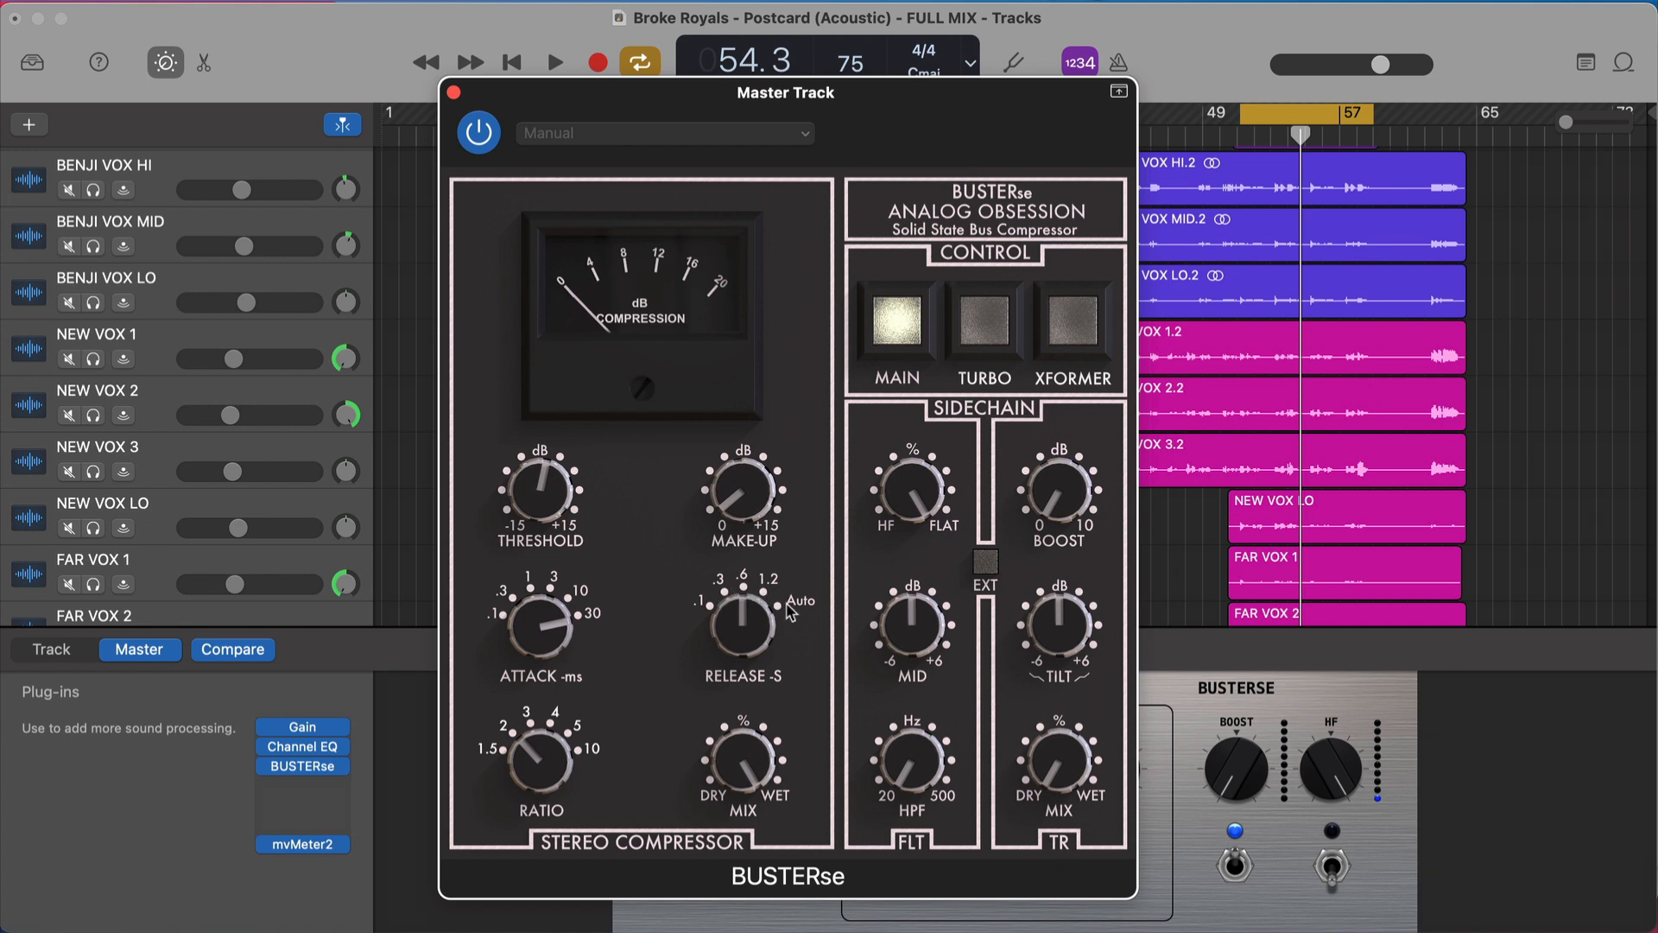
mouse_move(684, 685)
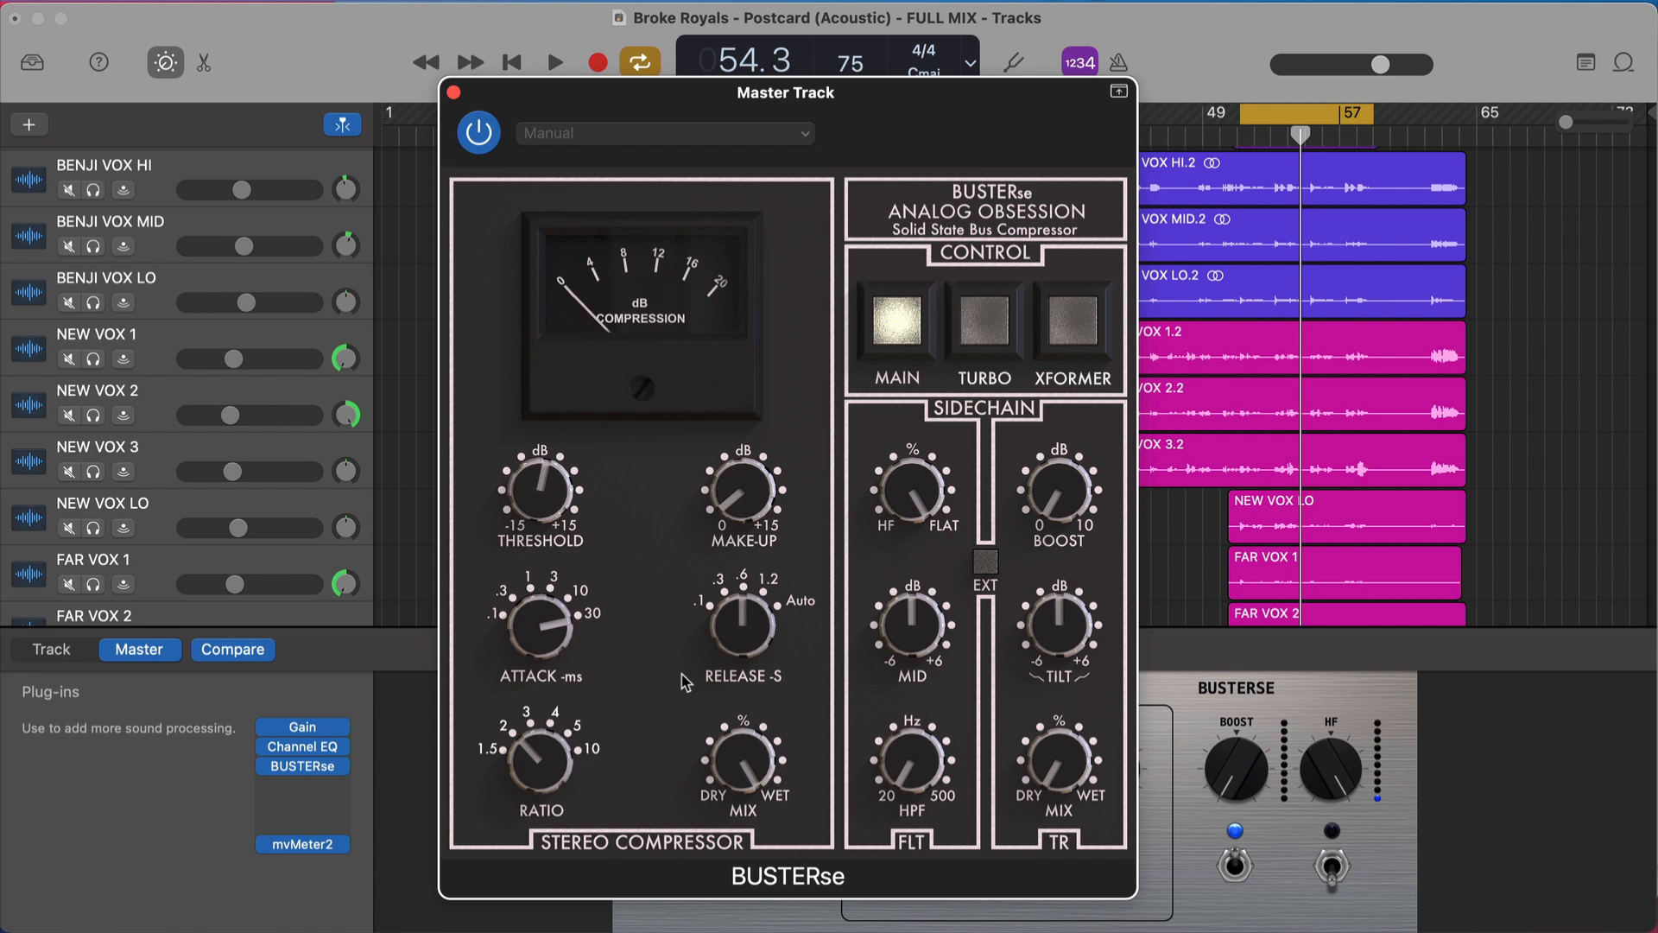
mouse_move(519, 777)
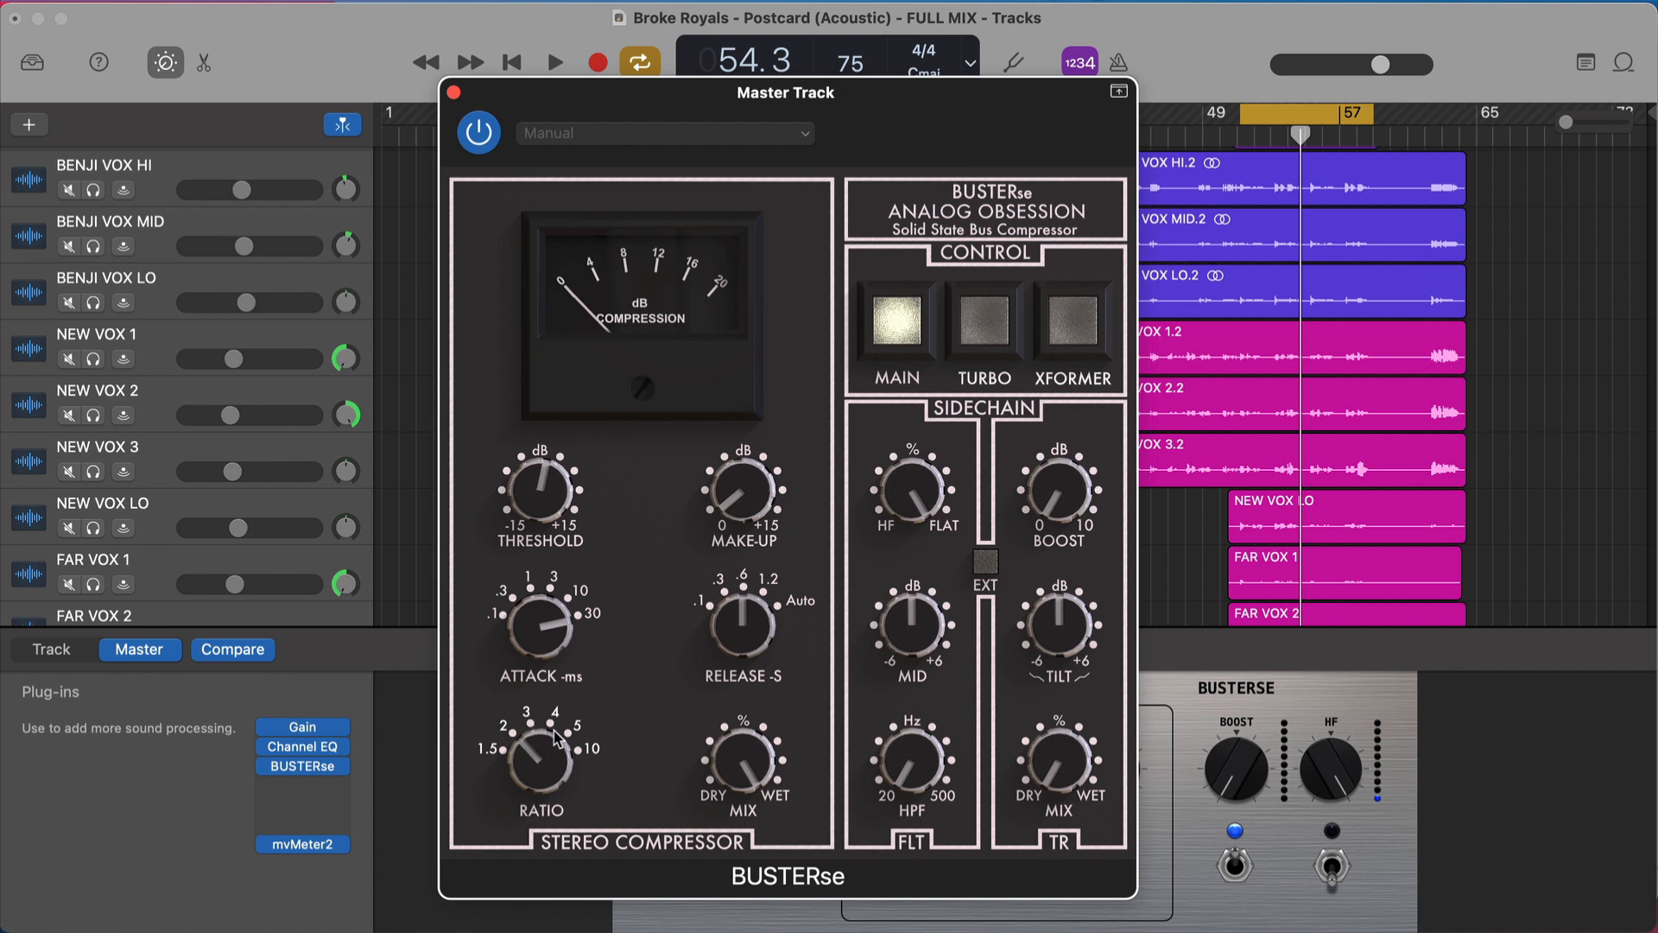
mouse_move(553, 775)
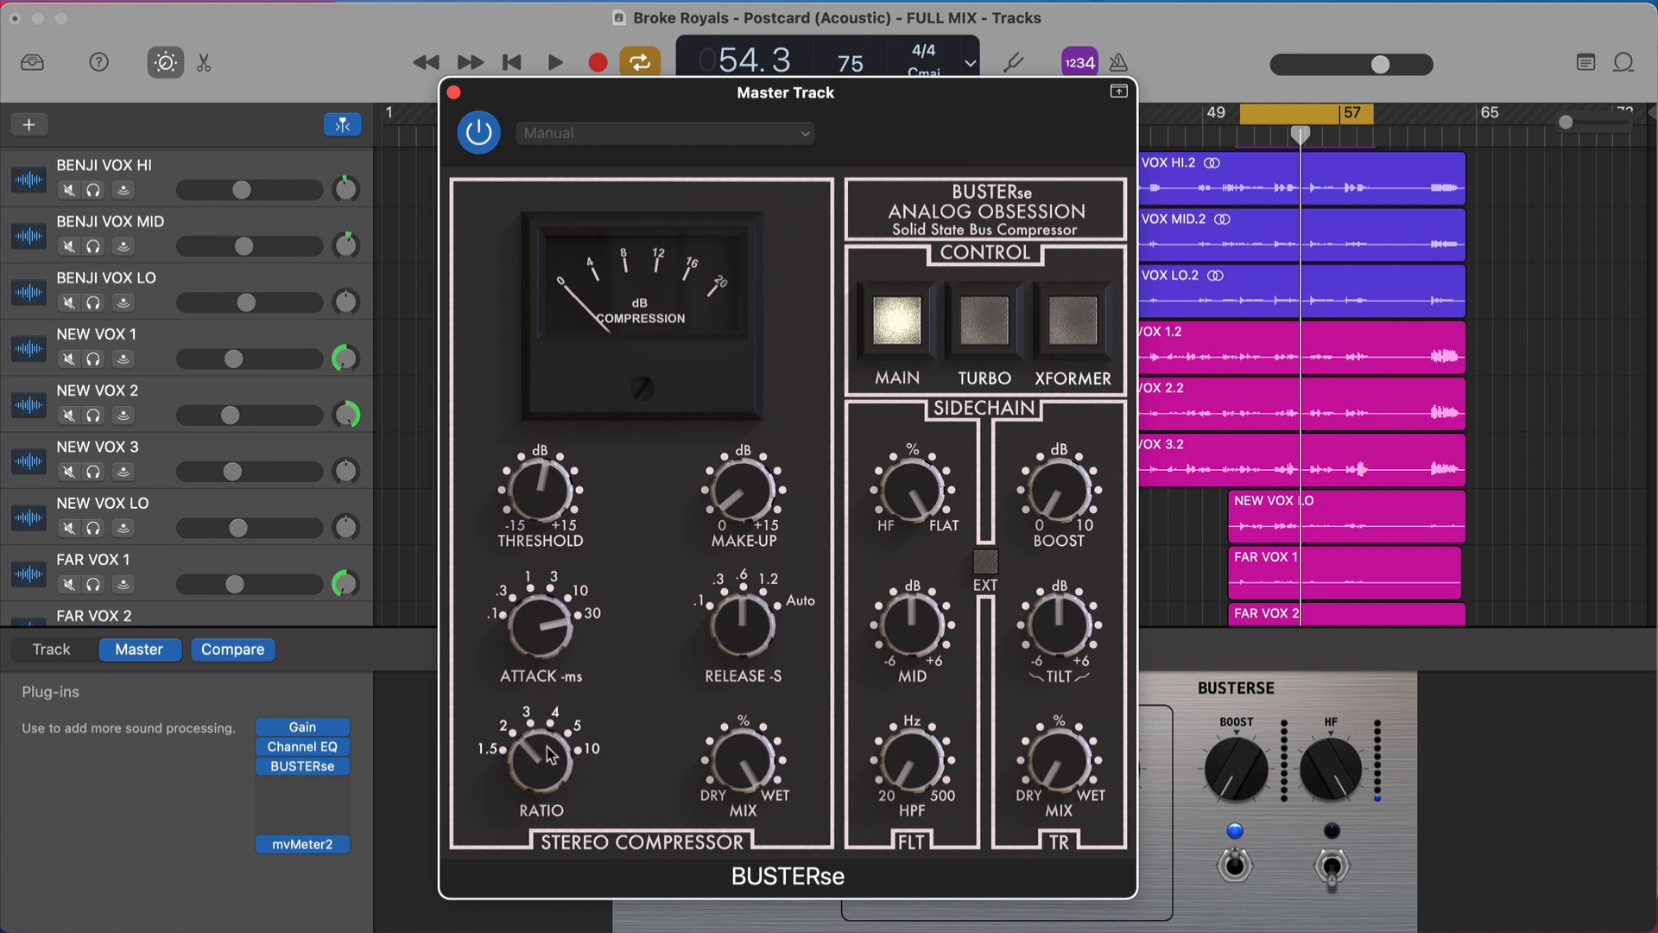
mouse_move(1006, 493)
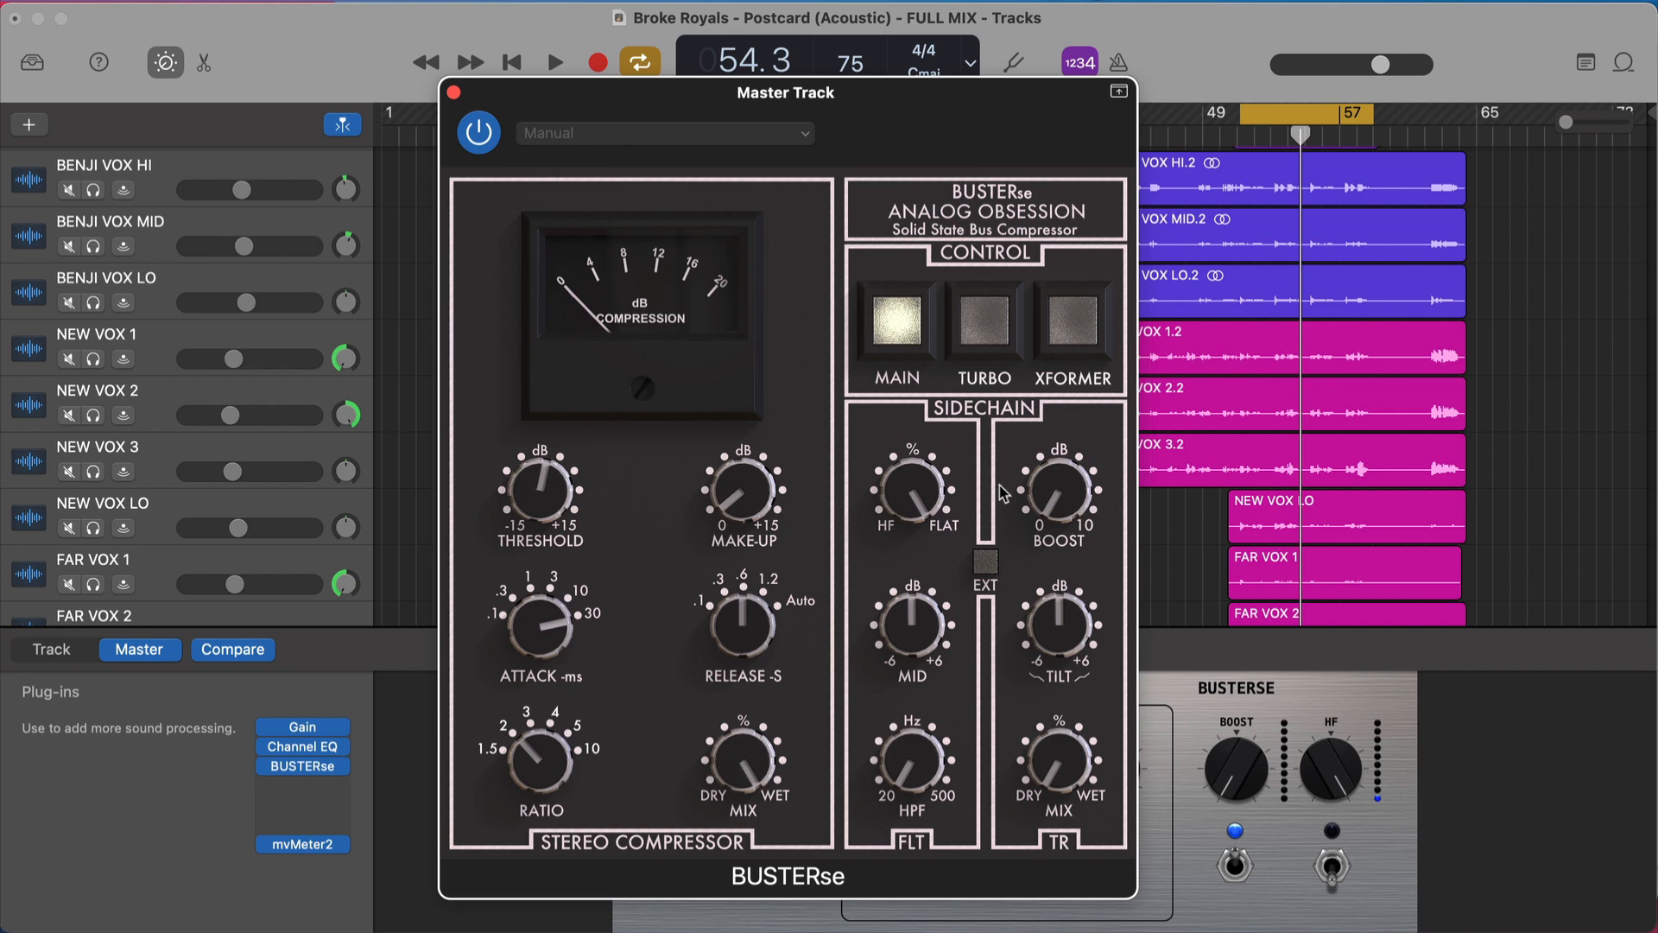
mouse_move(584, 452)
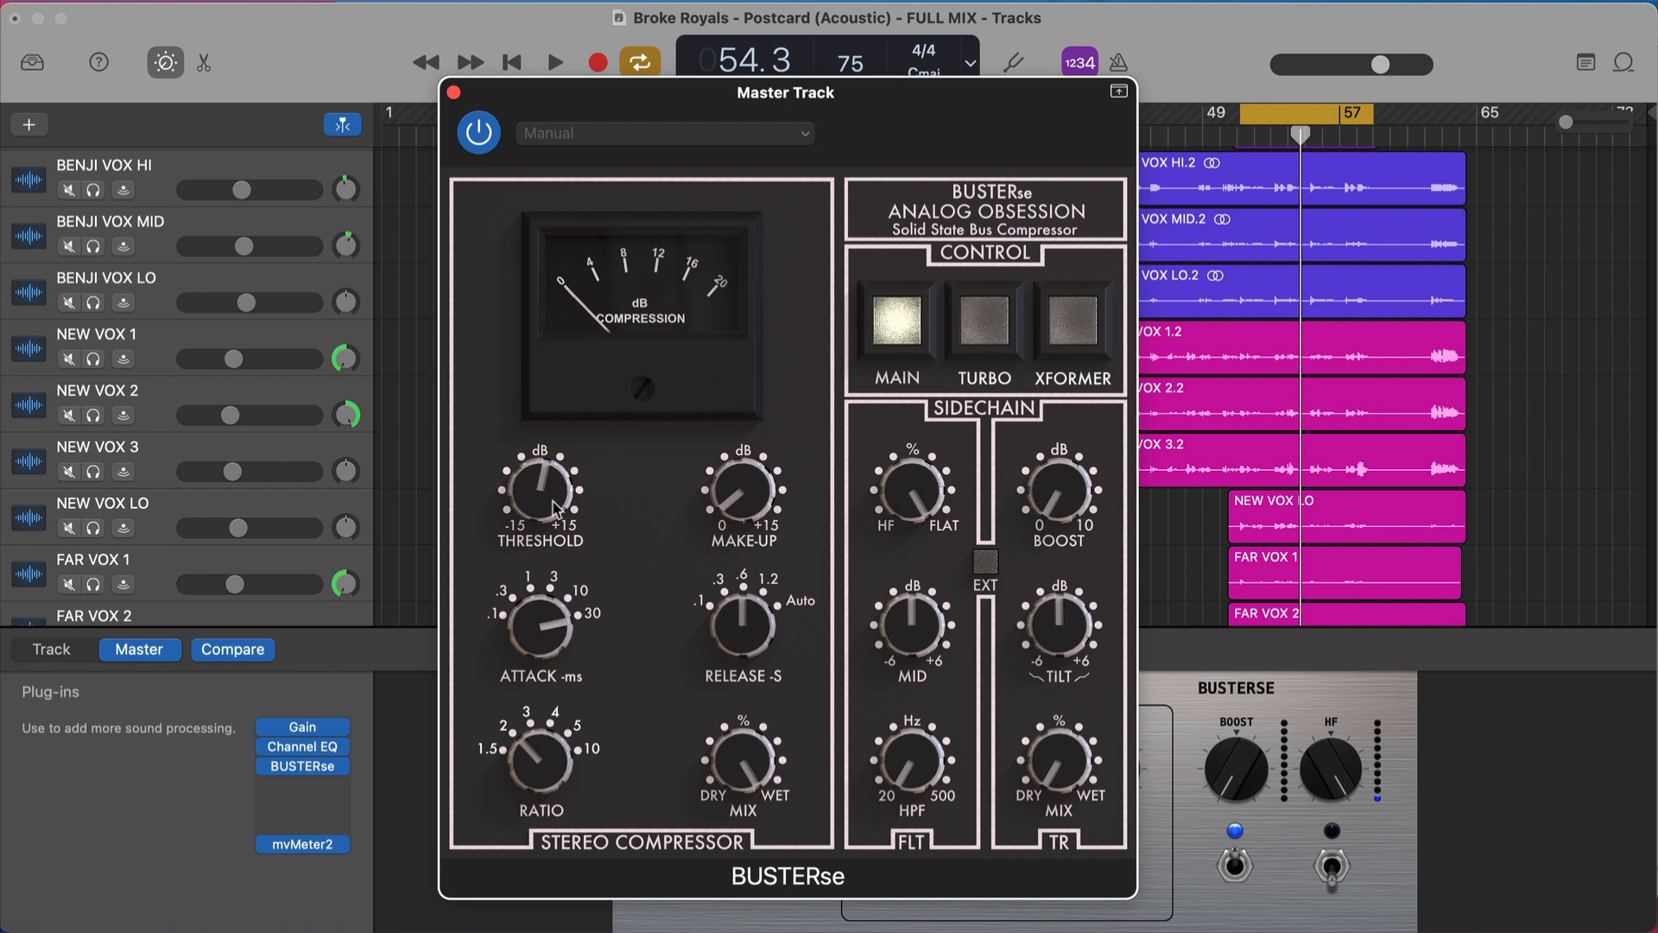
mouse_move(568, 307)
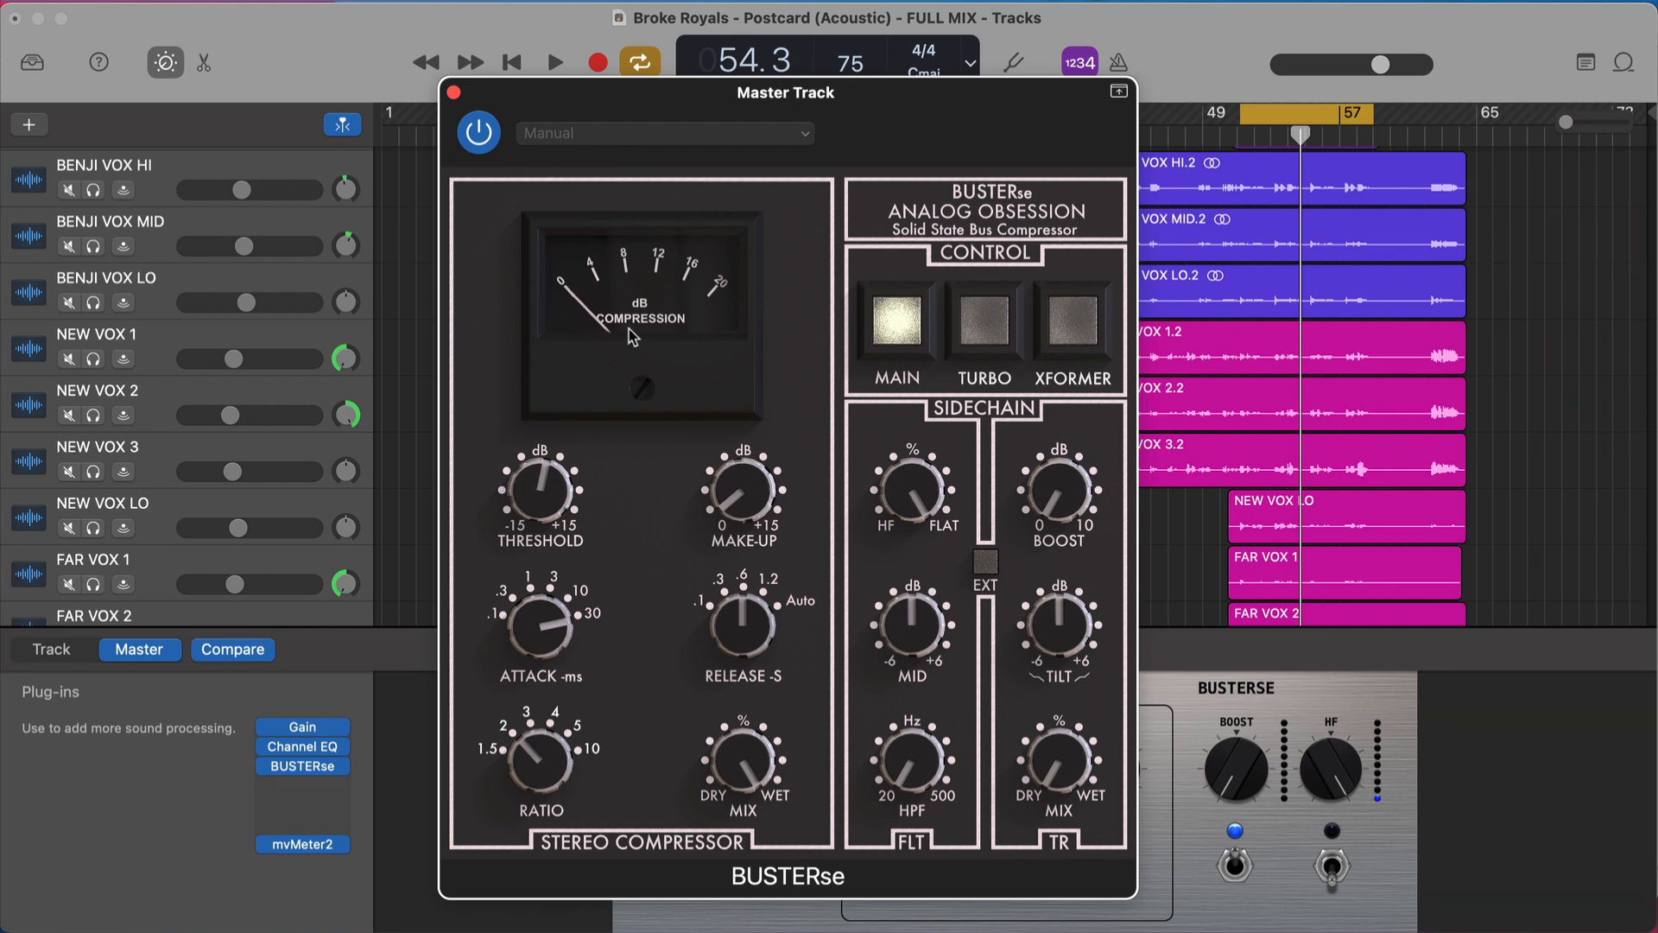
- A/B the mix with BUSTERse bypassed, re-enable it, and close its window
click(553, 60)
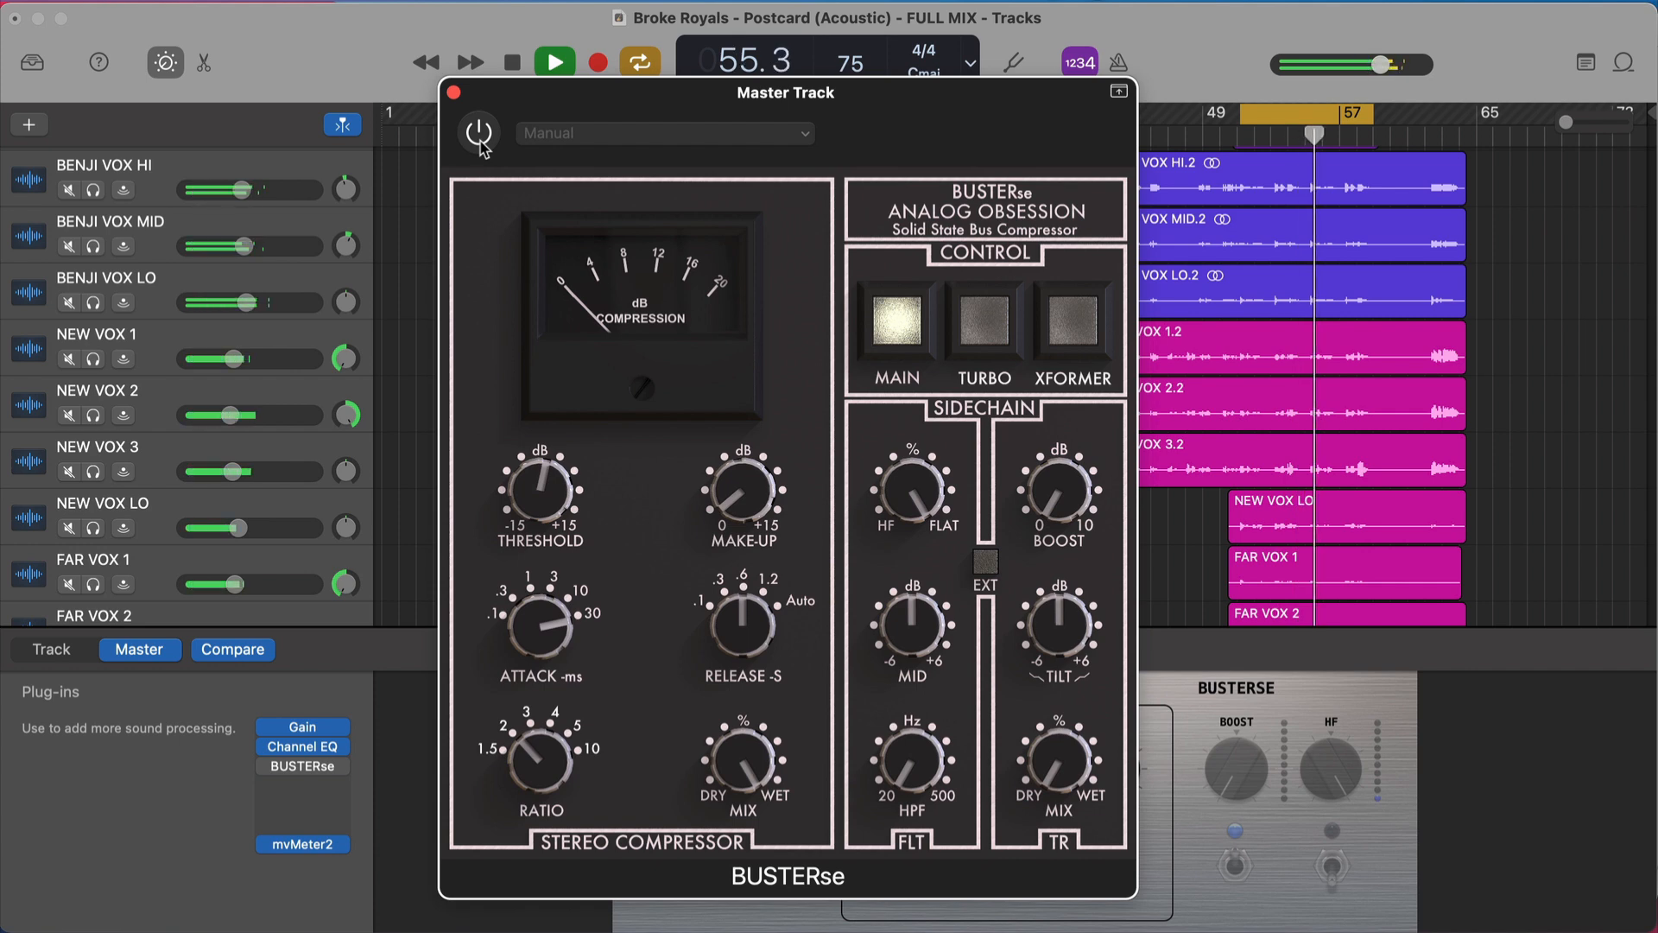
click(478, 133)
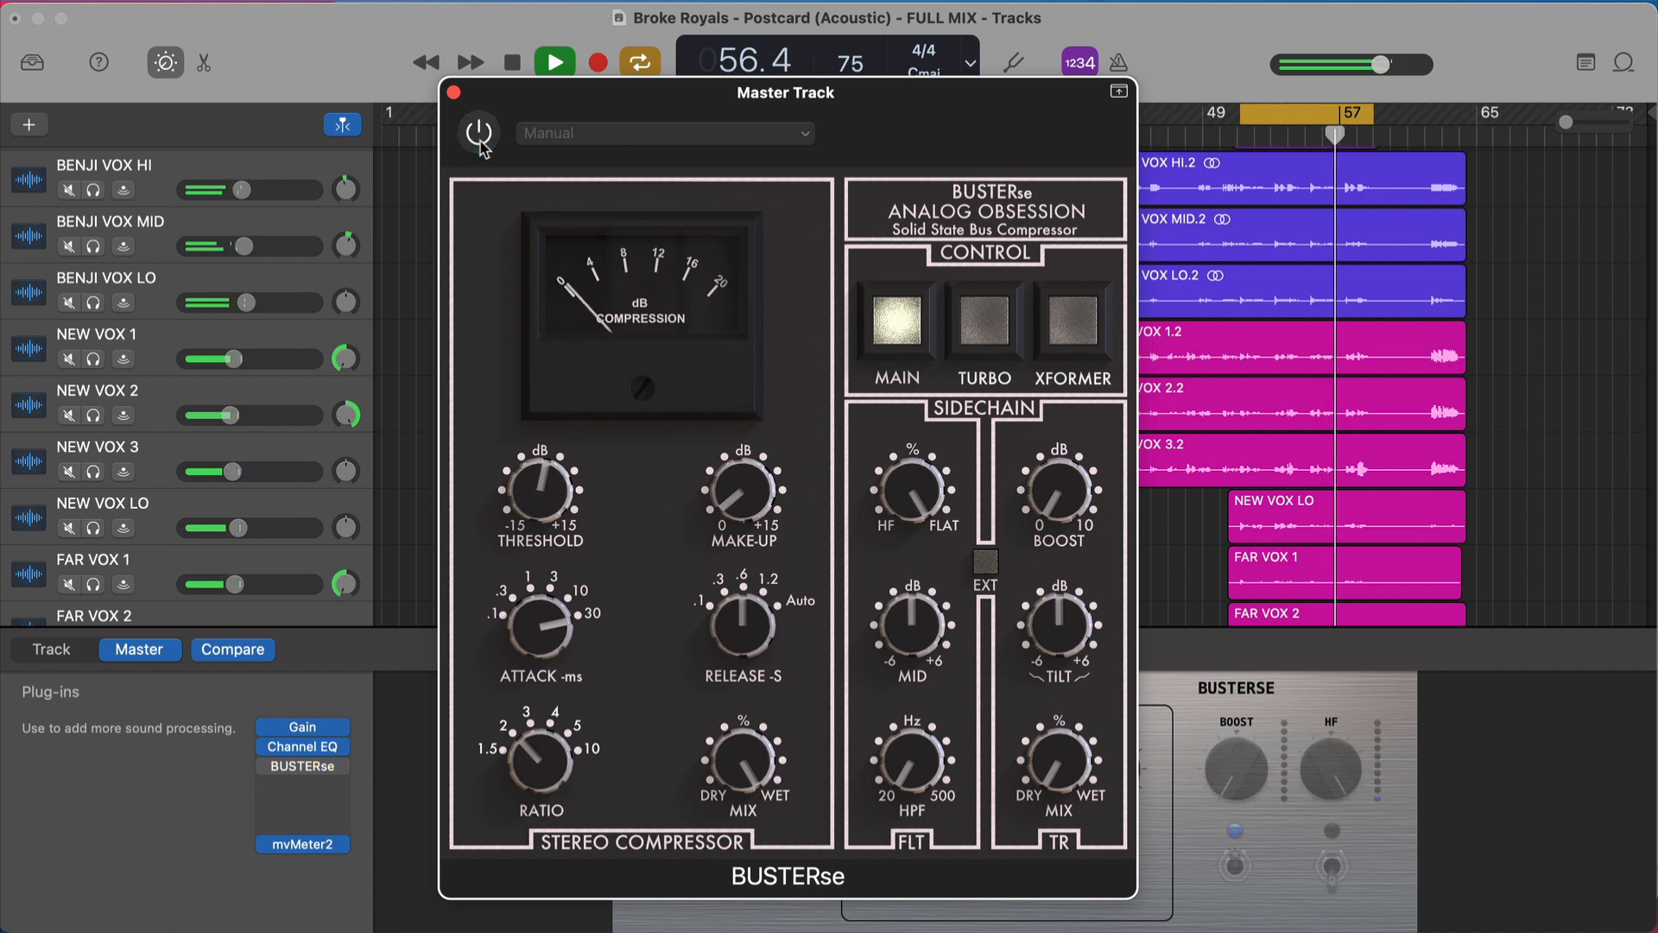
click(477, 133)
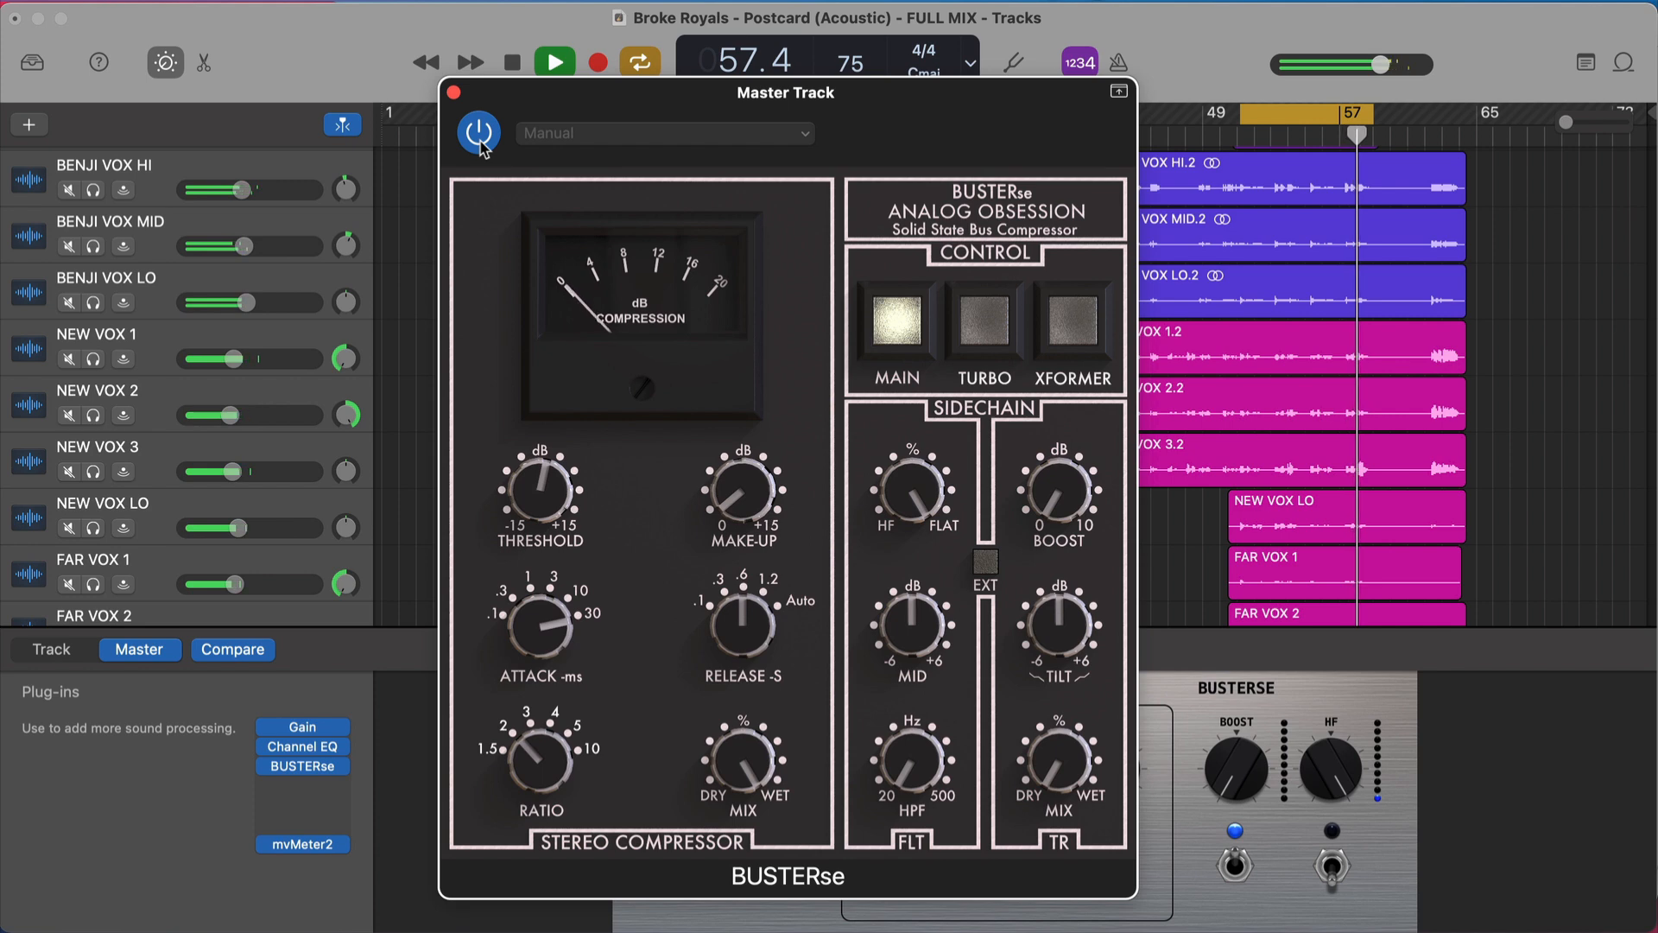
click(554, 61)
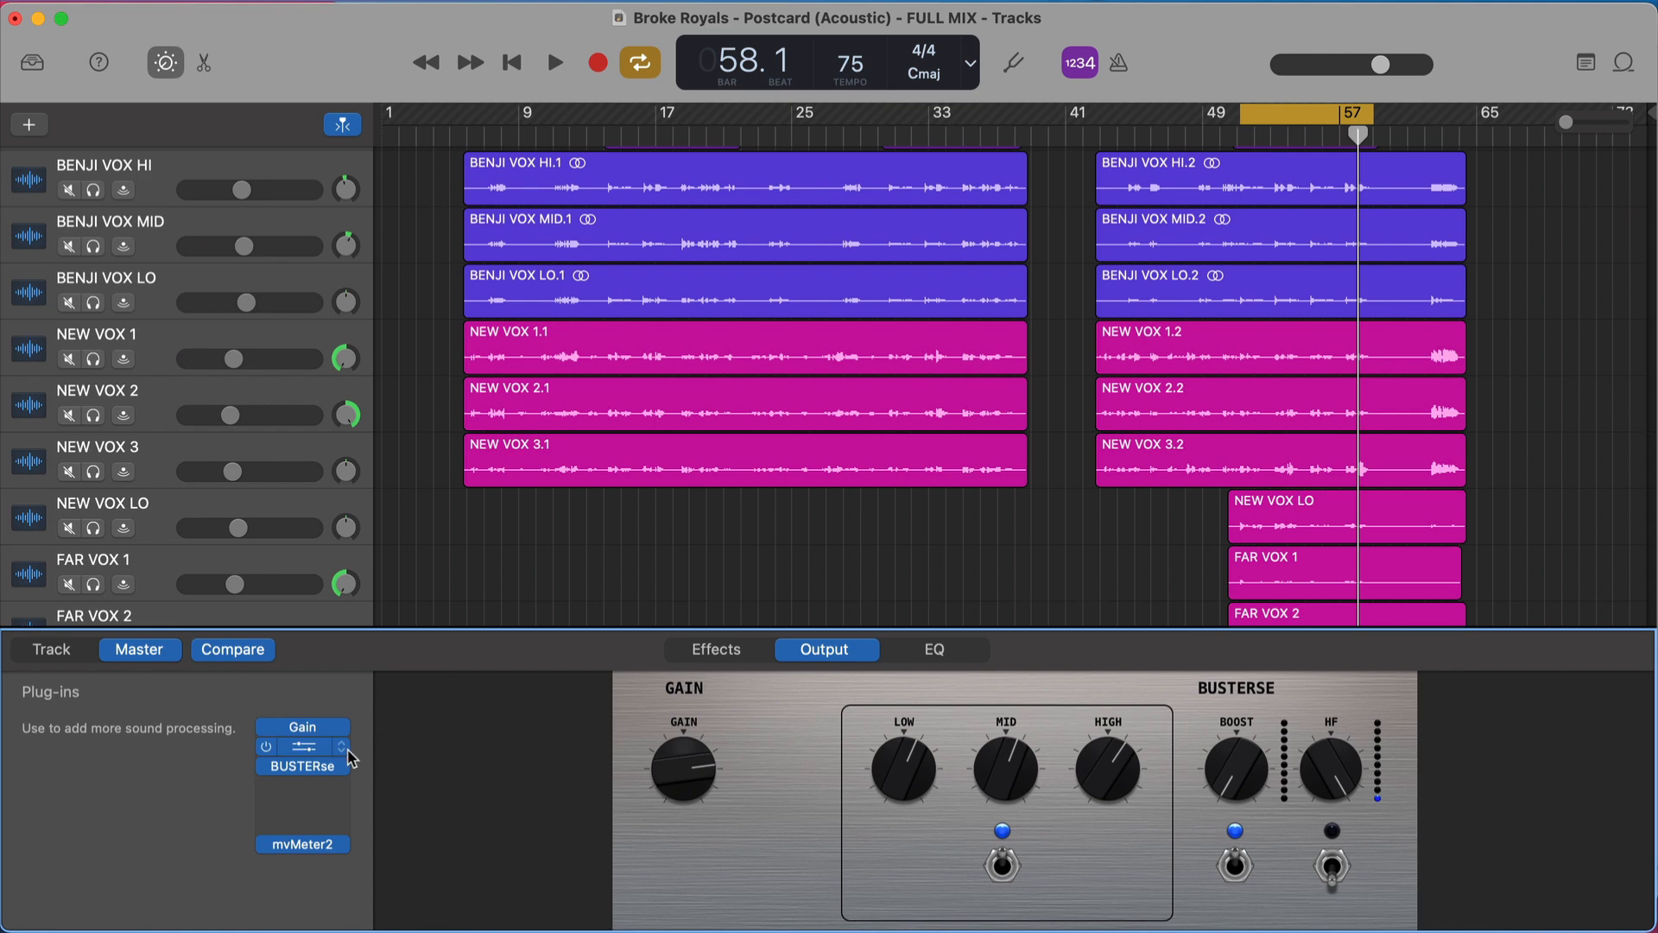
click(302, 746)
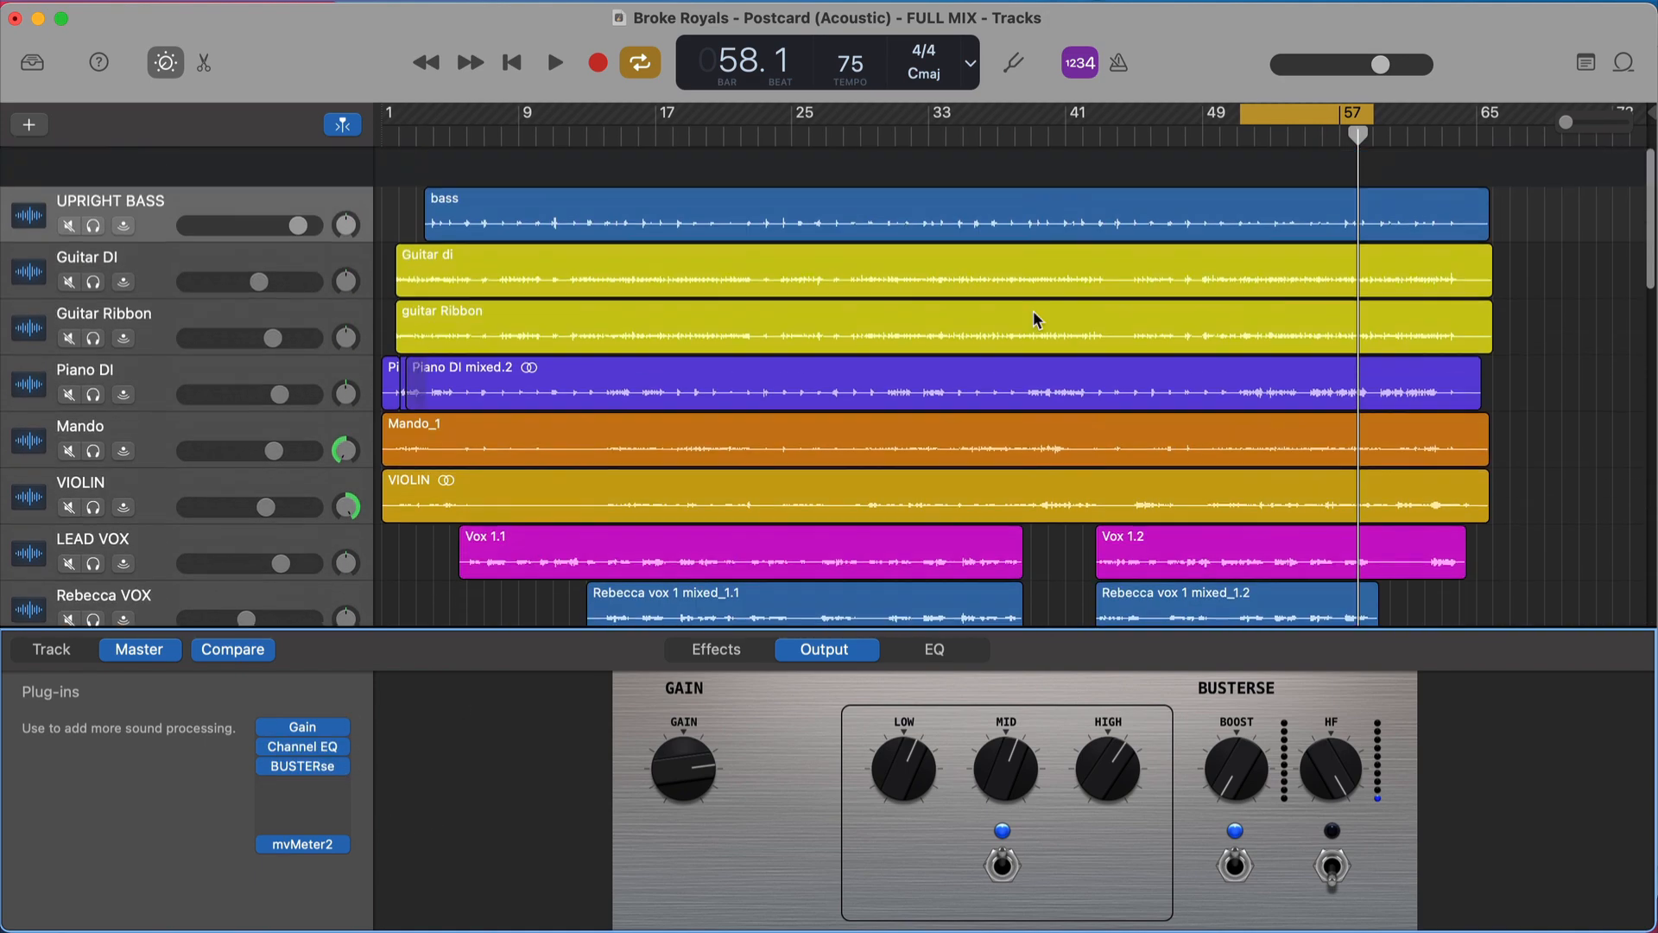
scroll(down, 3)
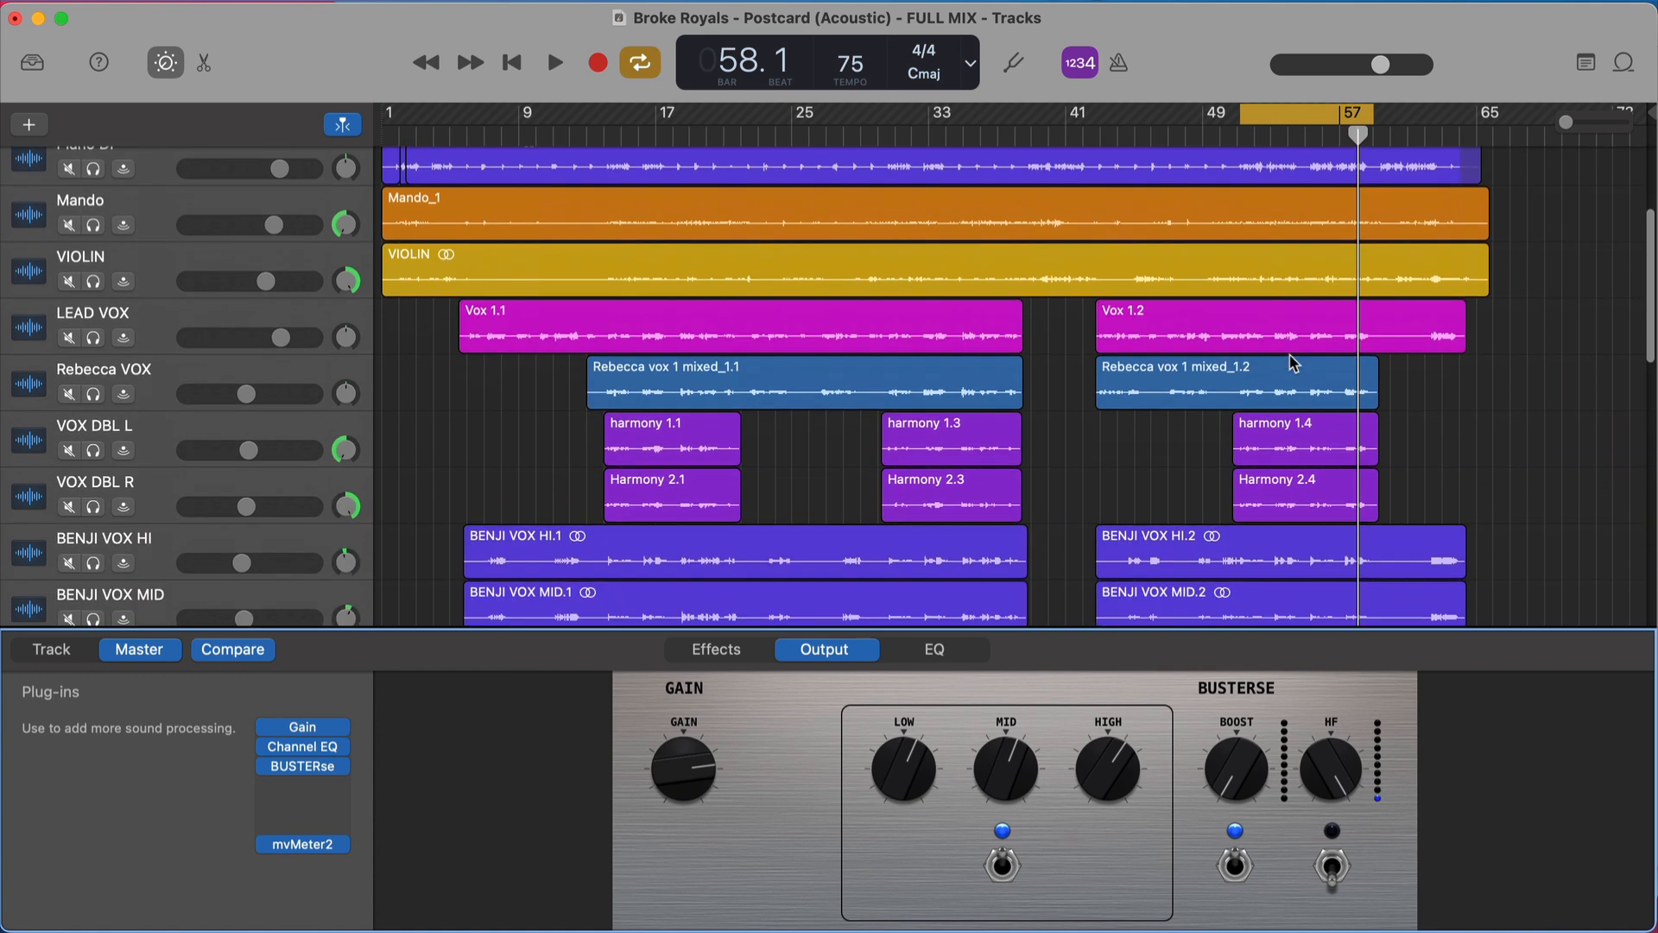
scroll(down, 3)
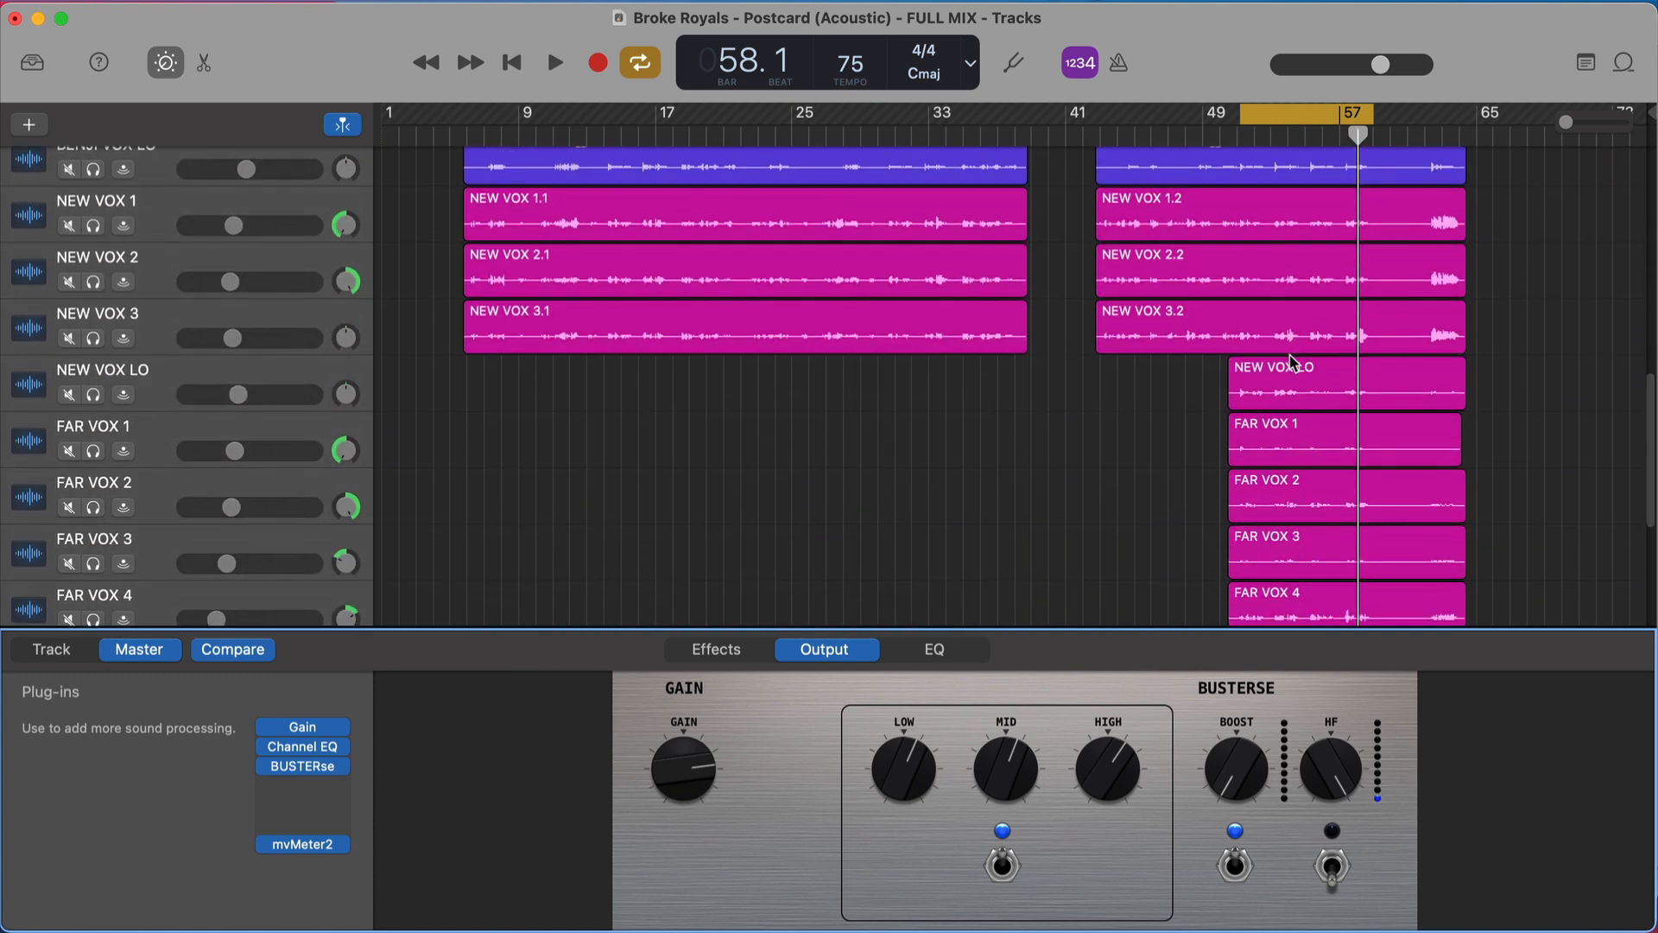
scroll(down, 3)
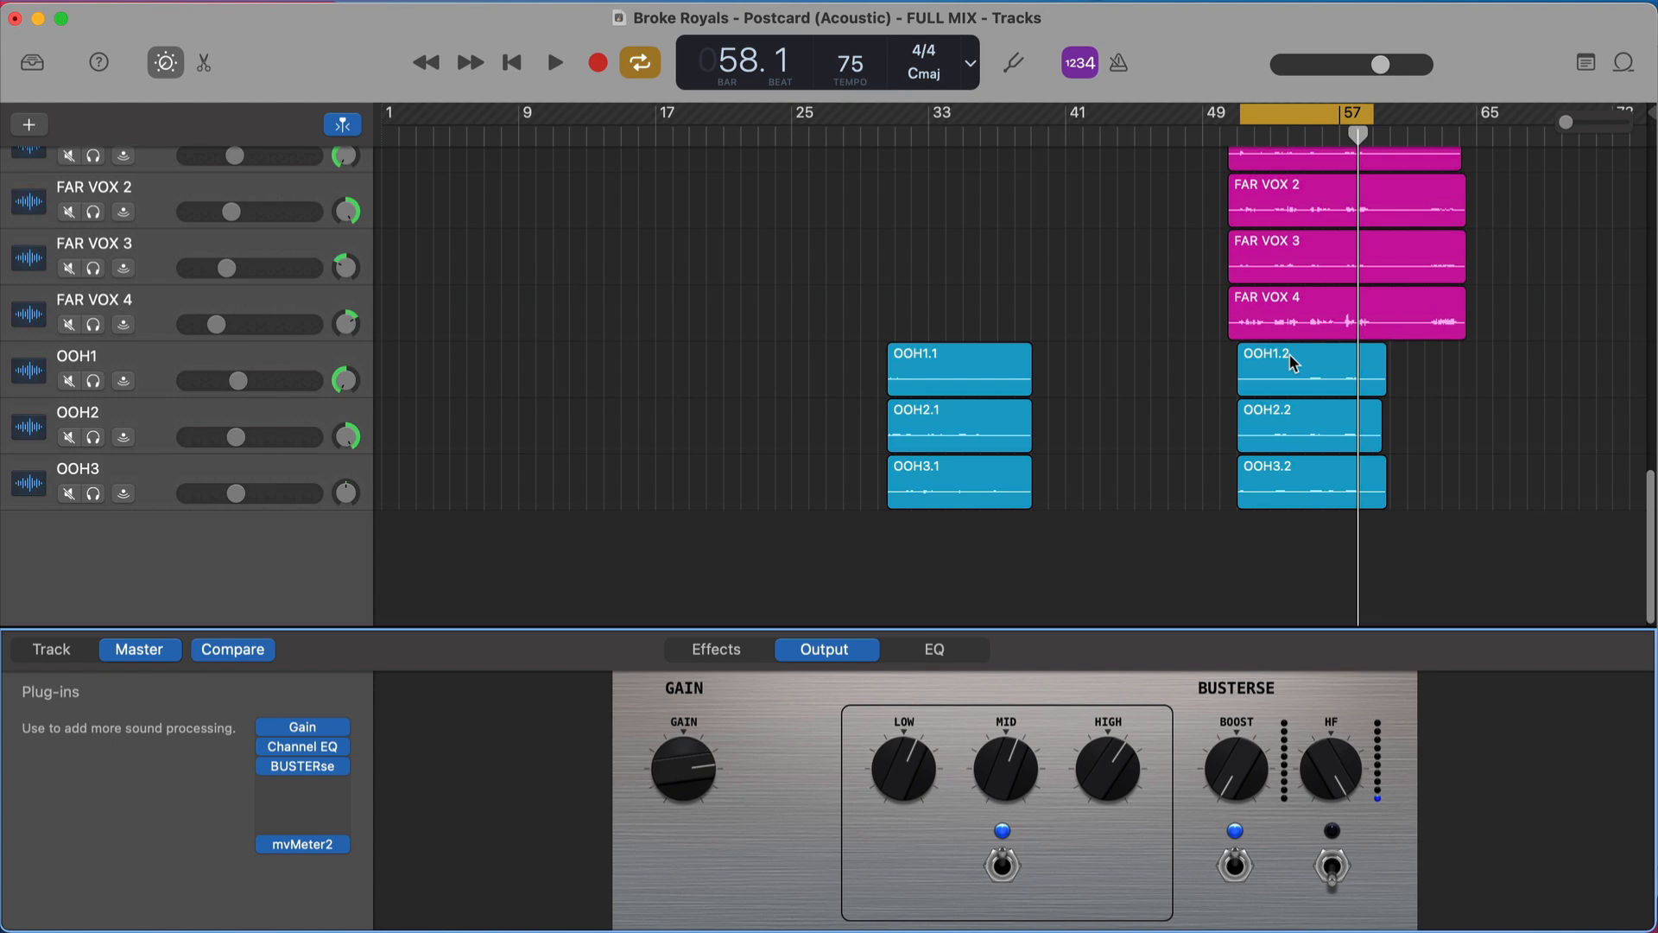